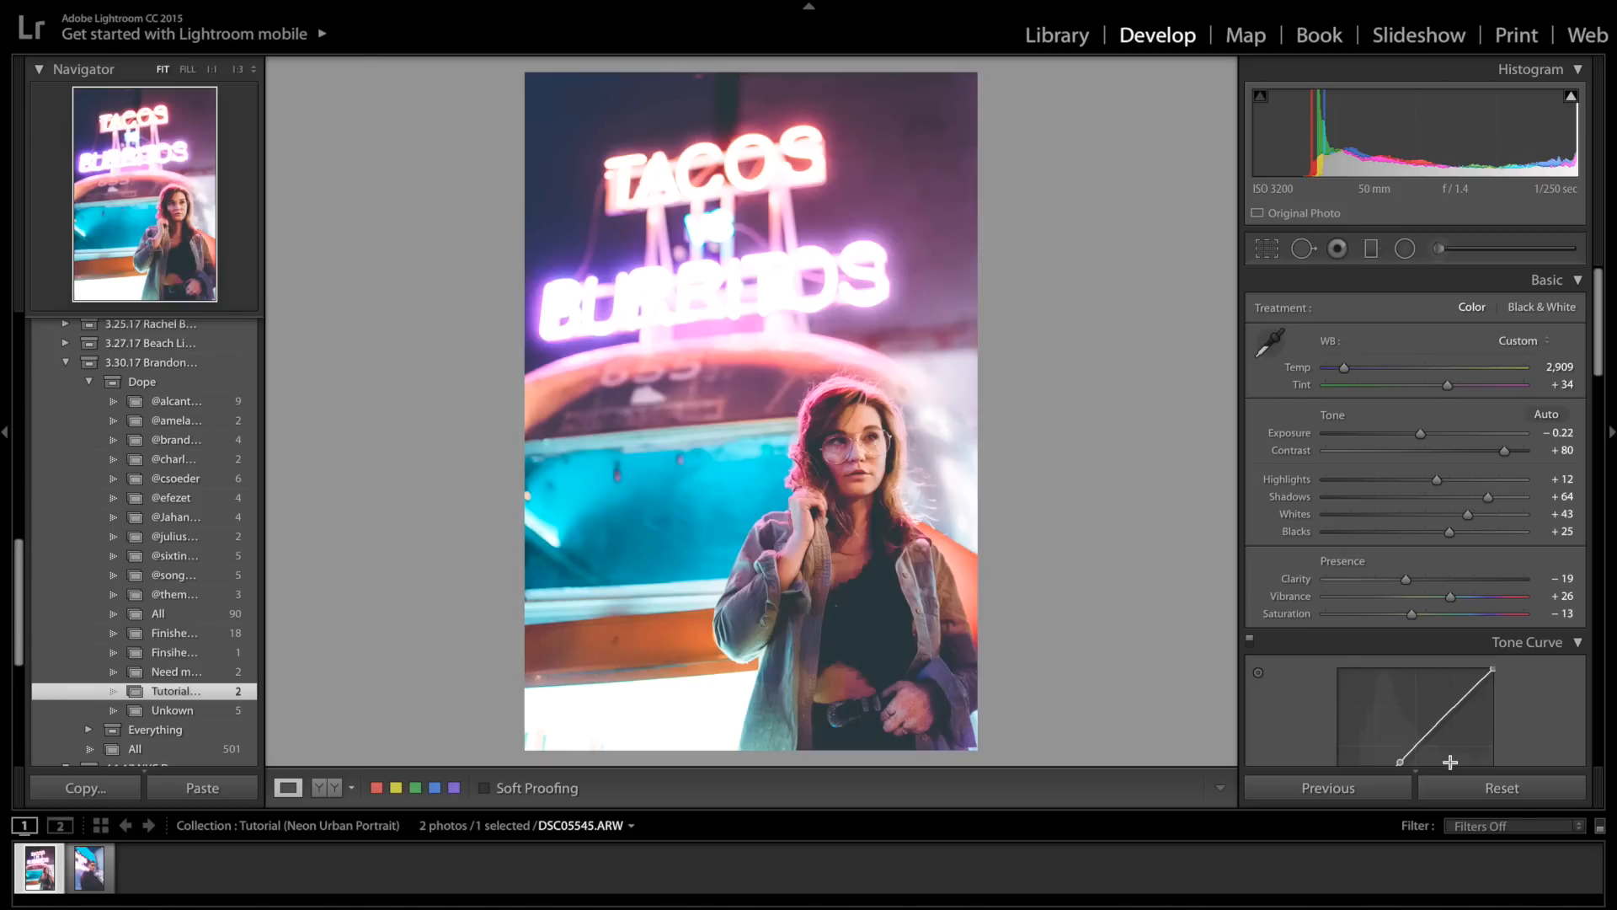
pyautogui.moveTo(1196, 610)
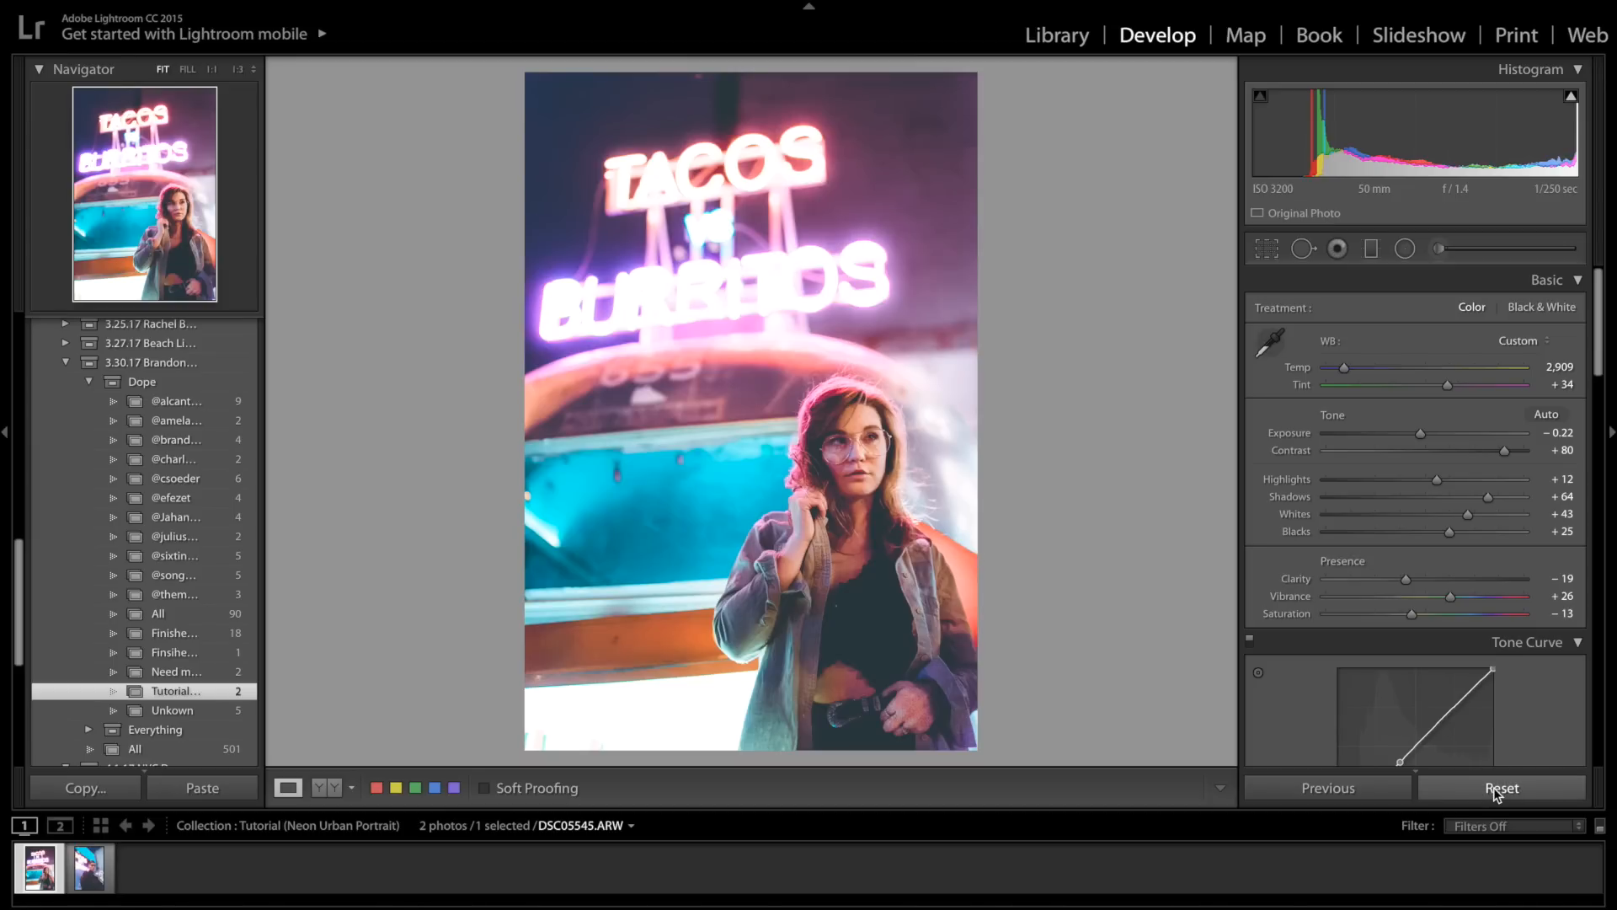
# Reset the woman's neon portrait to its original, then restore her edits for comparison
pyautogui.click(1501, 787)
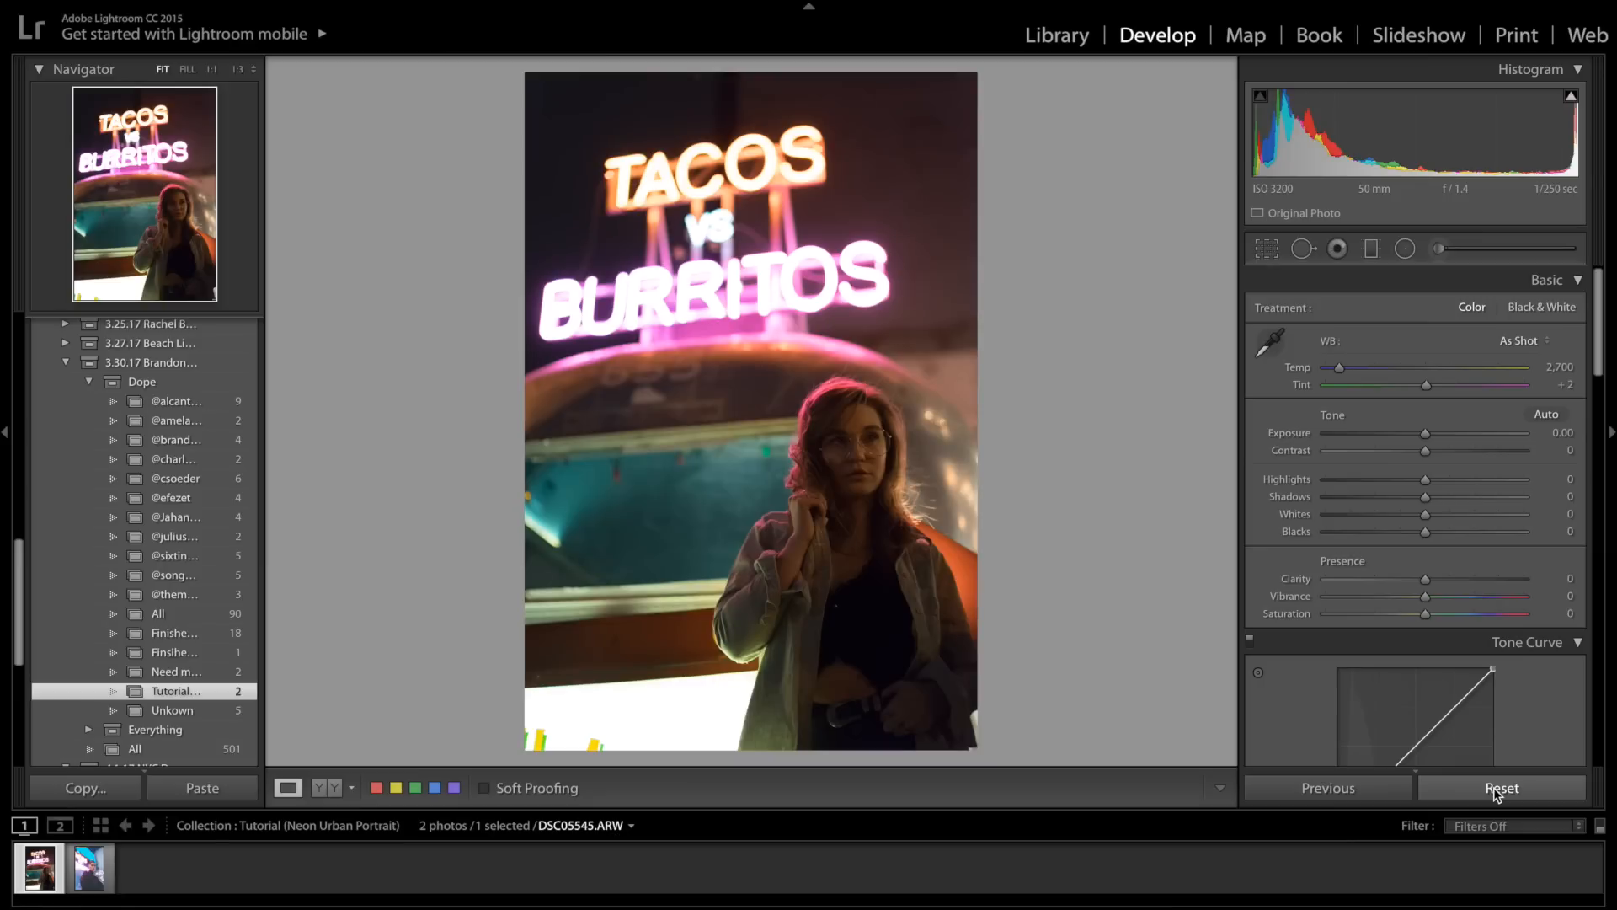
pyautogui.click(1501, 786)
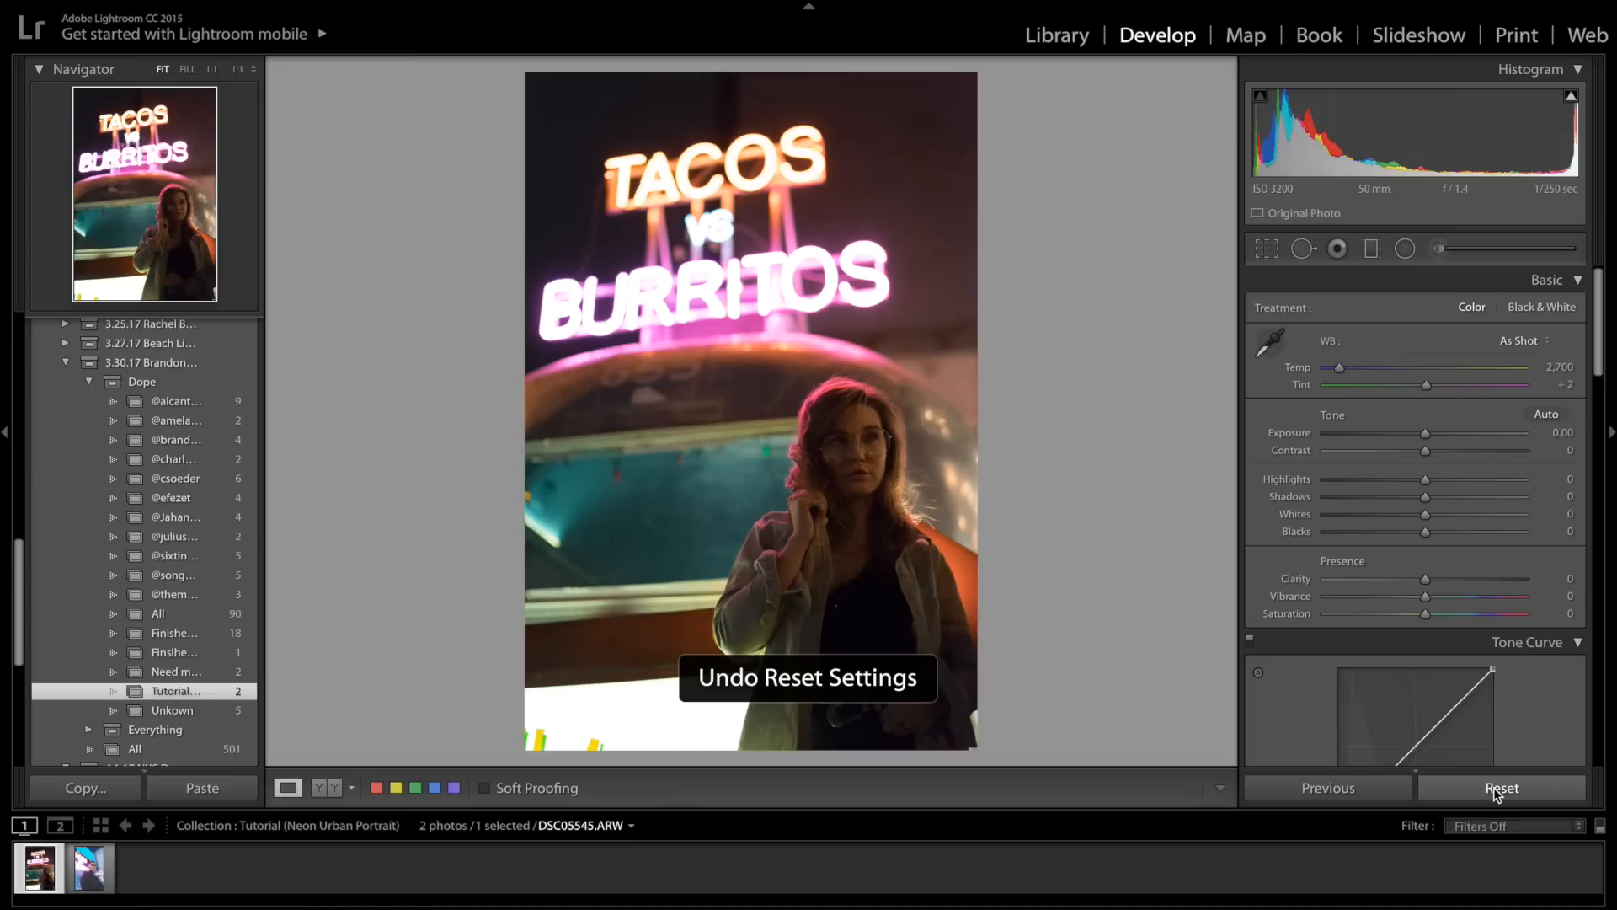
pyautogui.click(1501, 788)
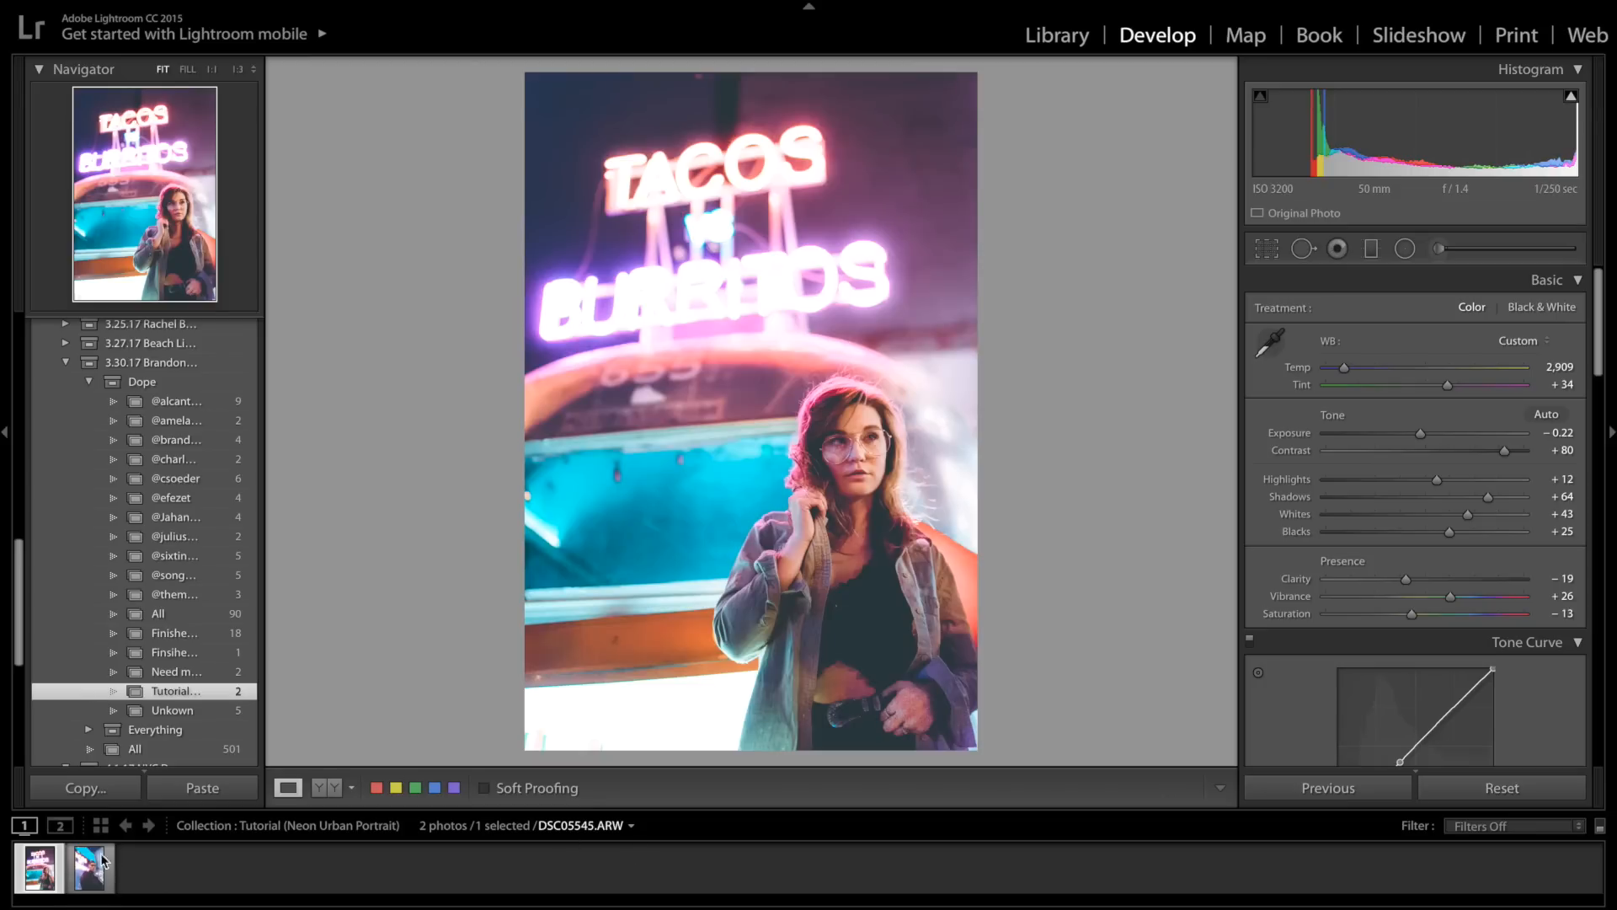
# Switch to the man's neon portrait, reset it to the original and restore his edits
pyautogui.click(89, 866)
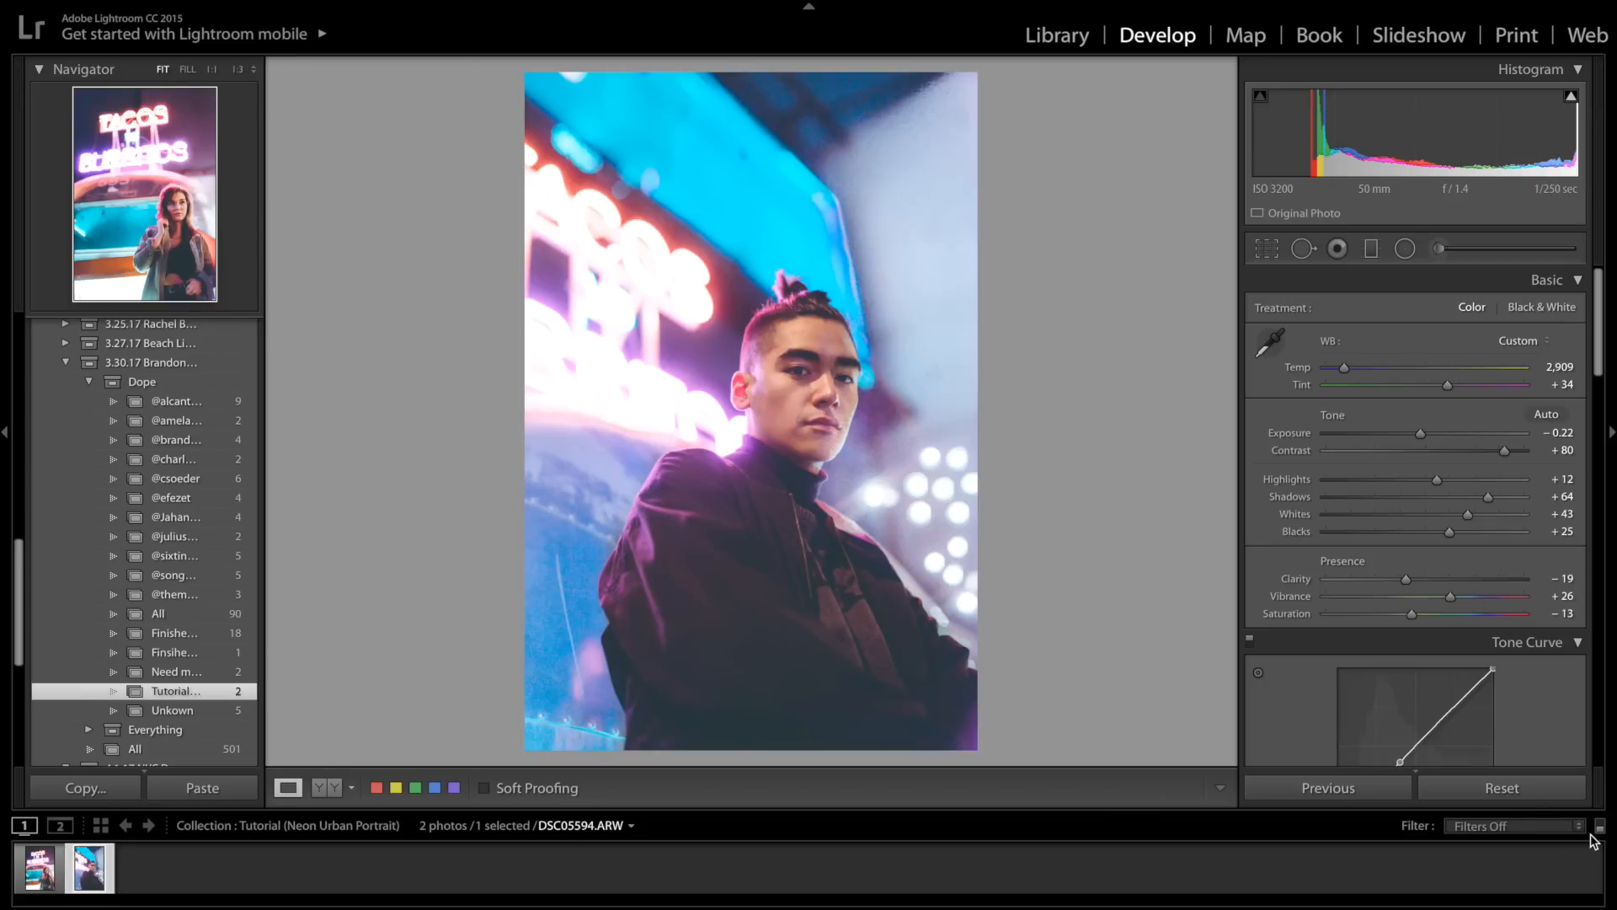
pyautogui.click(1501, 787)
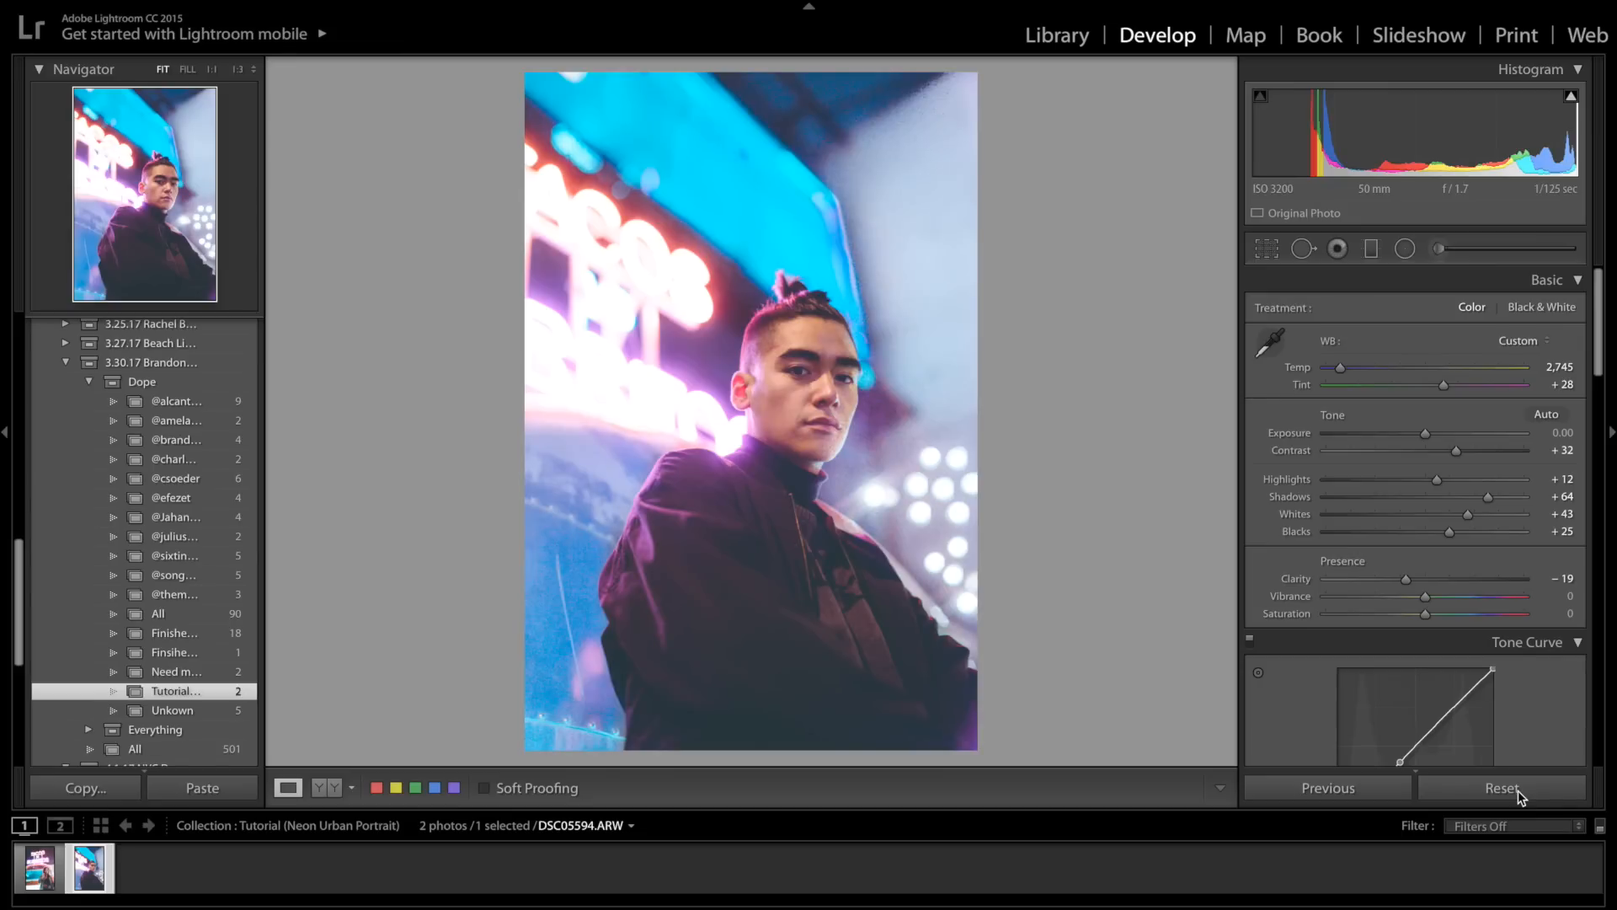
pyautogui.click(1501, 786)
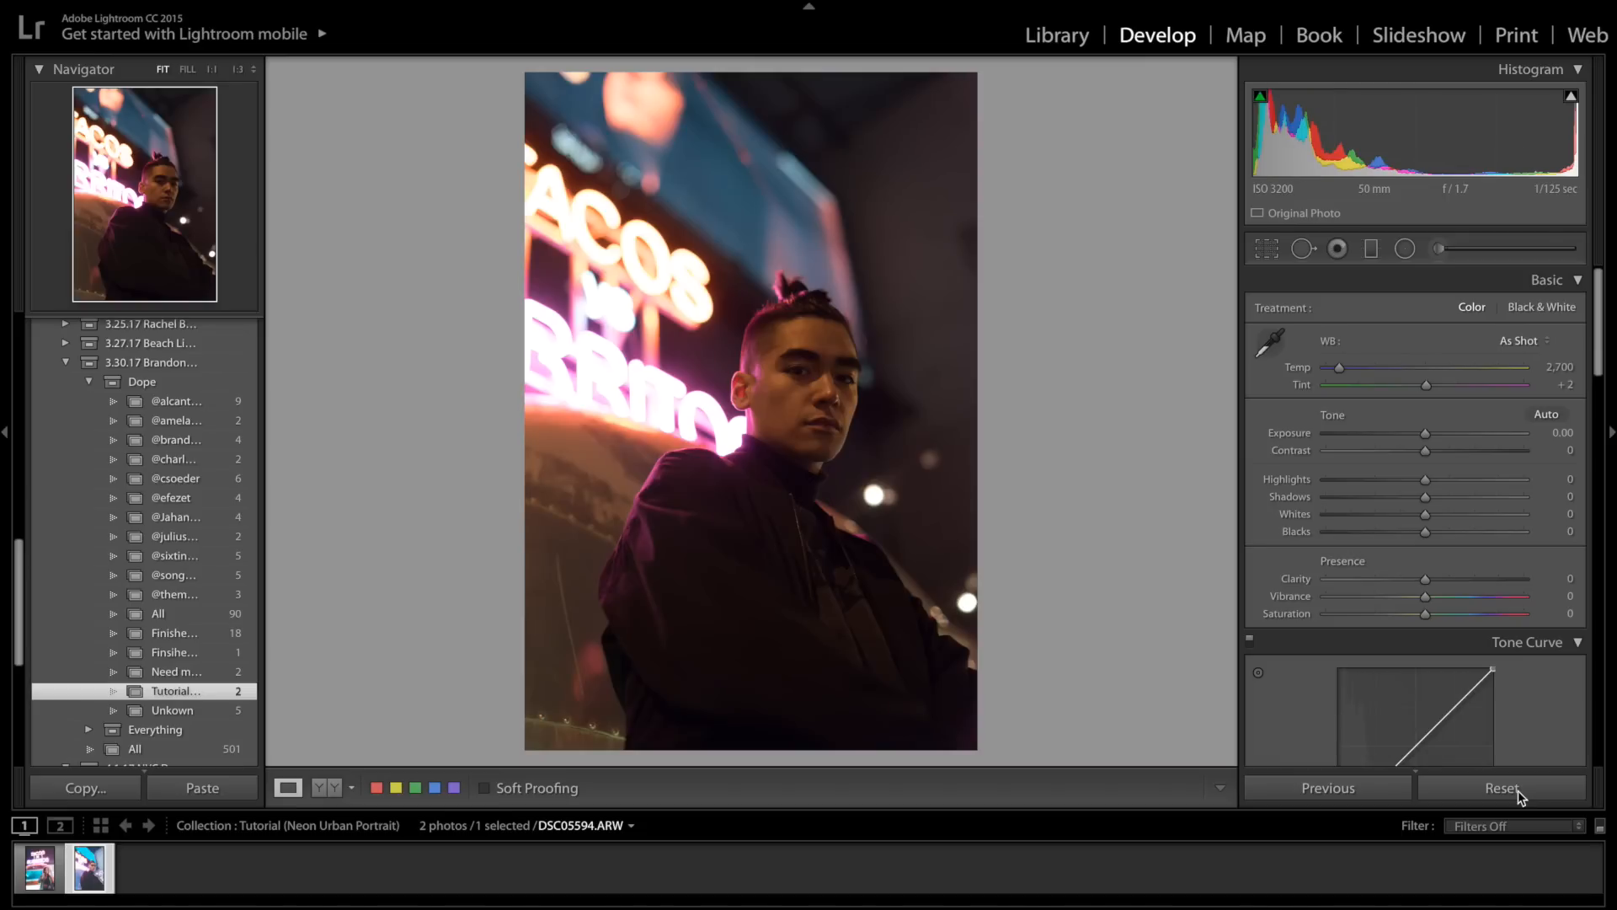
pyautogui.click(1501, 786)
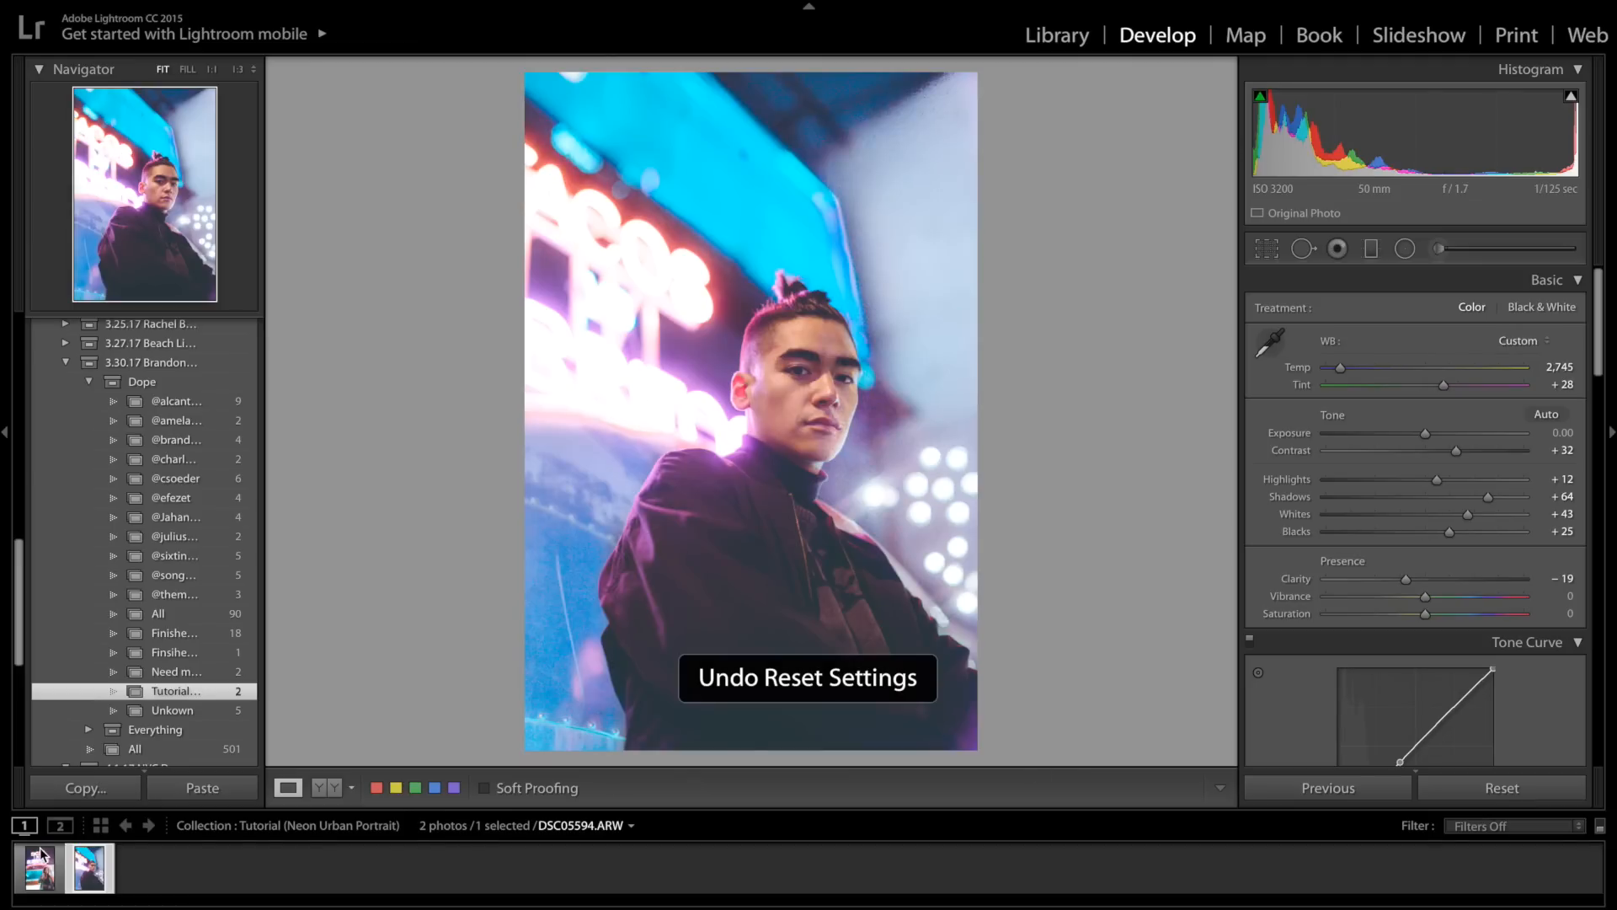
pyautogui.moveTo(1488, 461)
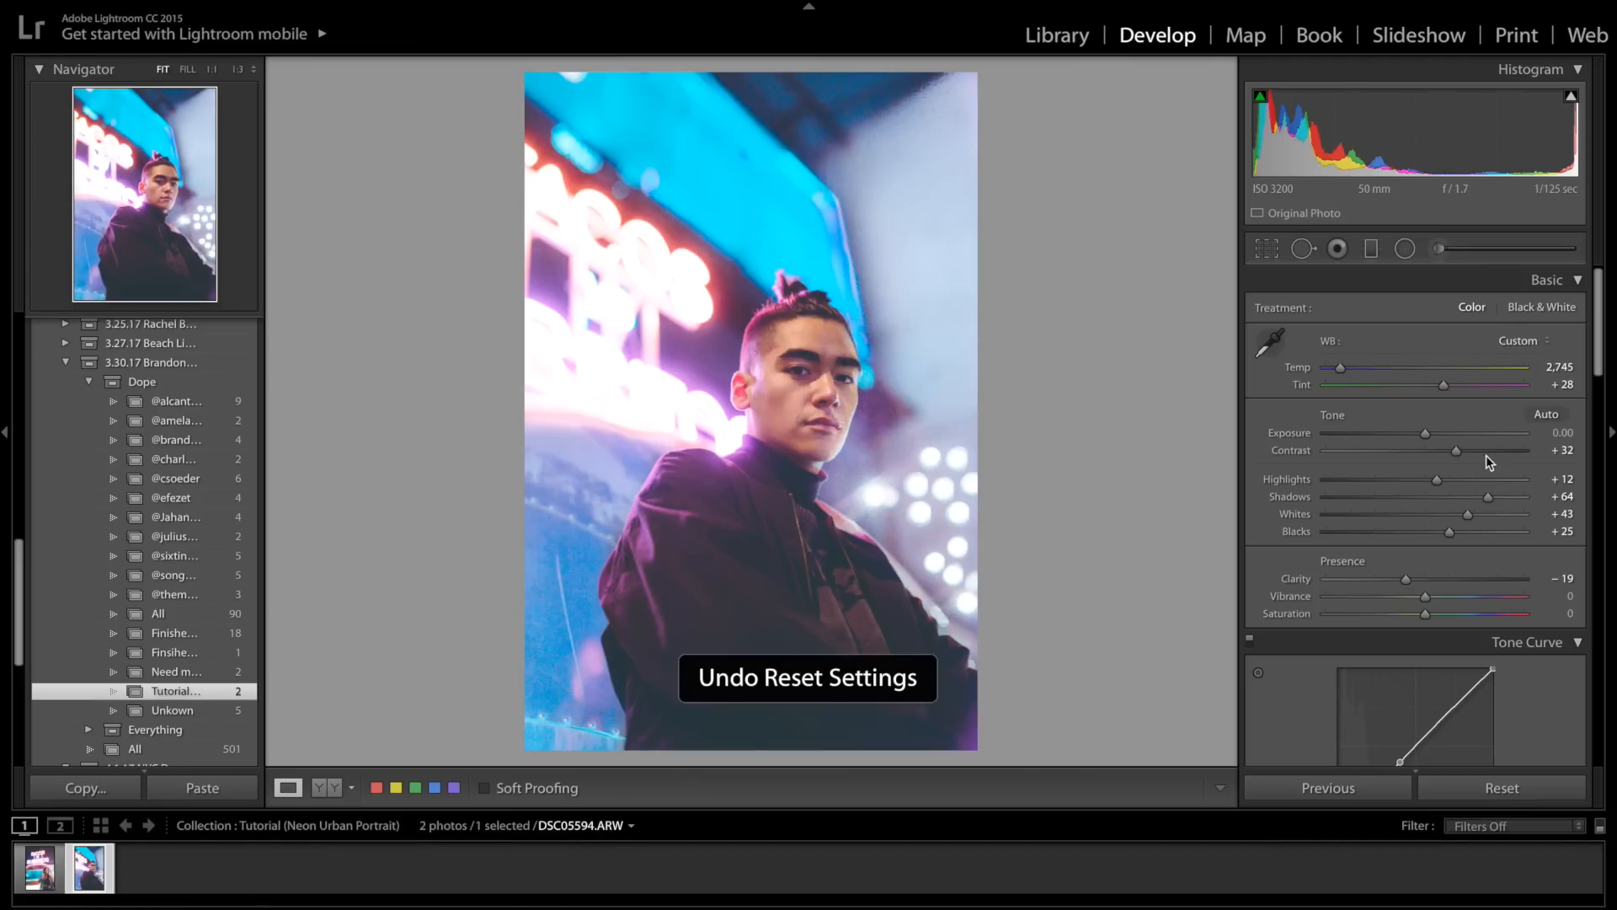
# Return to the woman's neon portrait from the filmstrip
pyautogui.click(35, 866)
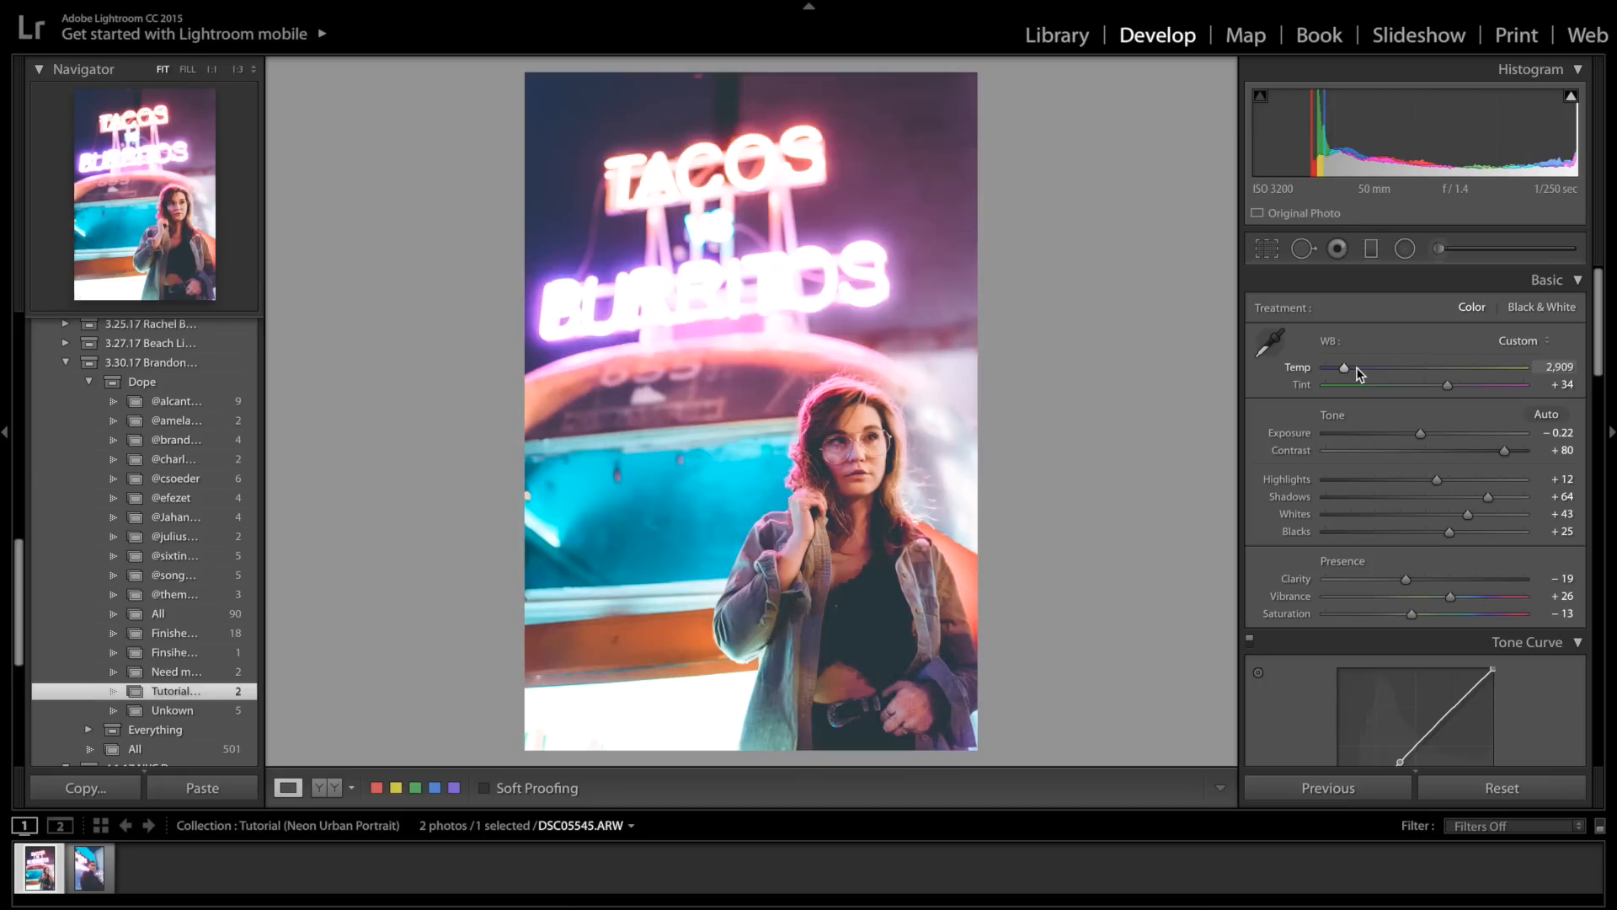
pyautogui.moveTo(1423, 438)
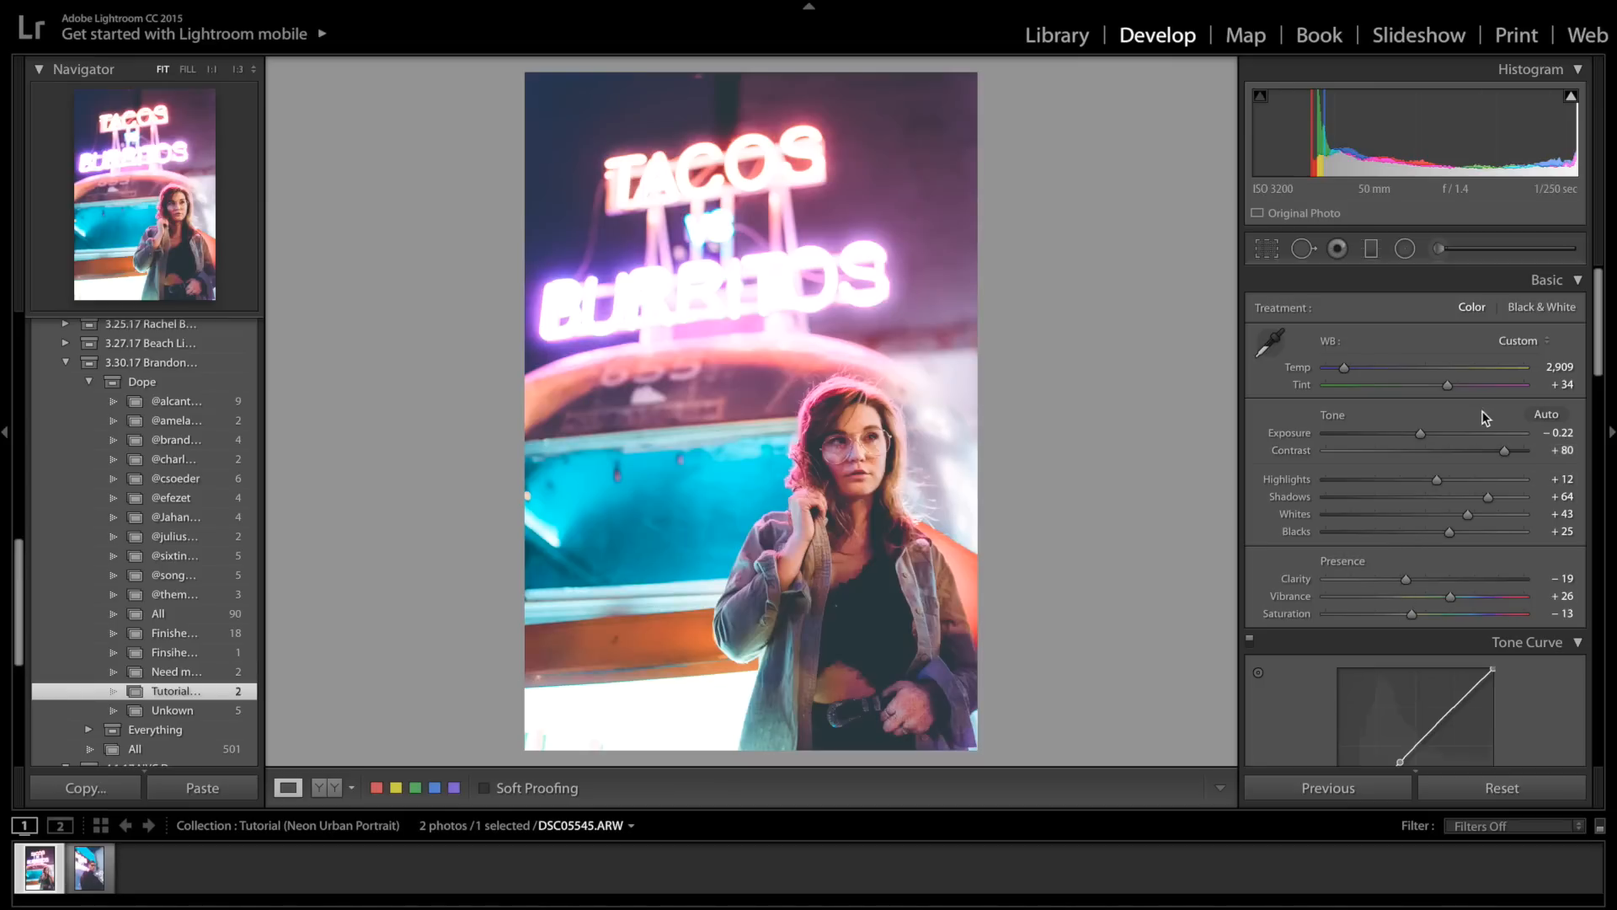
pyautogui.moveTo(1502, 476)
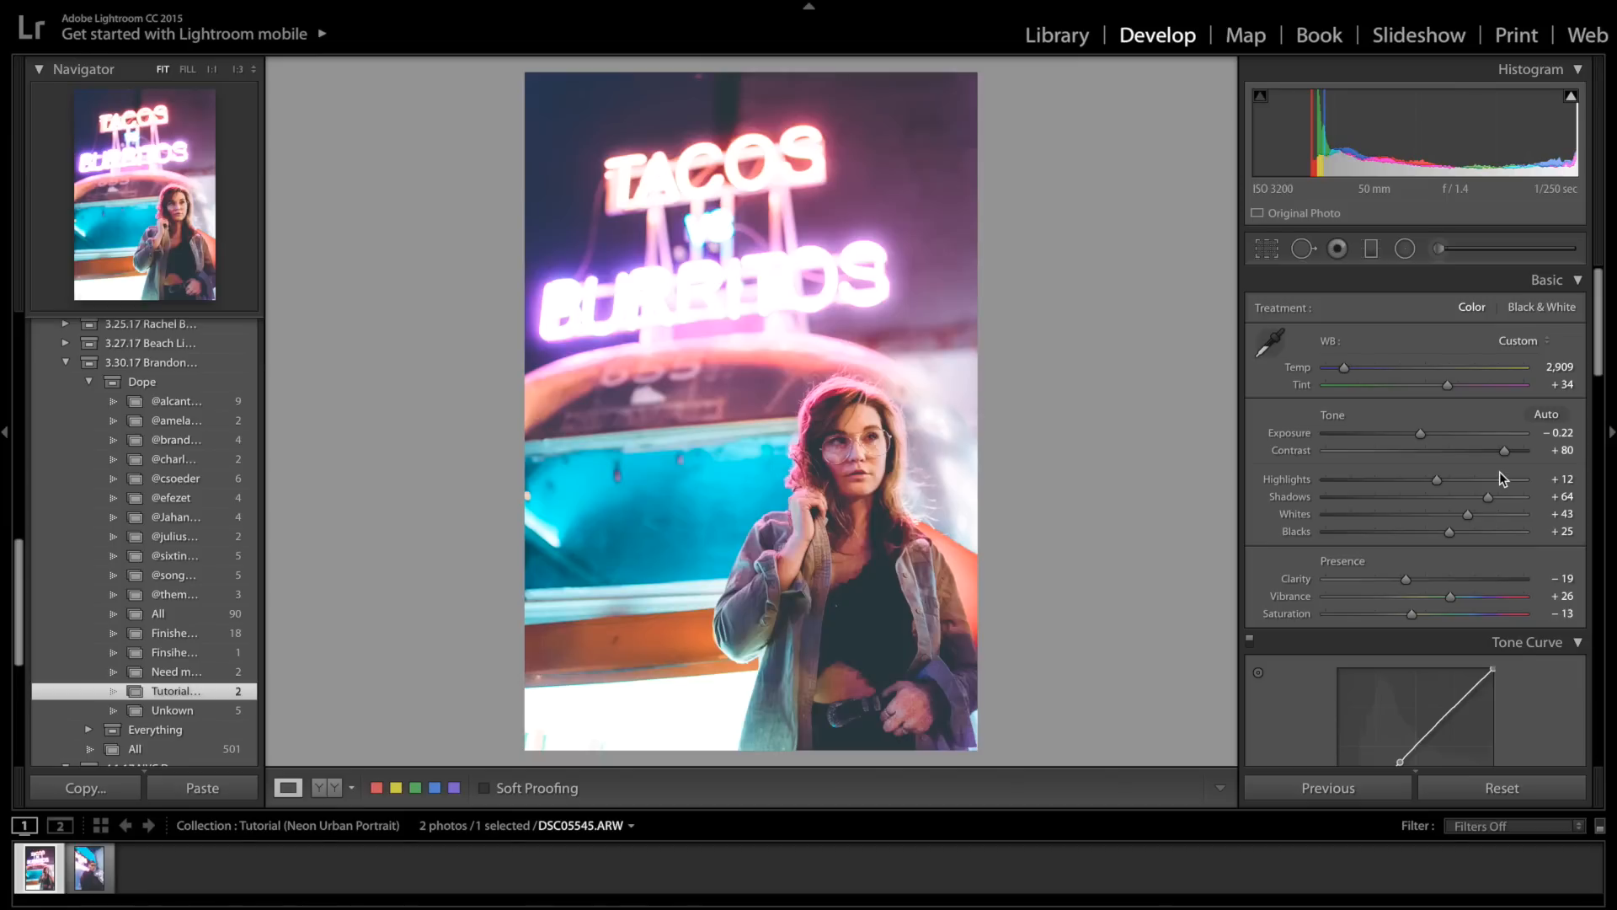
pyautogui.moveTo(1437, 482)
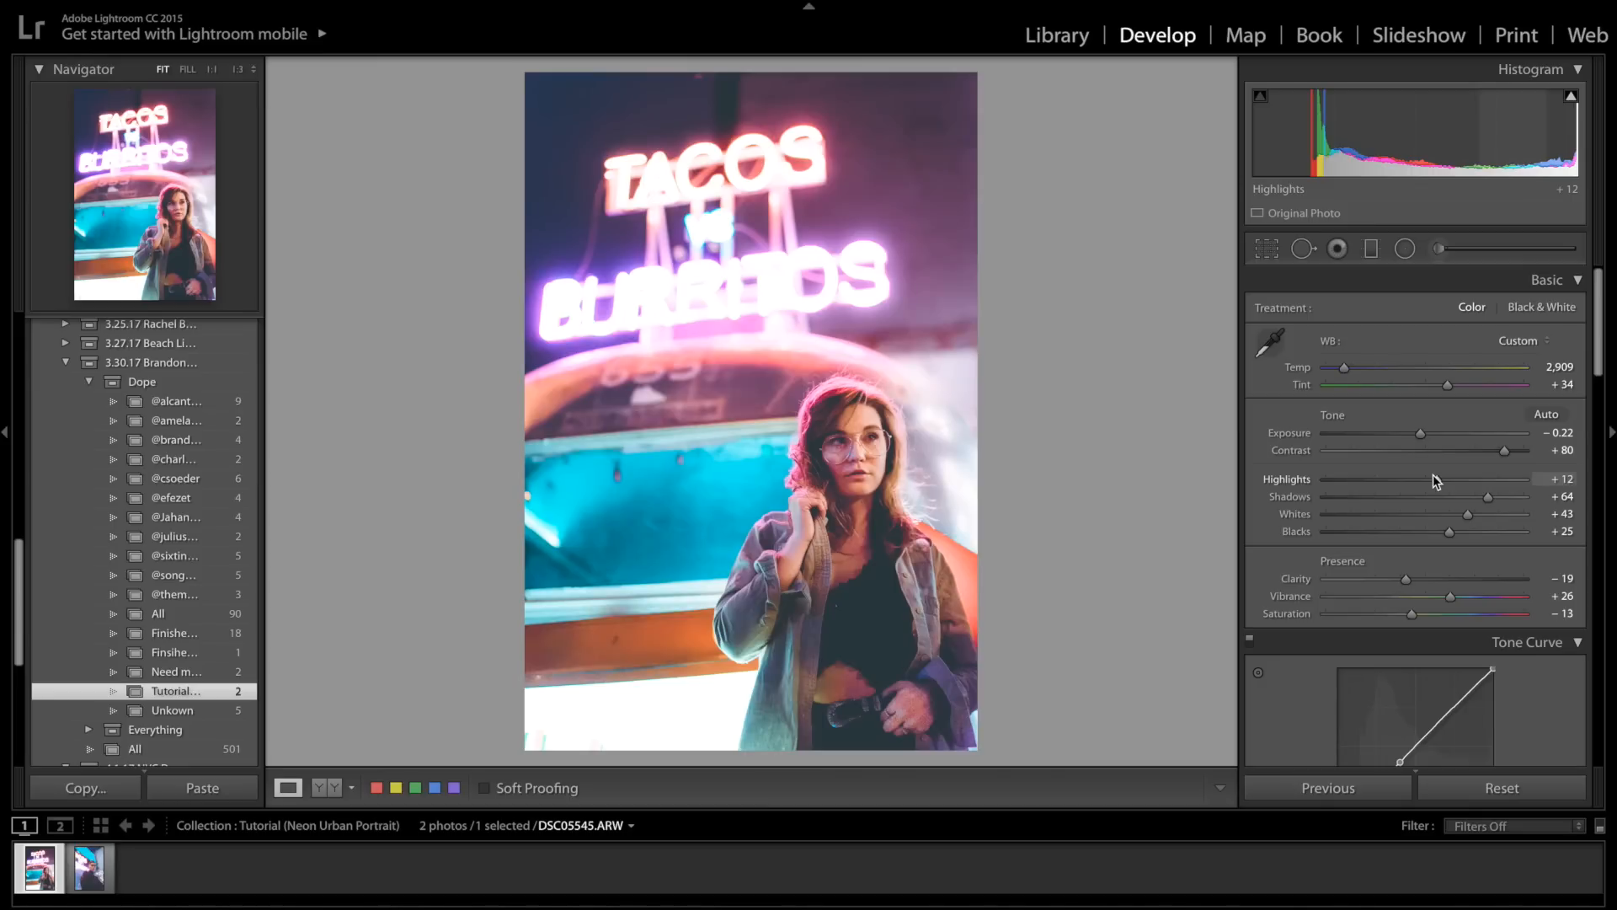
pyautogui.moveTo(1487, 503)
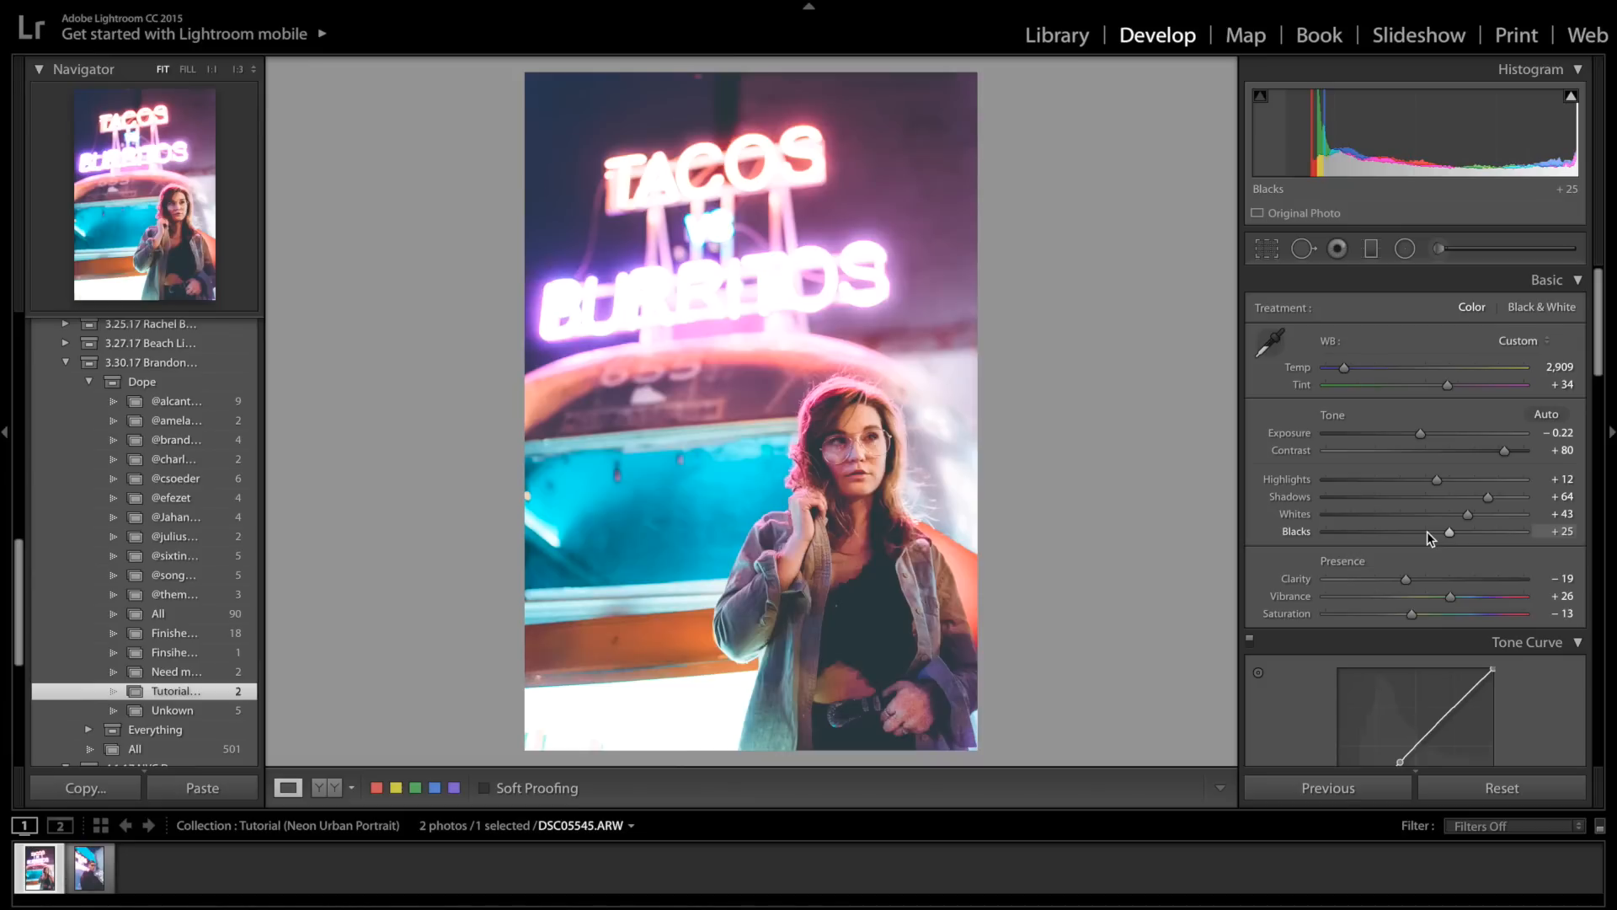
pyautogui.scroll(3)
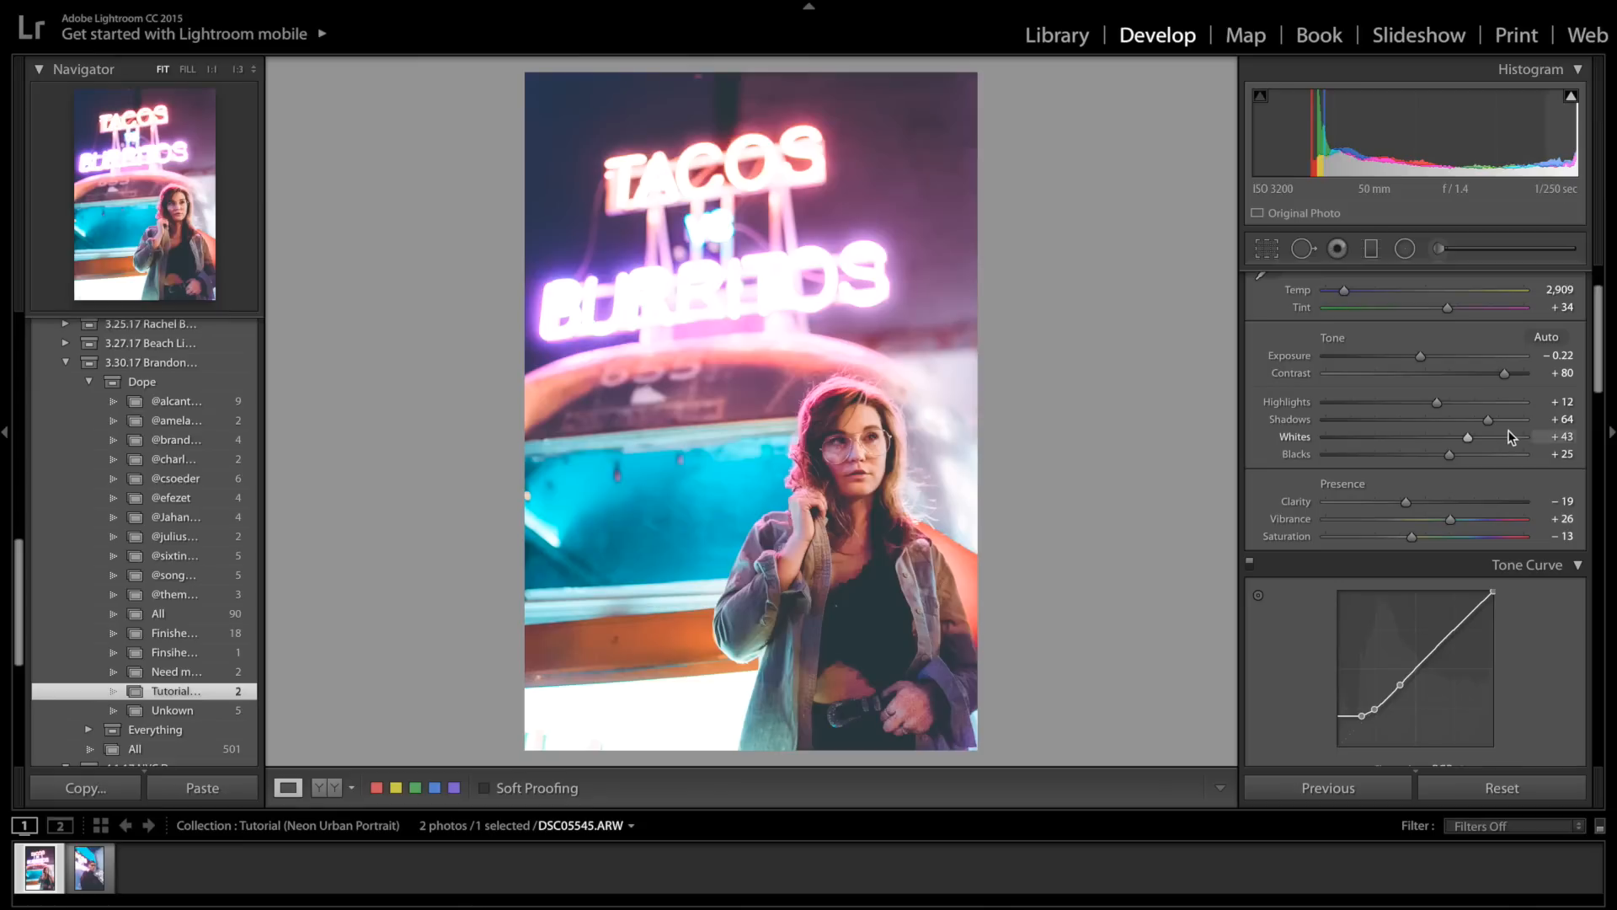
pyautogui.moveTo(1403, 506)
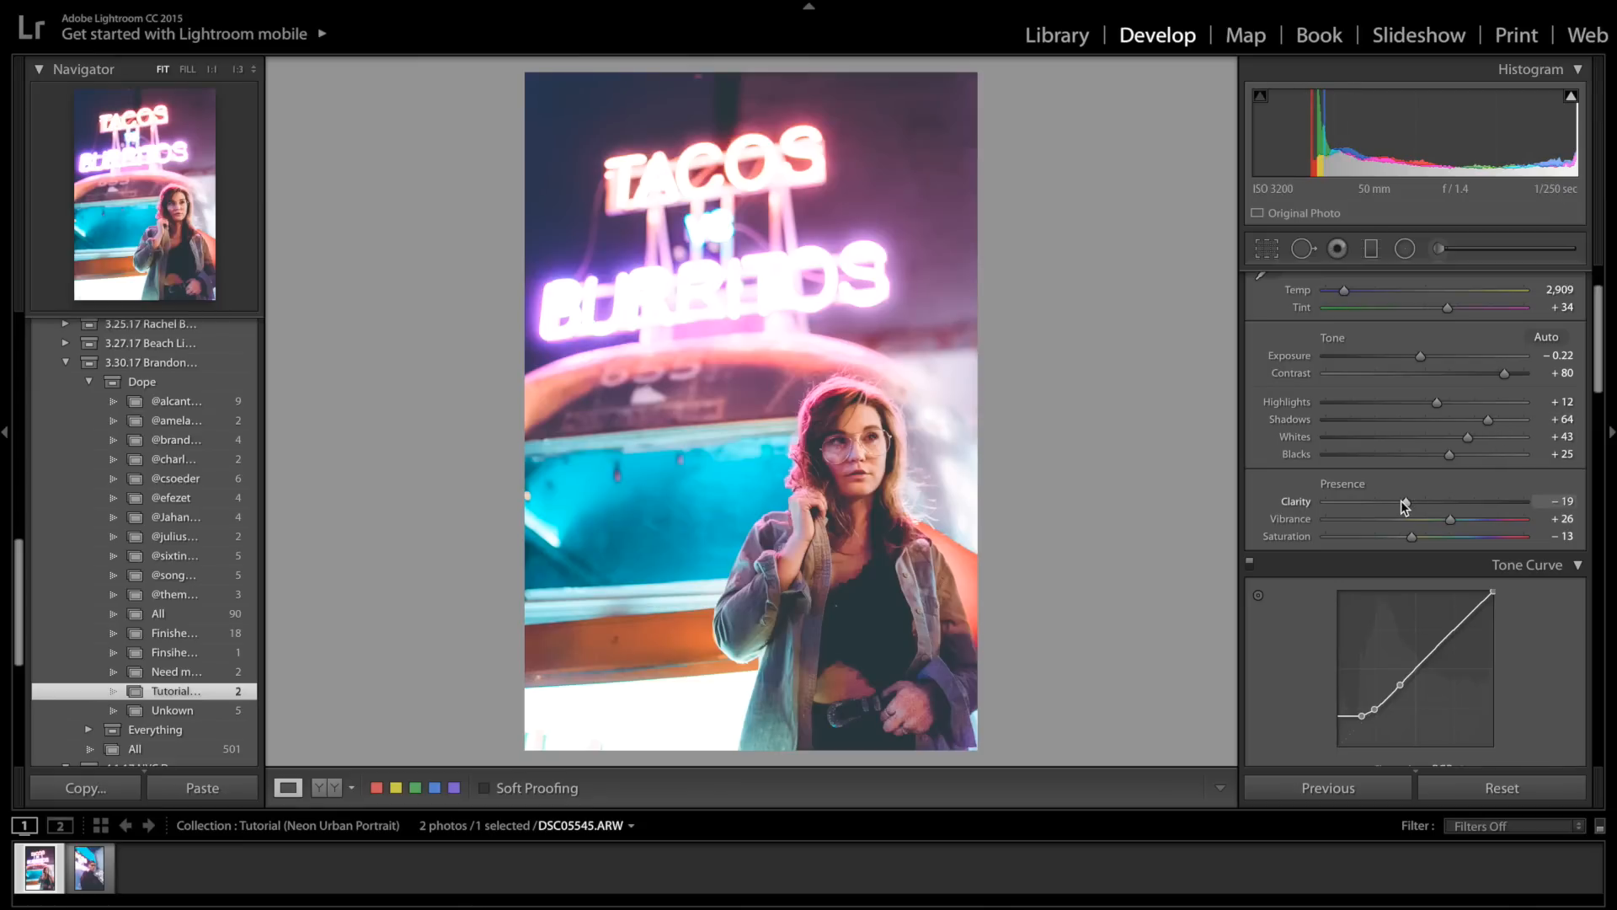
pyautogui.moveTo(1439, 507)
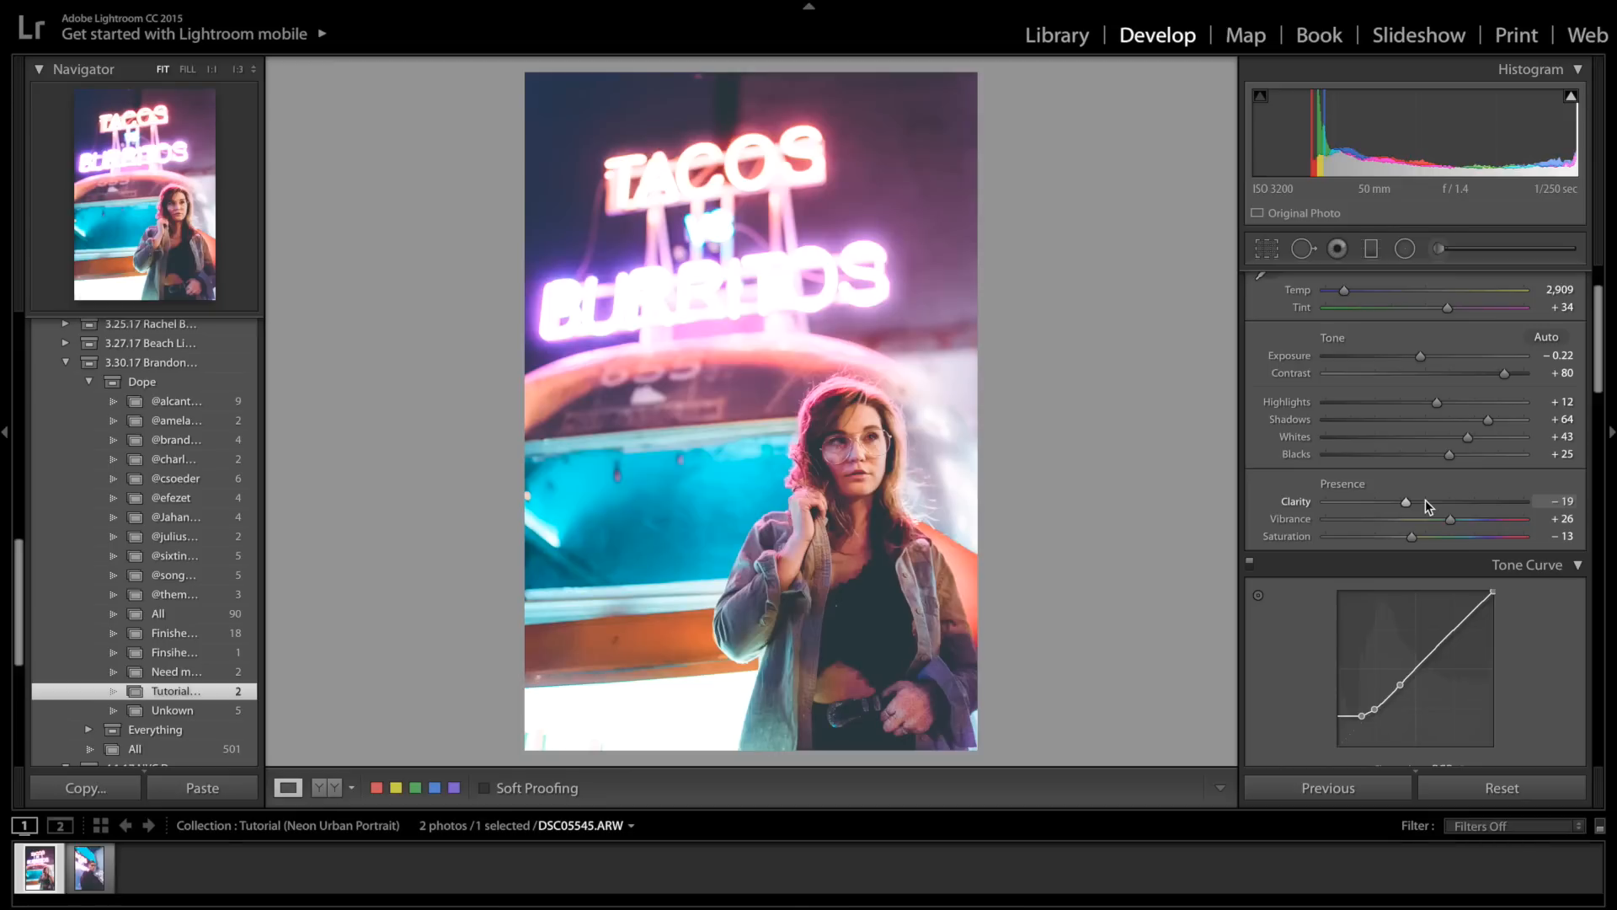
pyautogui.moveTo(1414, 527)
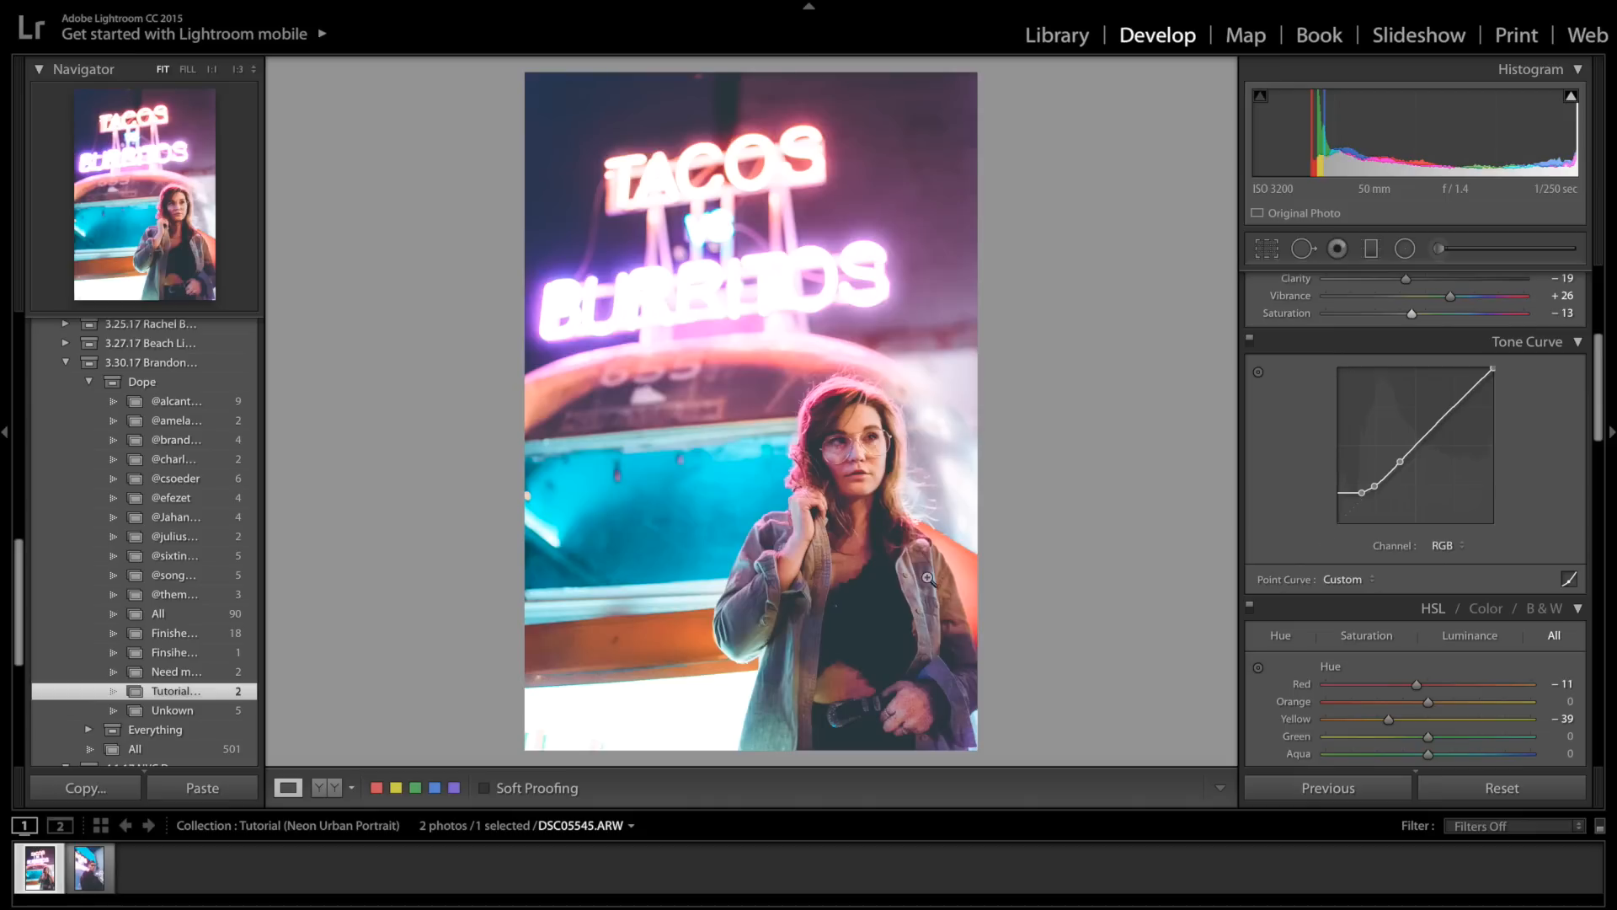
pyautogui.moveTo(874, 624)
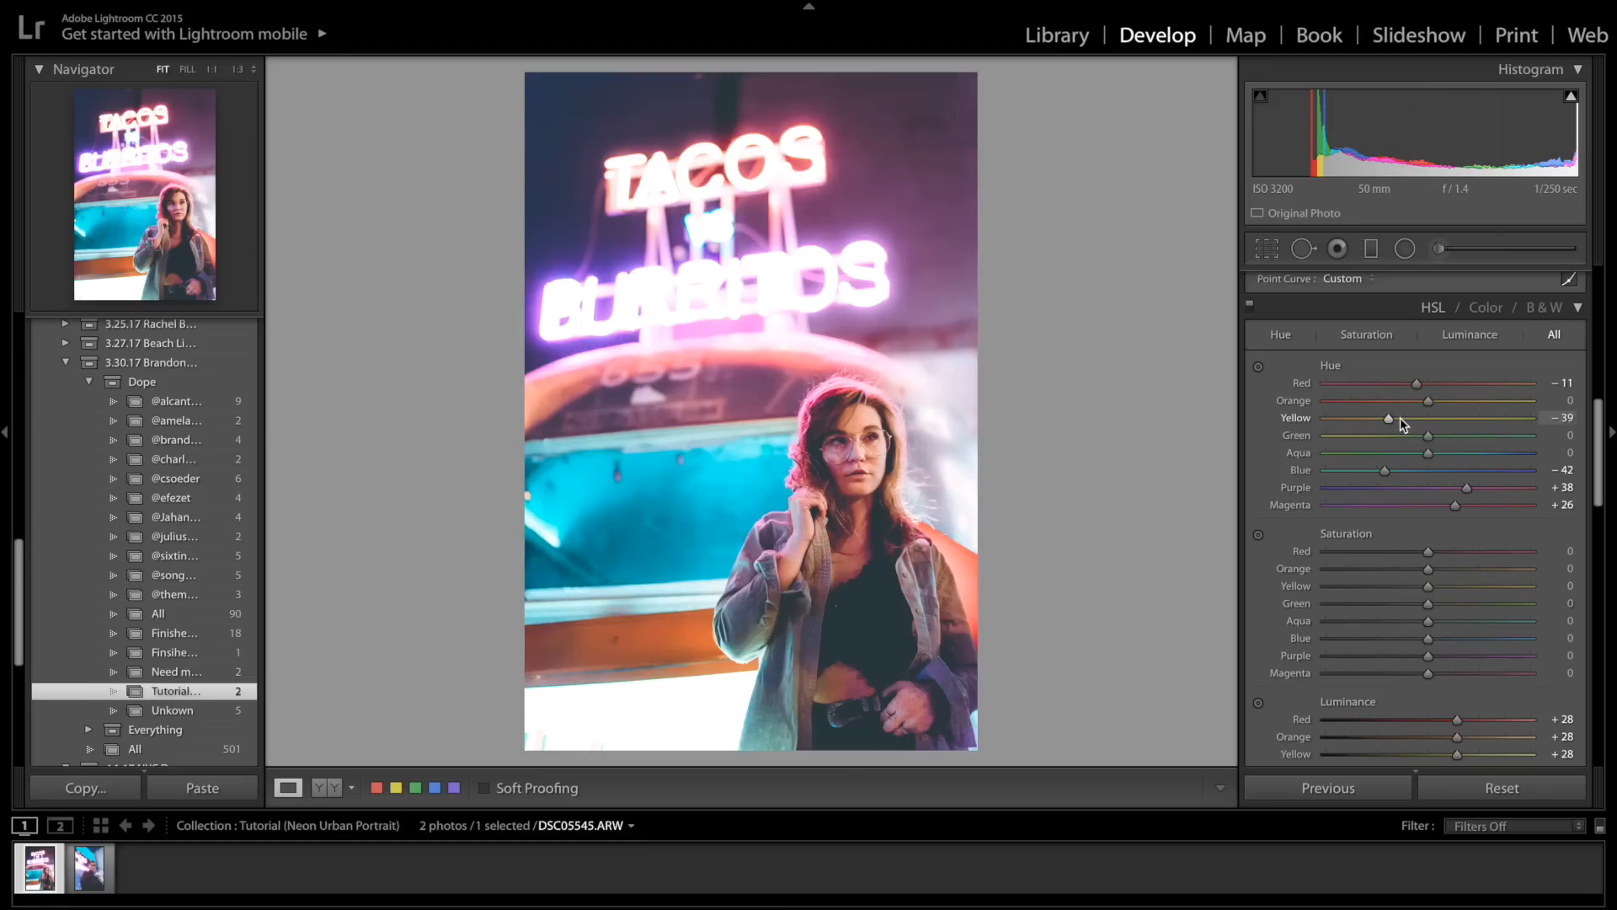
pyautogui.moveTo(1390, 423)
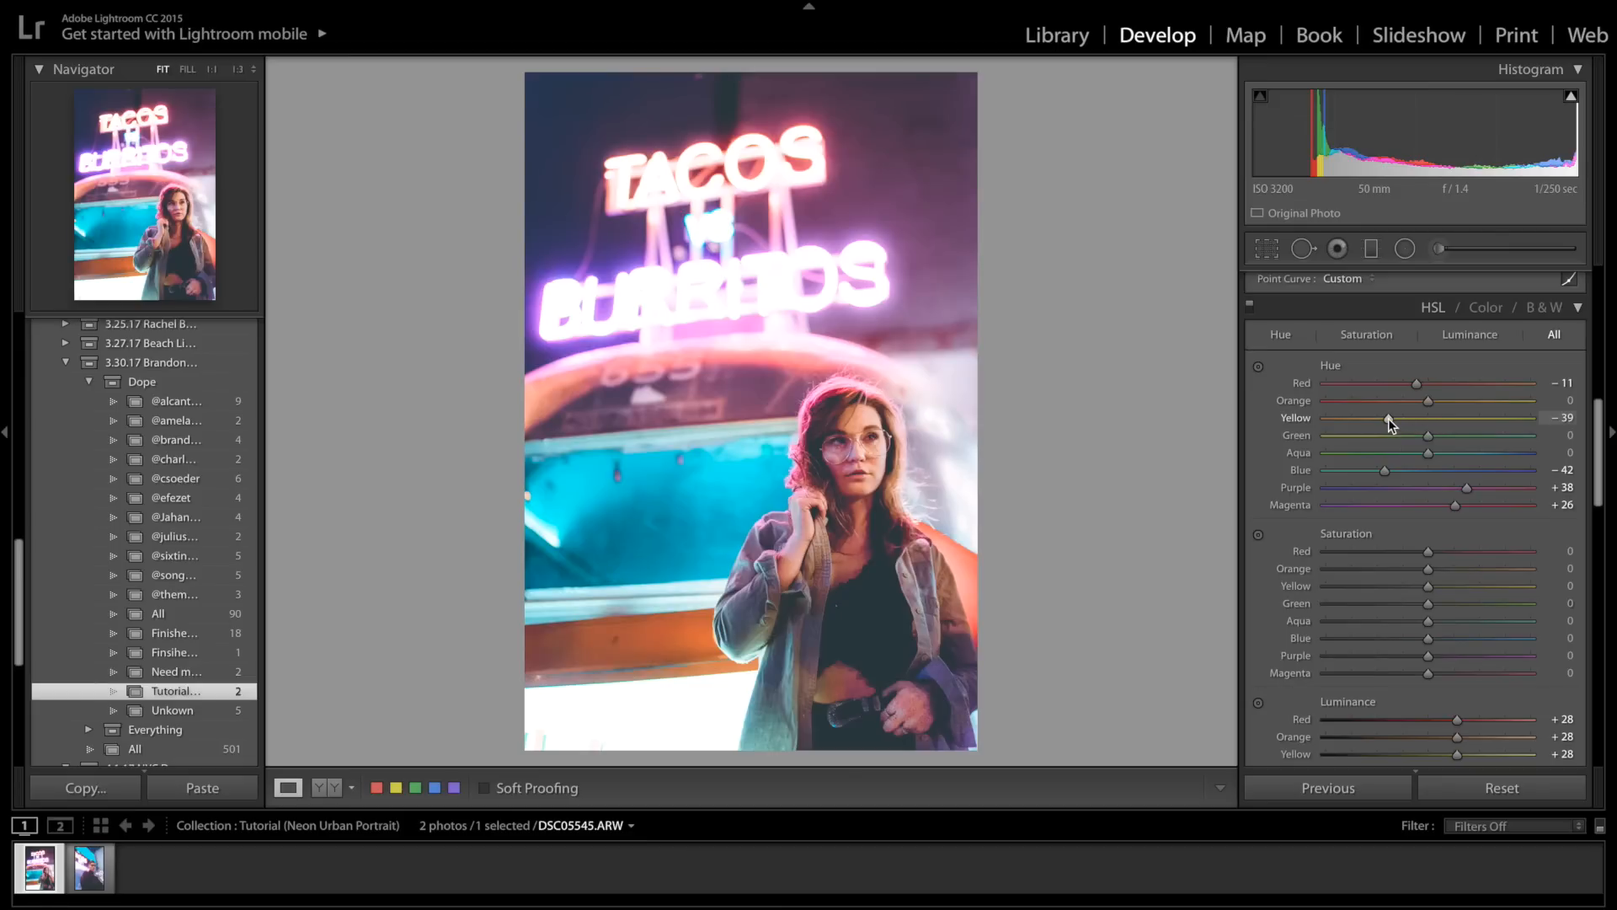
pyautogui.moveTo(1425, 477)
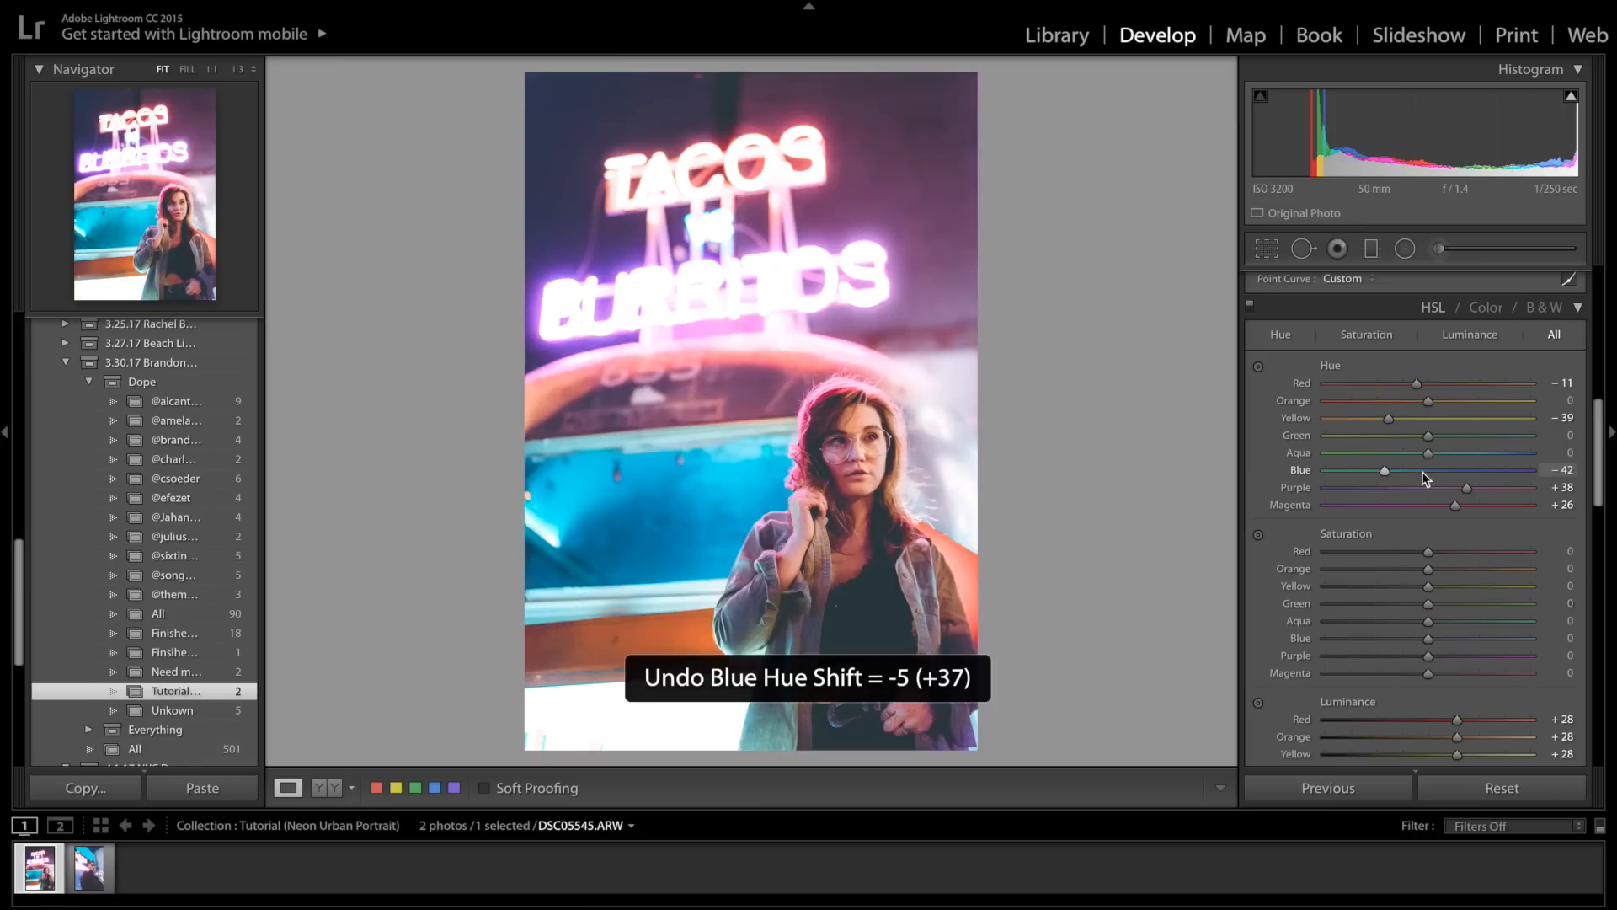
pyautogui.scroll(-3)
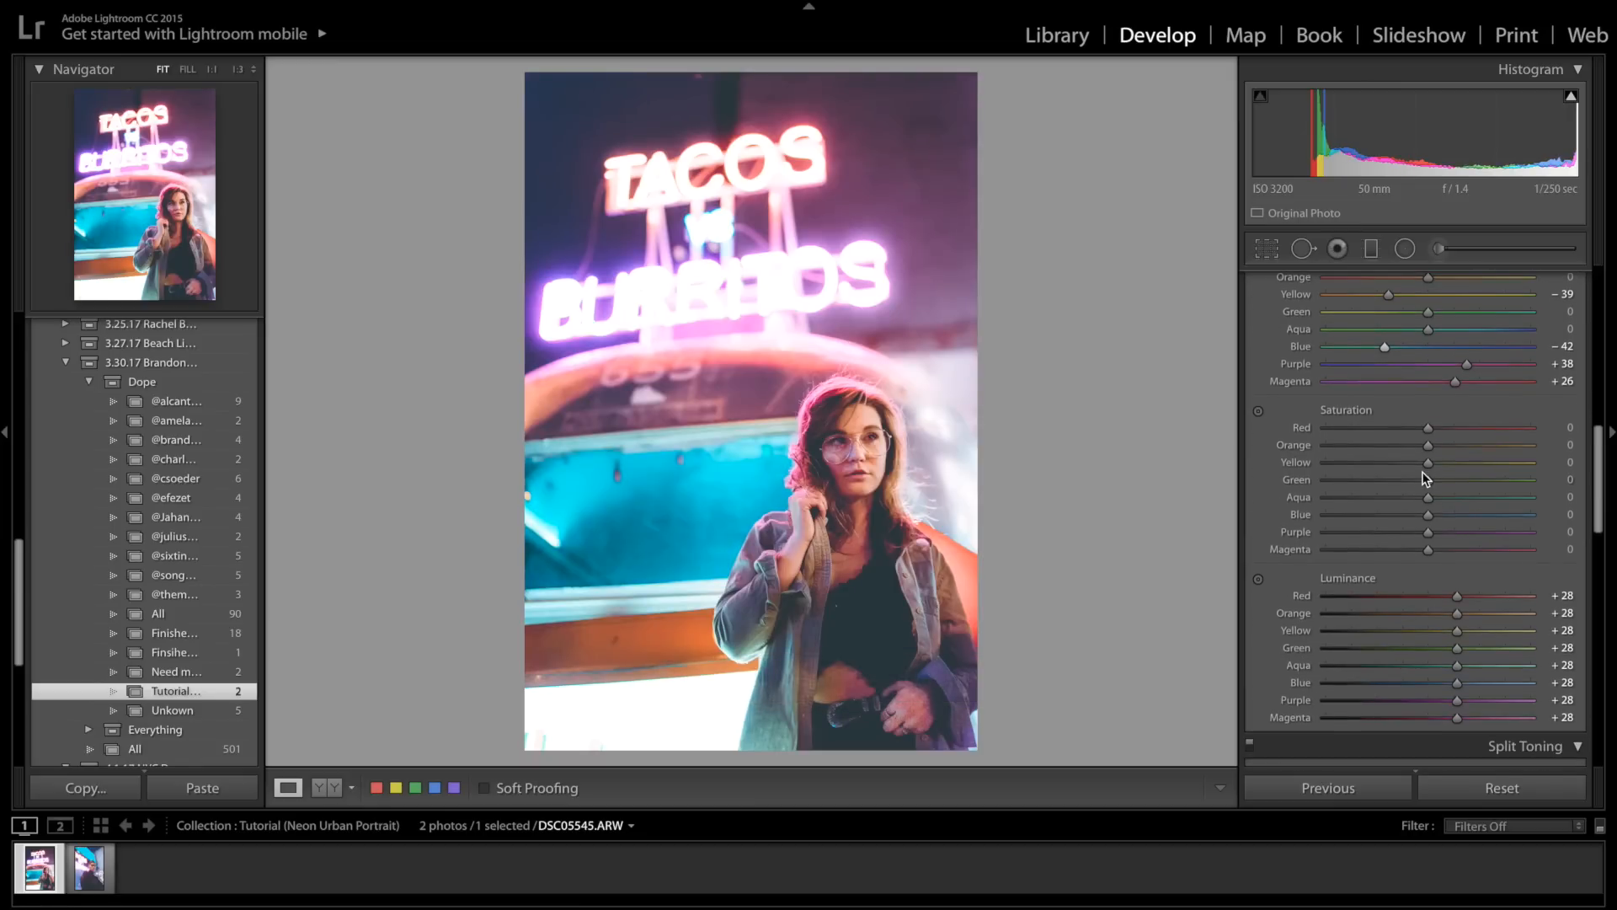
pyautogui.scroll(-3)
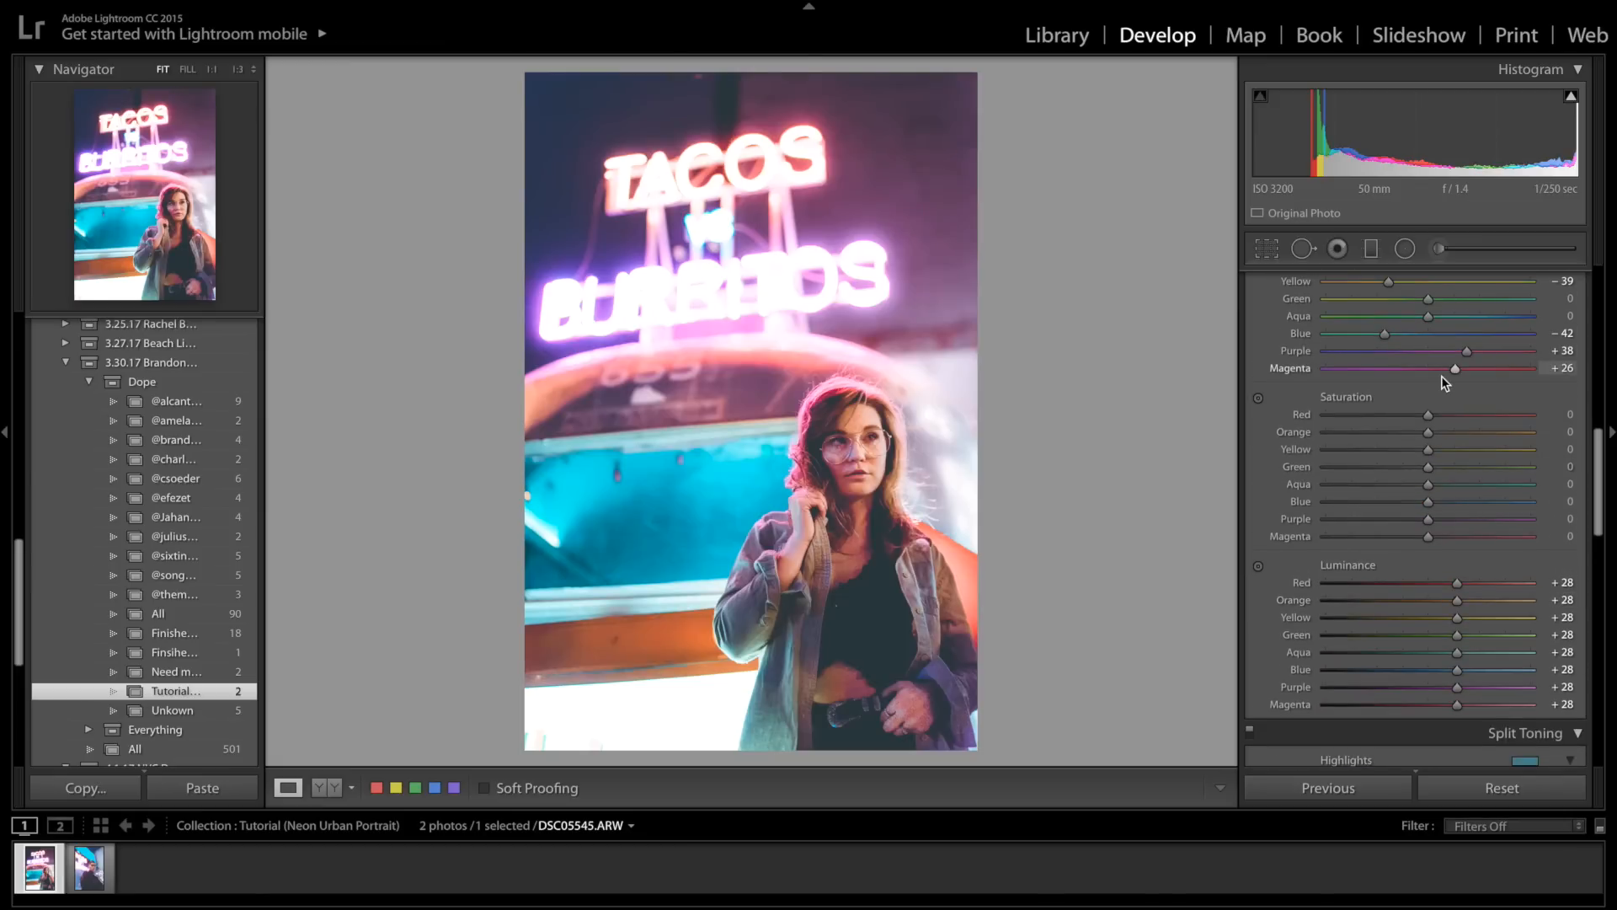
pyautogui.scroll(-3)
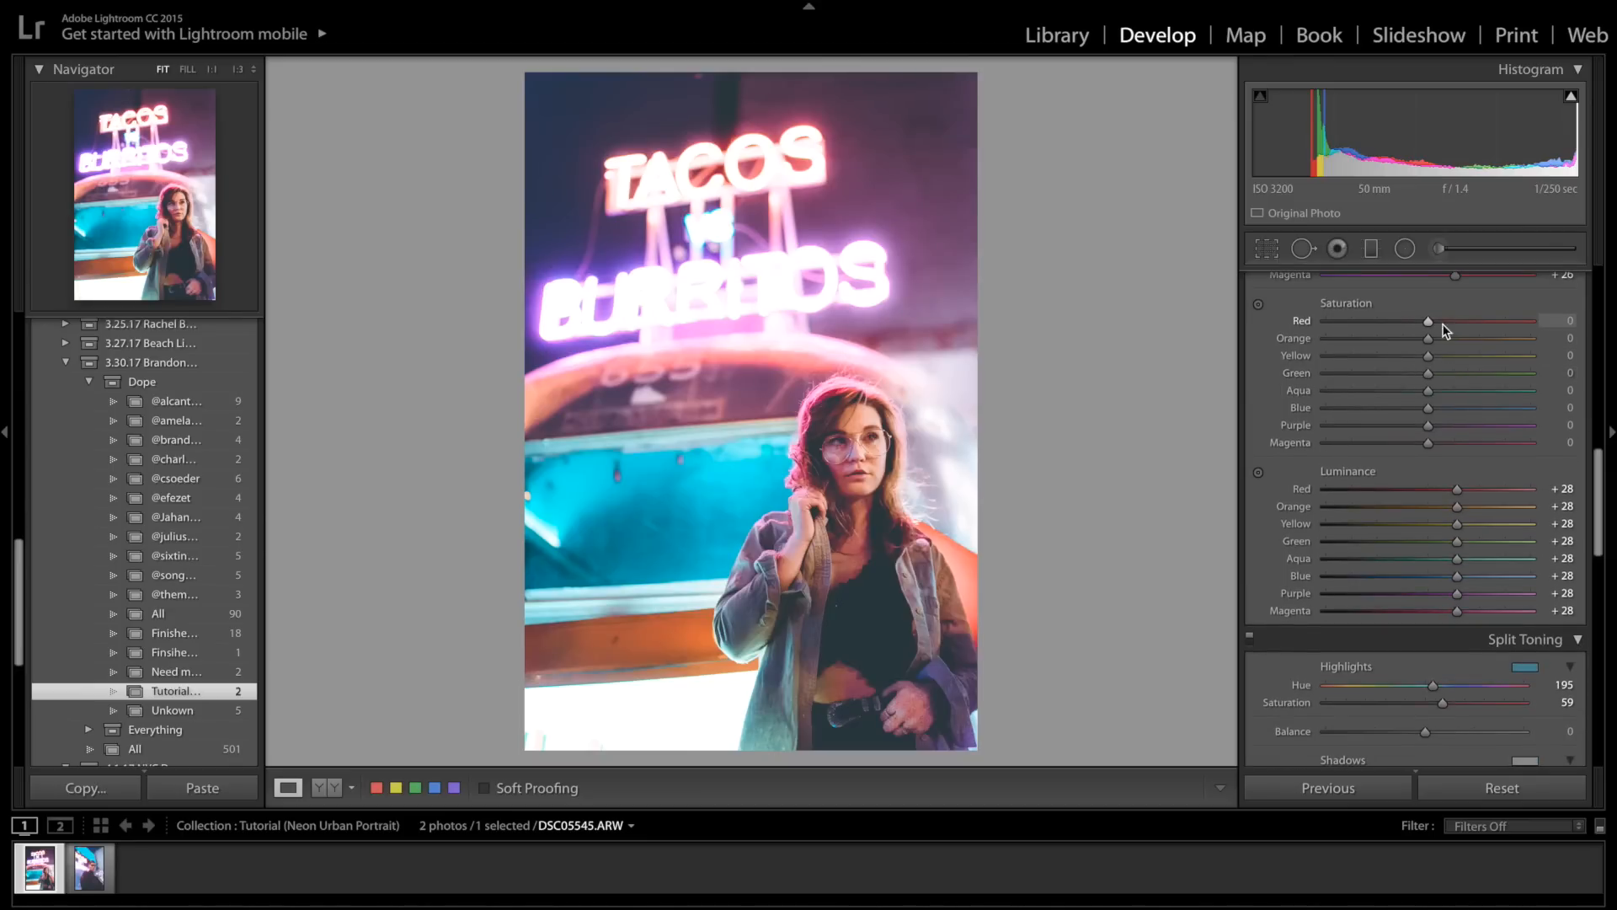
pyautogui.scroll(-3)
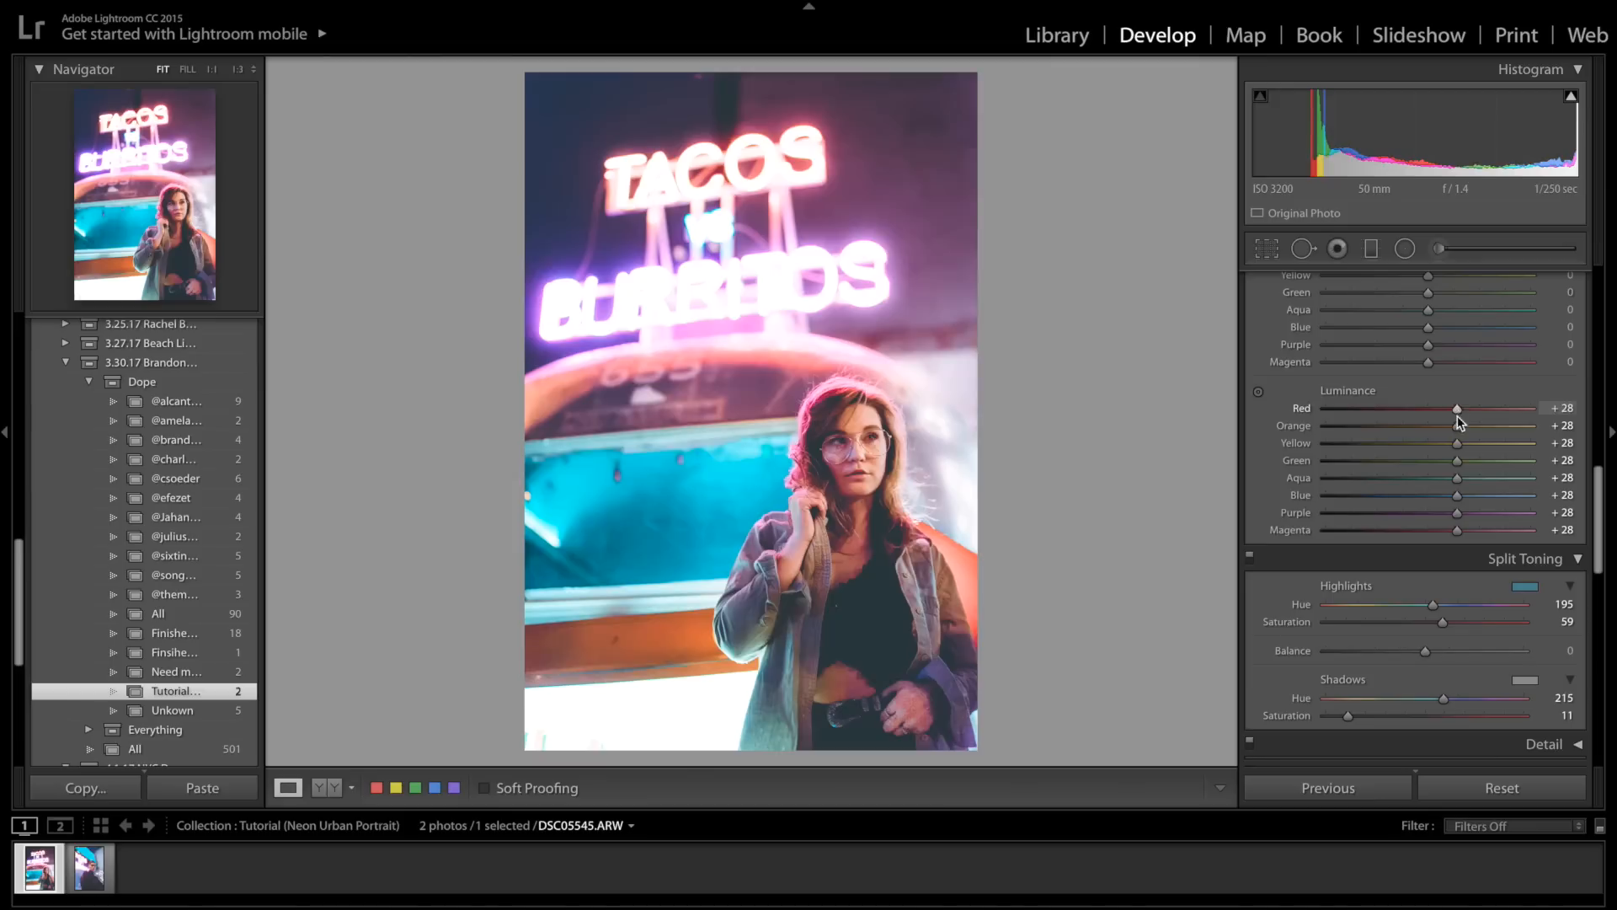
pyautogui.moveTo(1469, 411)
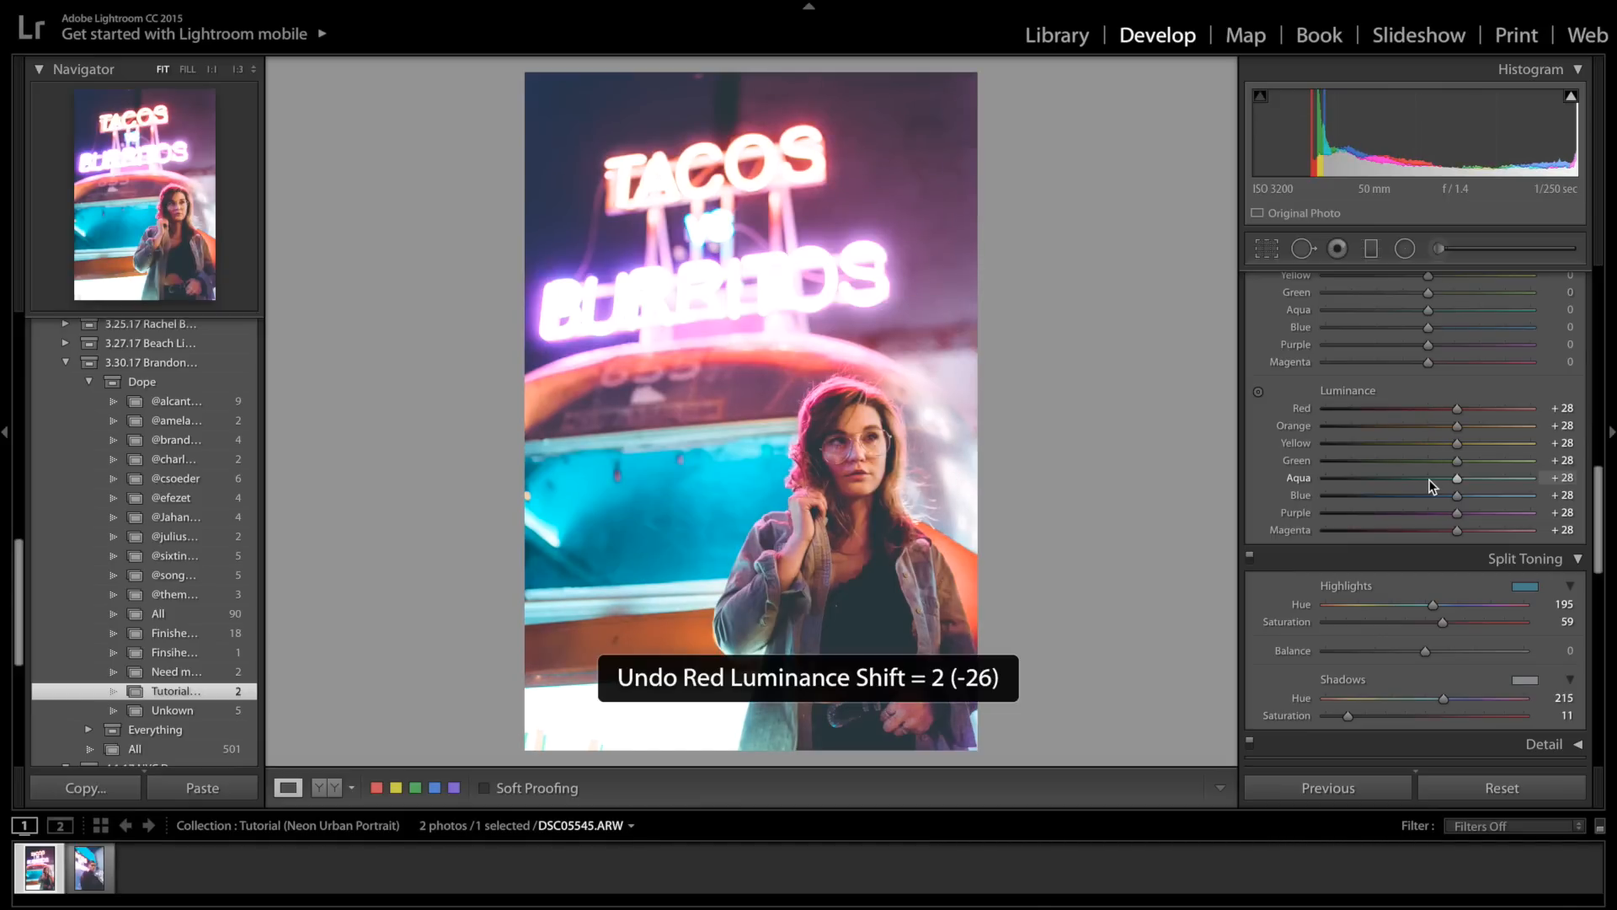
pyautogui.scroll(-3)
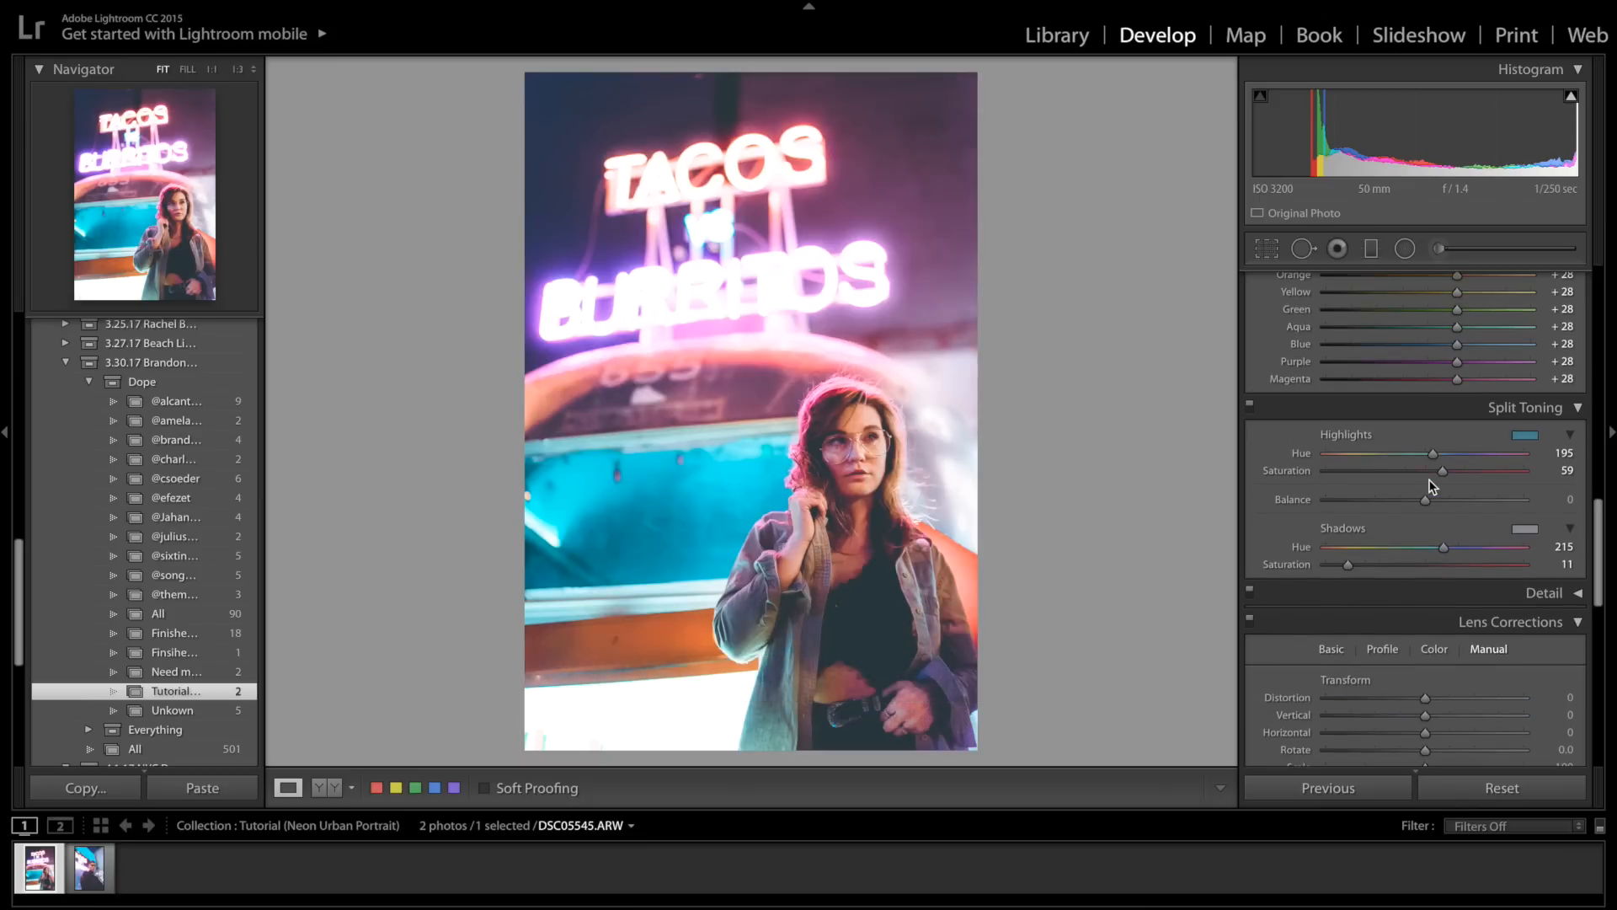
pyautogui.moveTo(1435, 483)
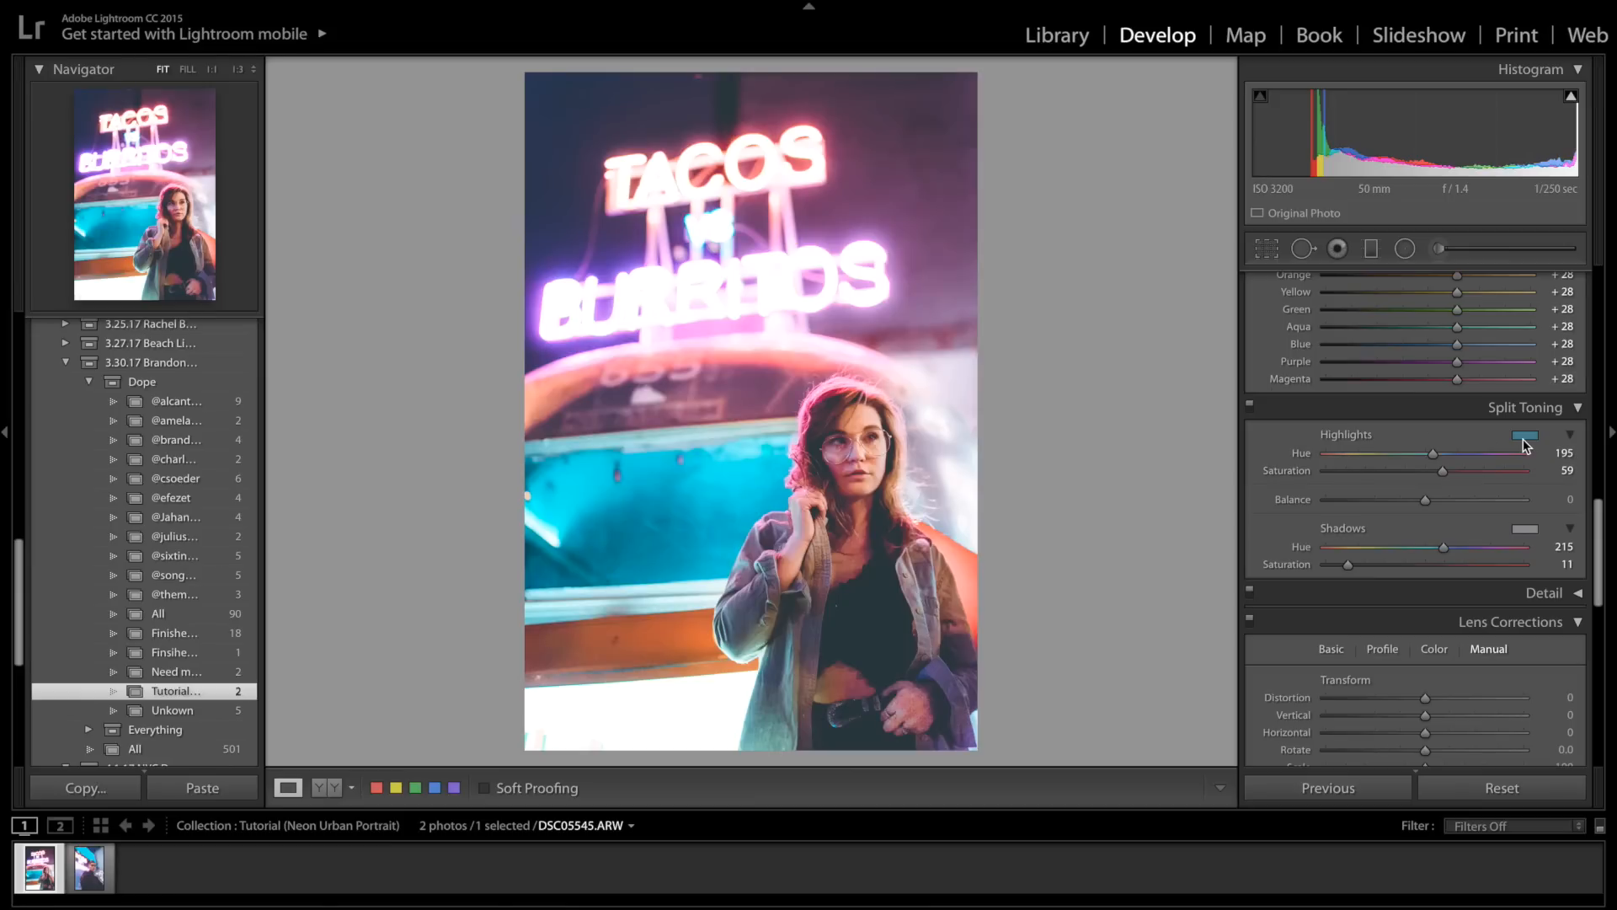
pyautogui.click(1525, 435)
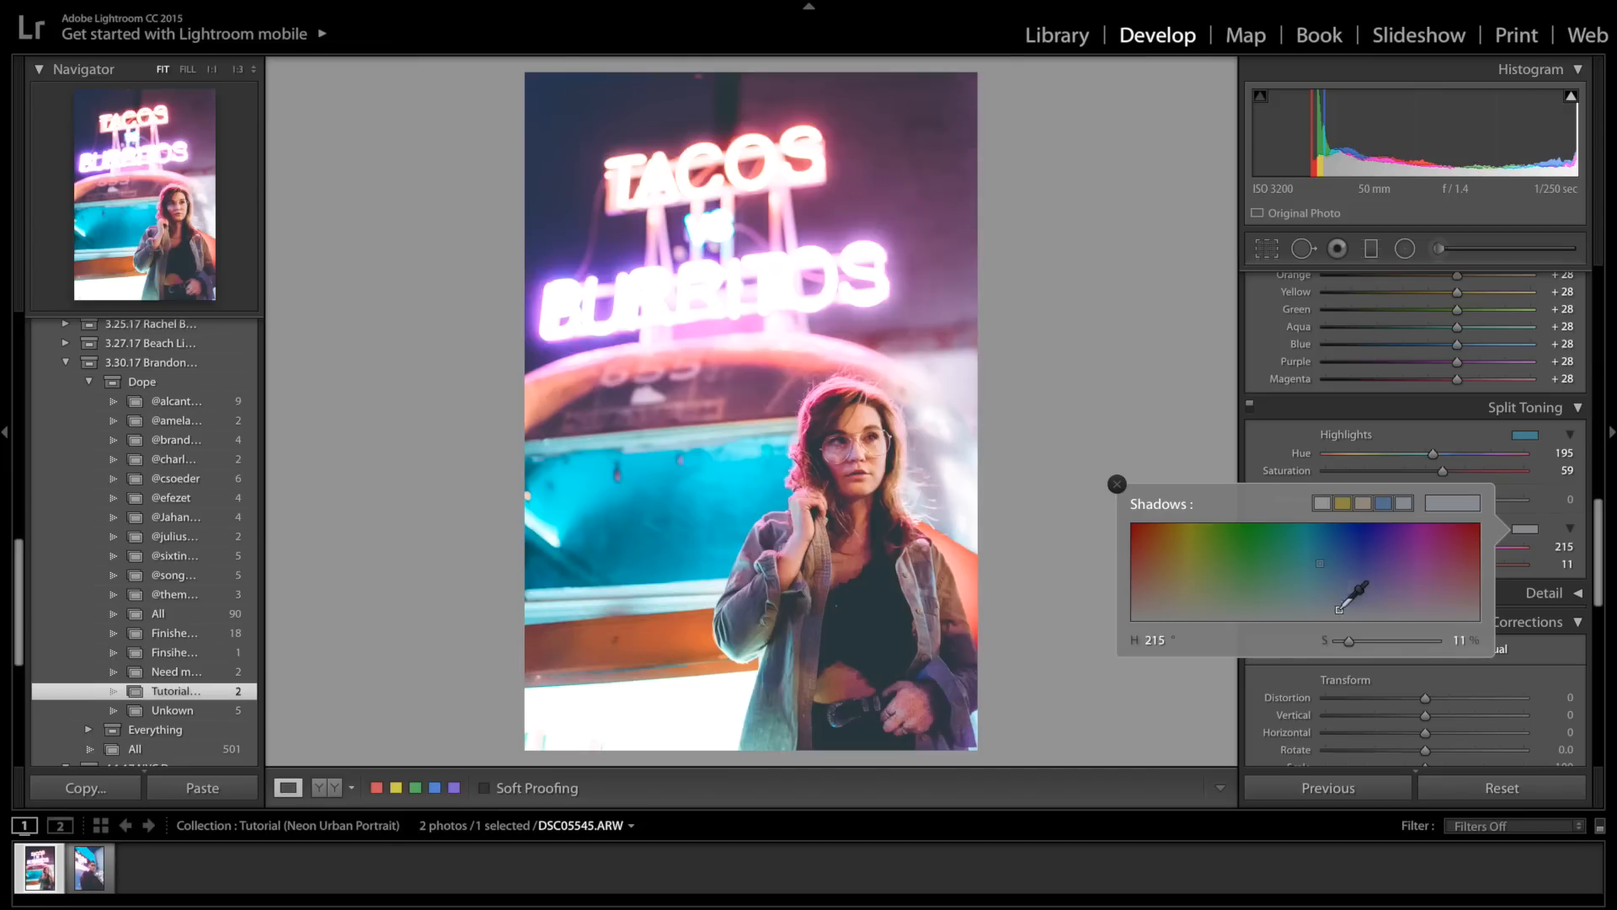
pyautogui.click(1526, 435)
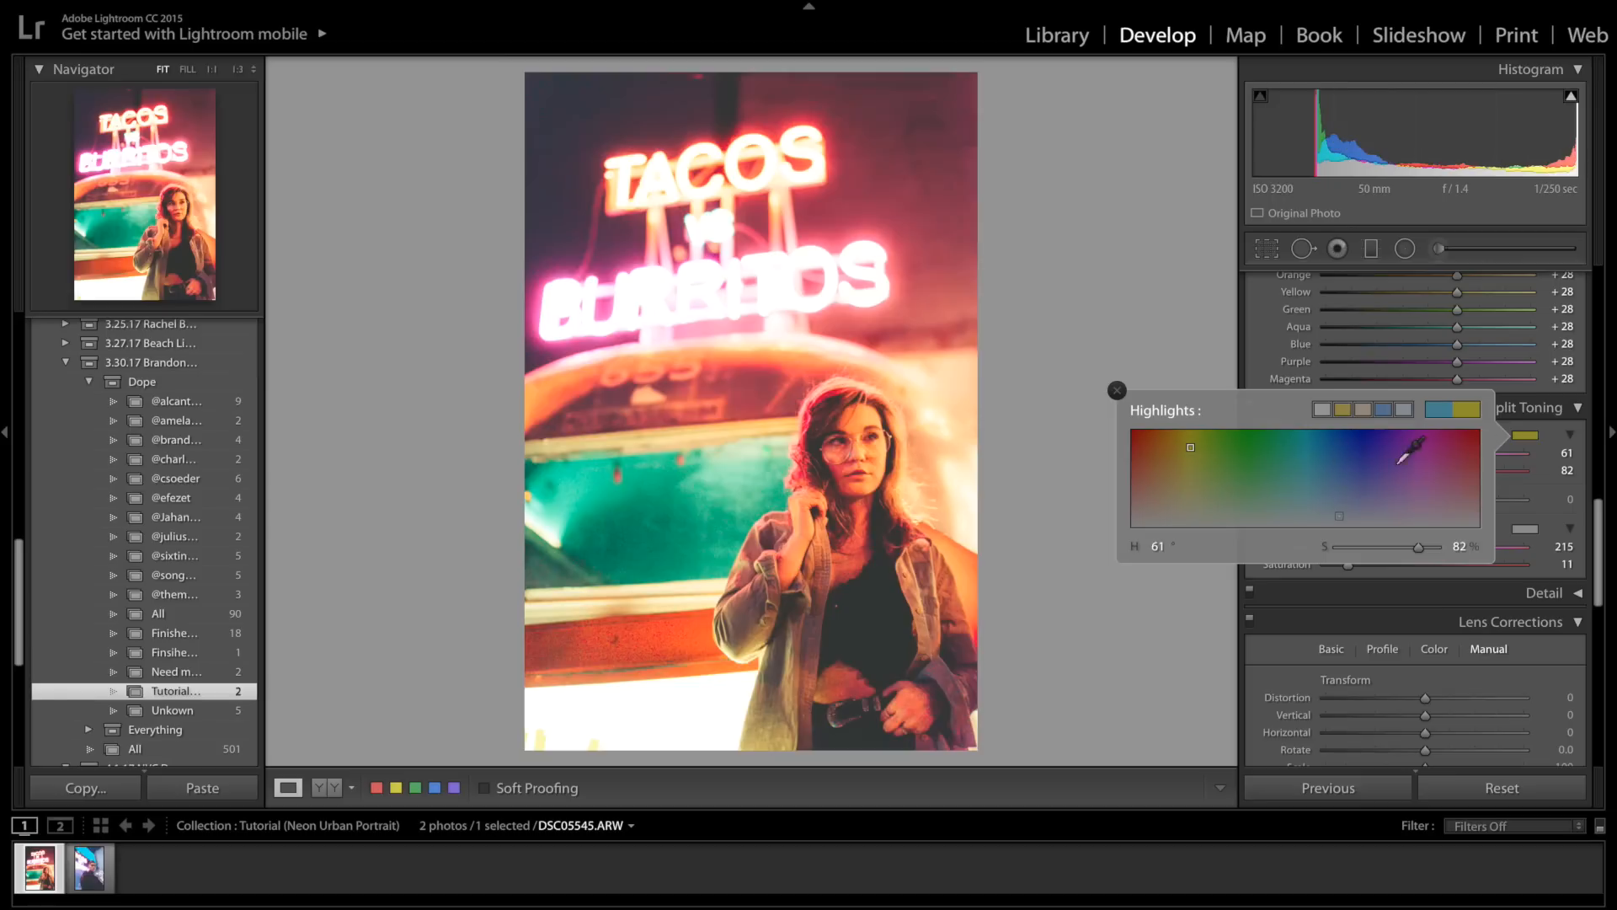
pyautogui.click(1115, 390)
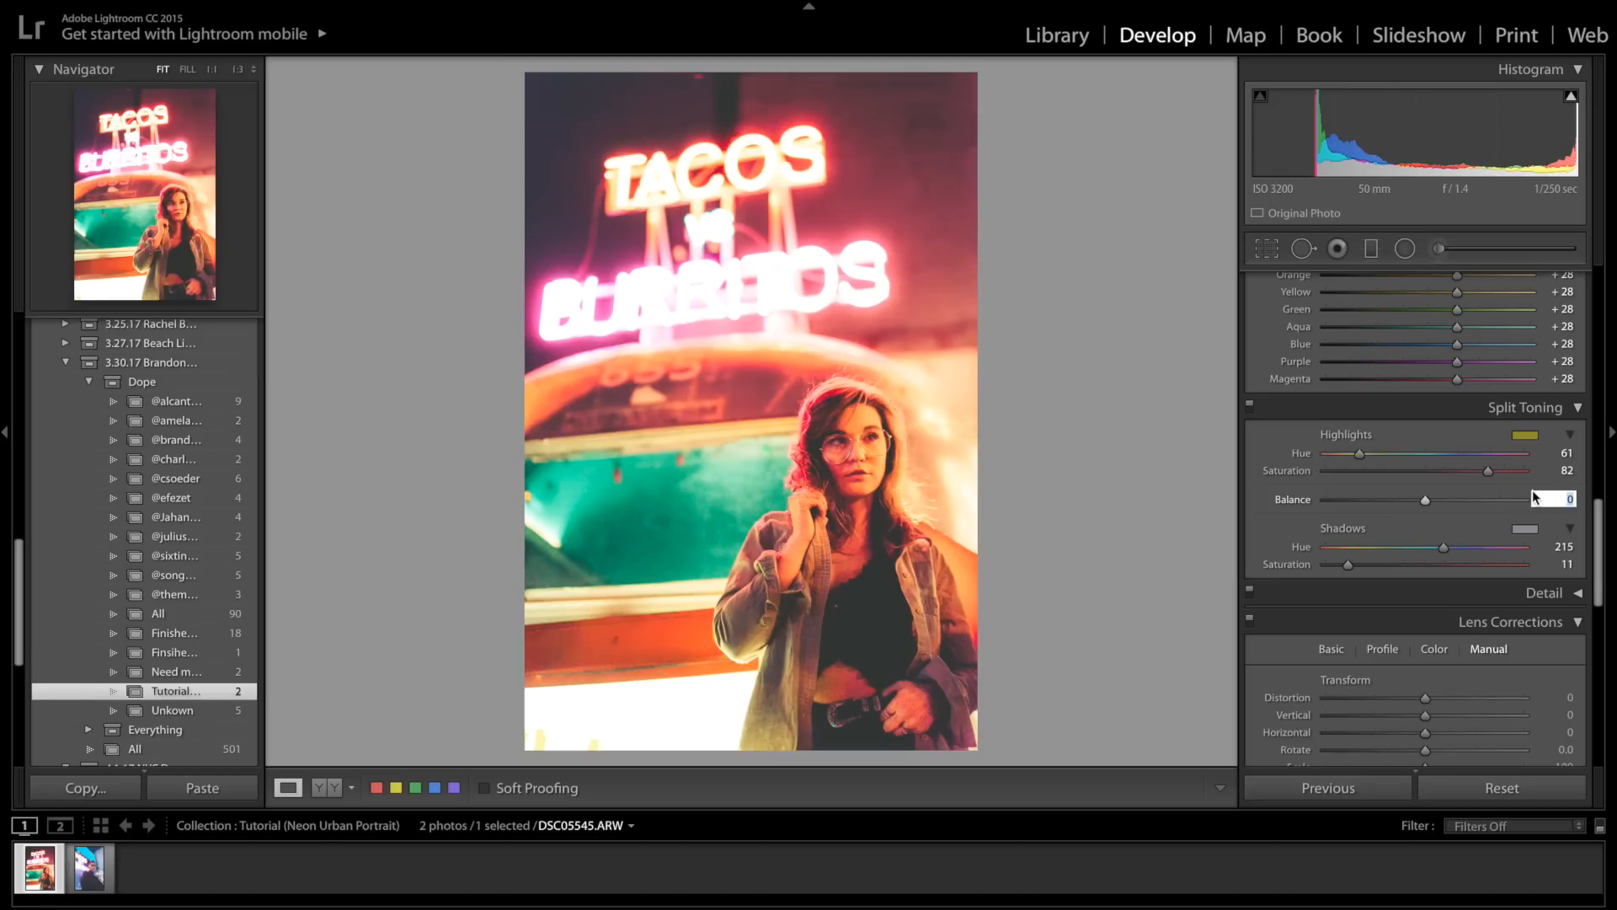
pyautogui.press('ctrl+z')
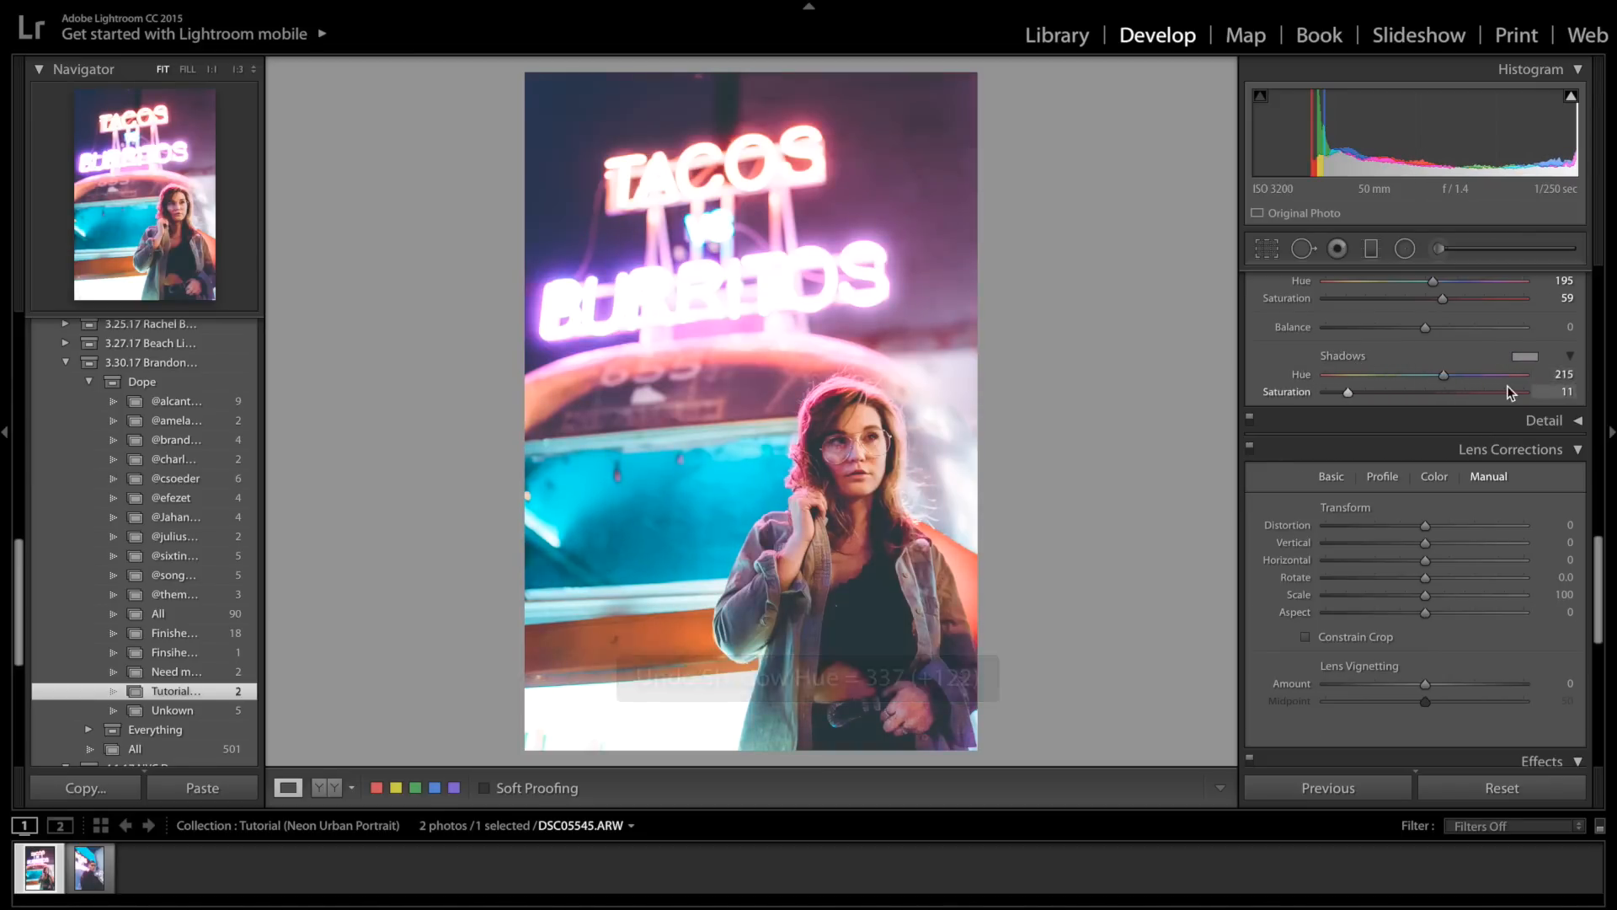
pyautogui.scroll(-3)
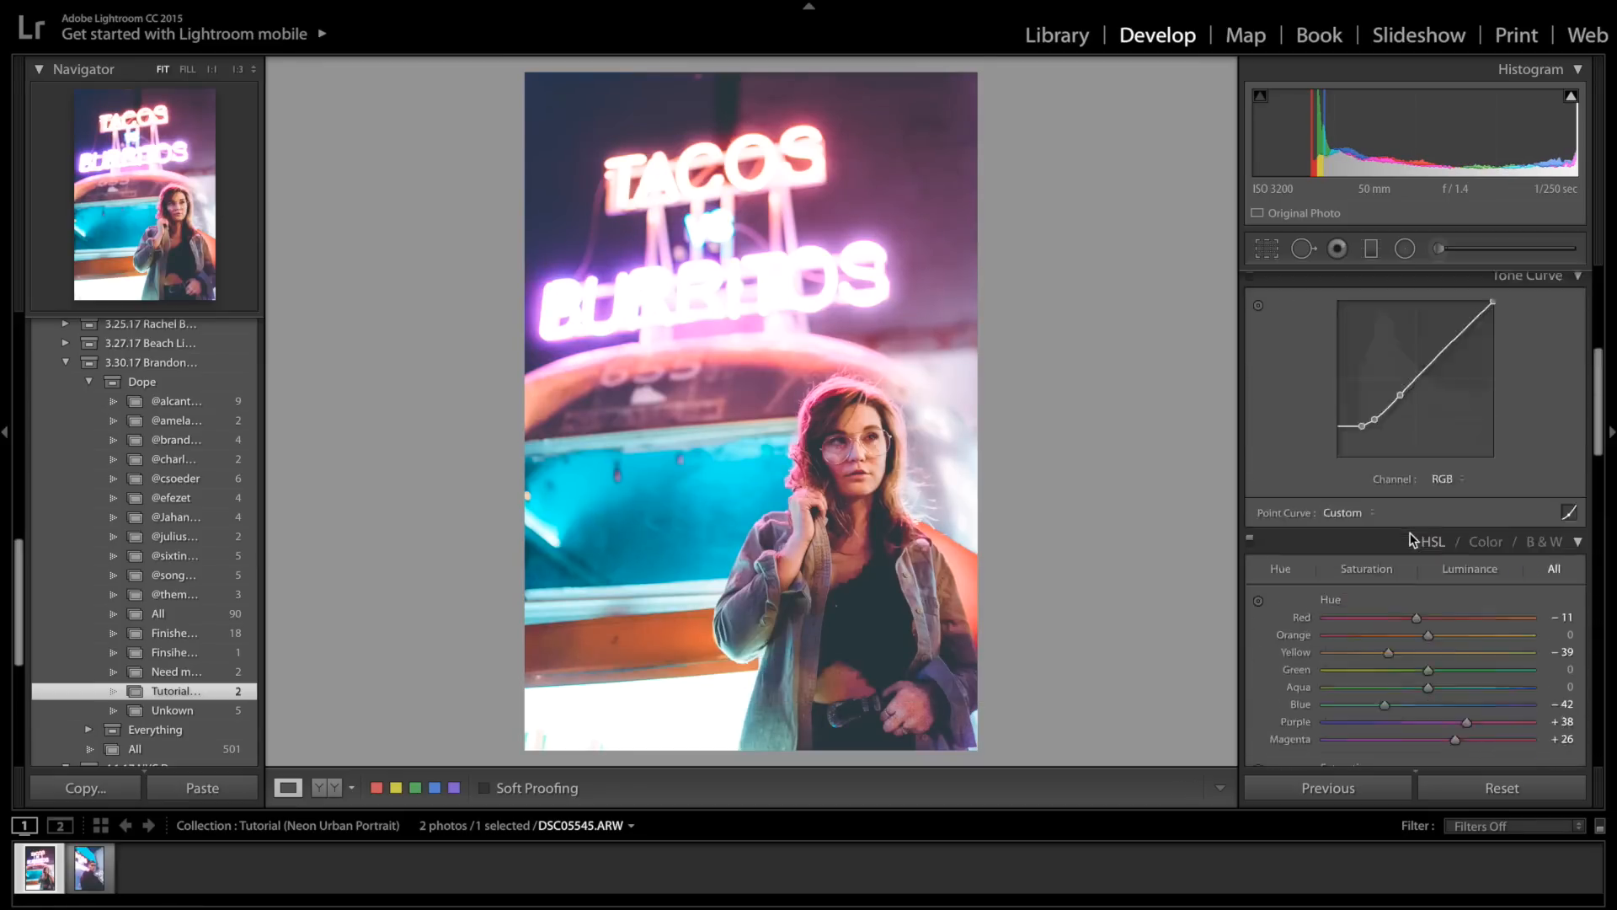
pyautogui.click(1404, 250)
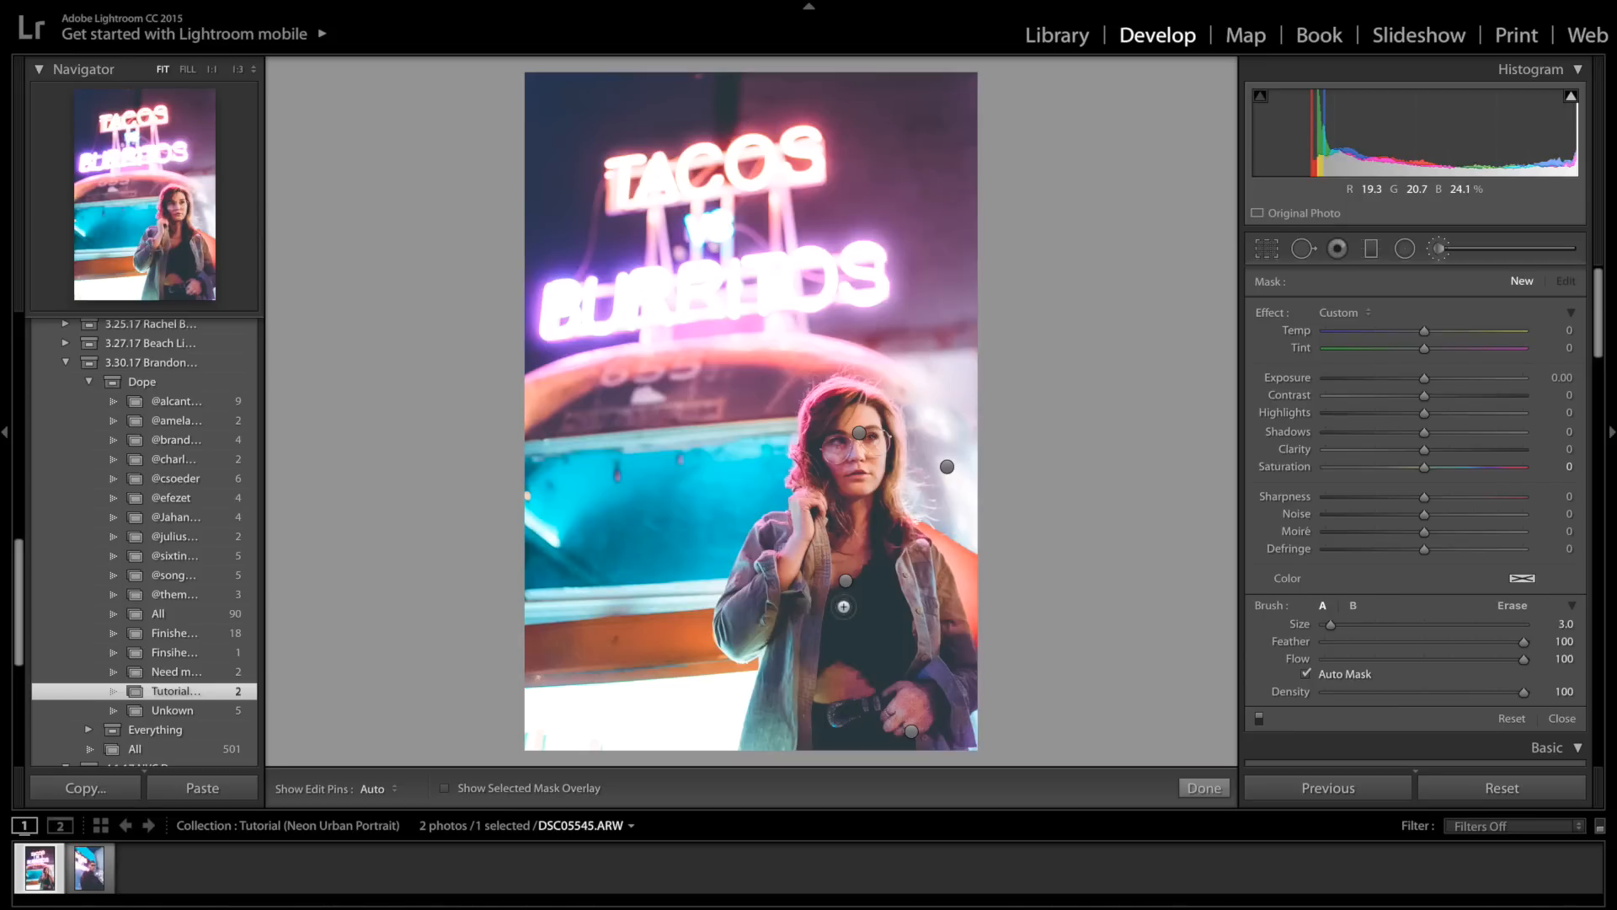
pyautogui.moveTo(894, 489)
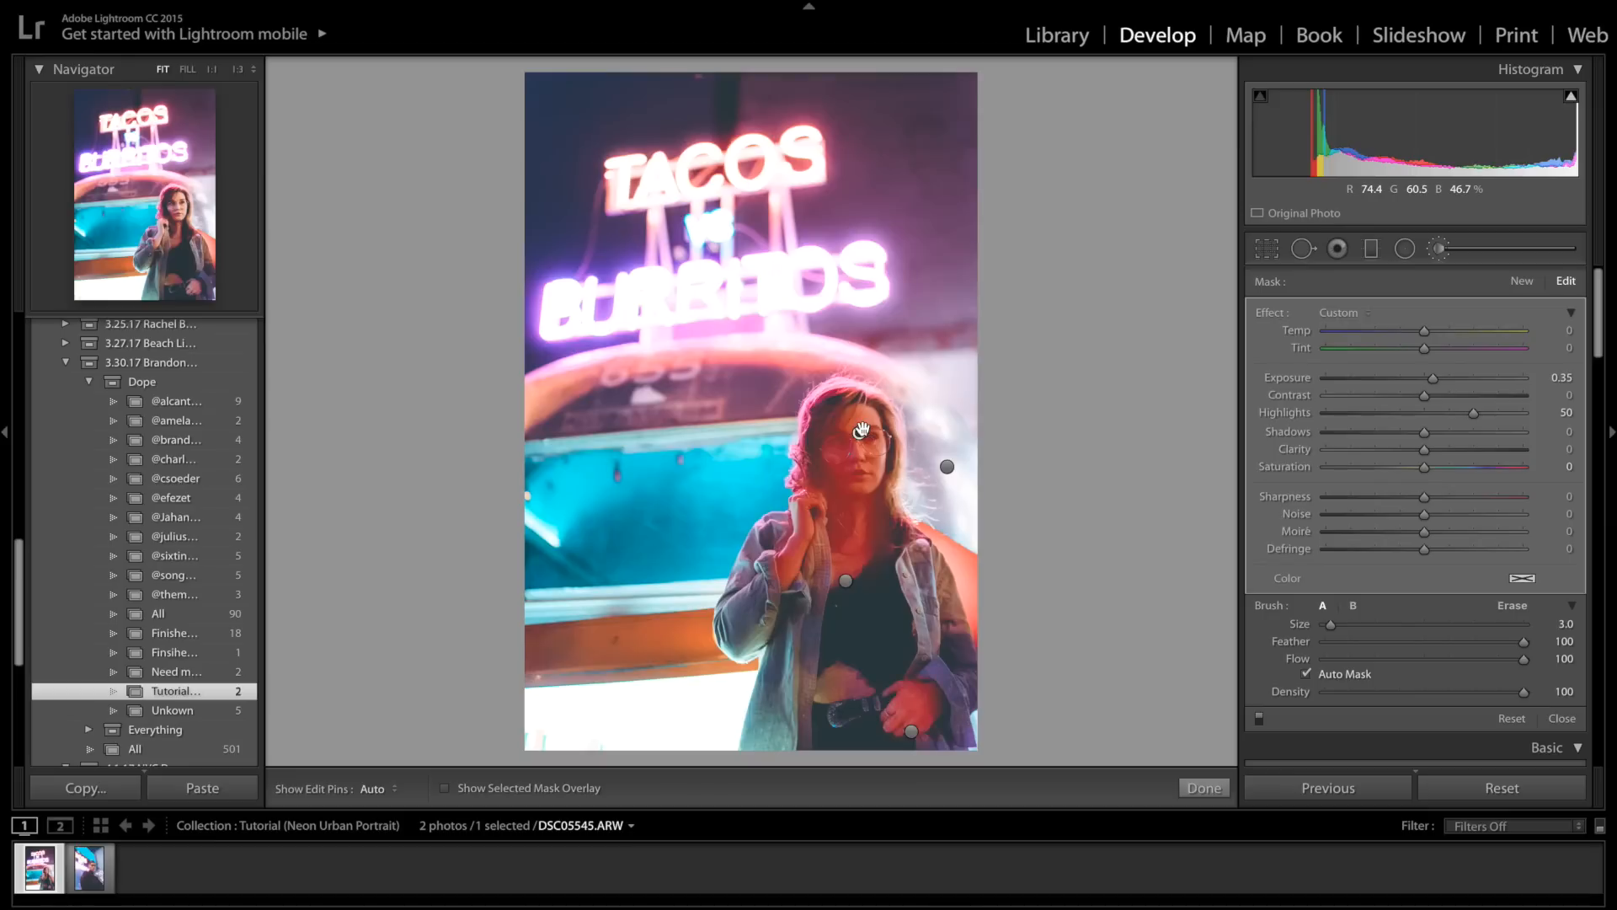
pyautogui.moveTo(859, 431)
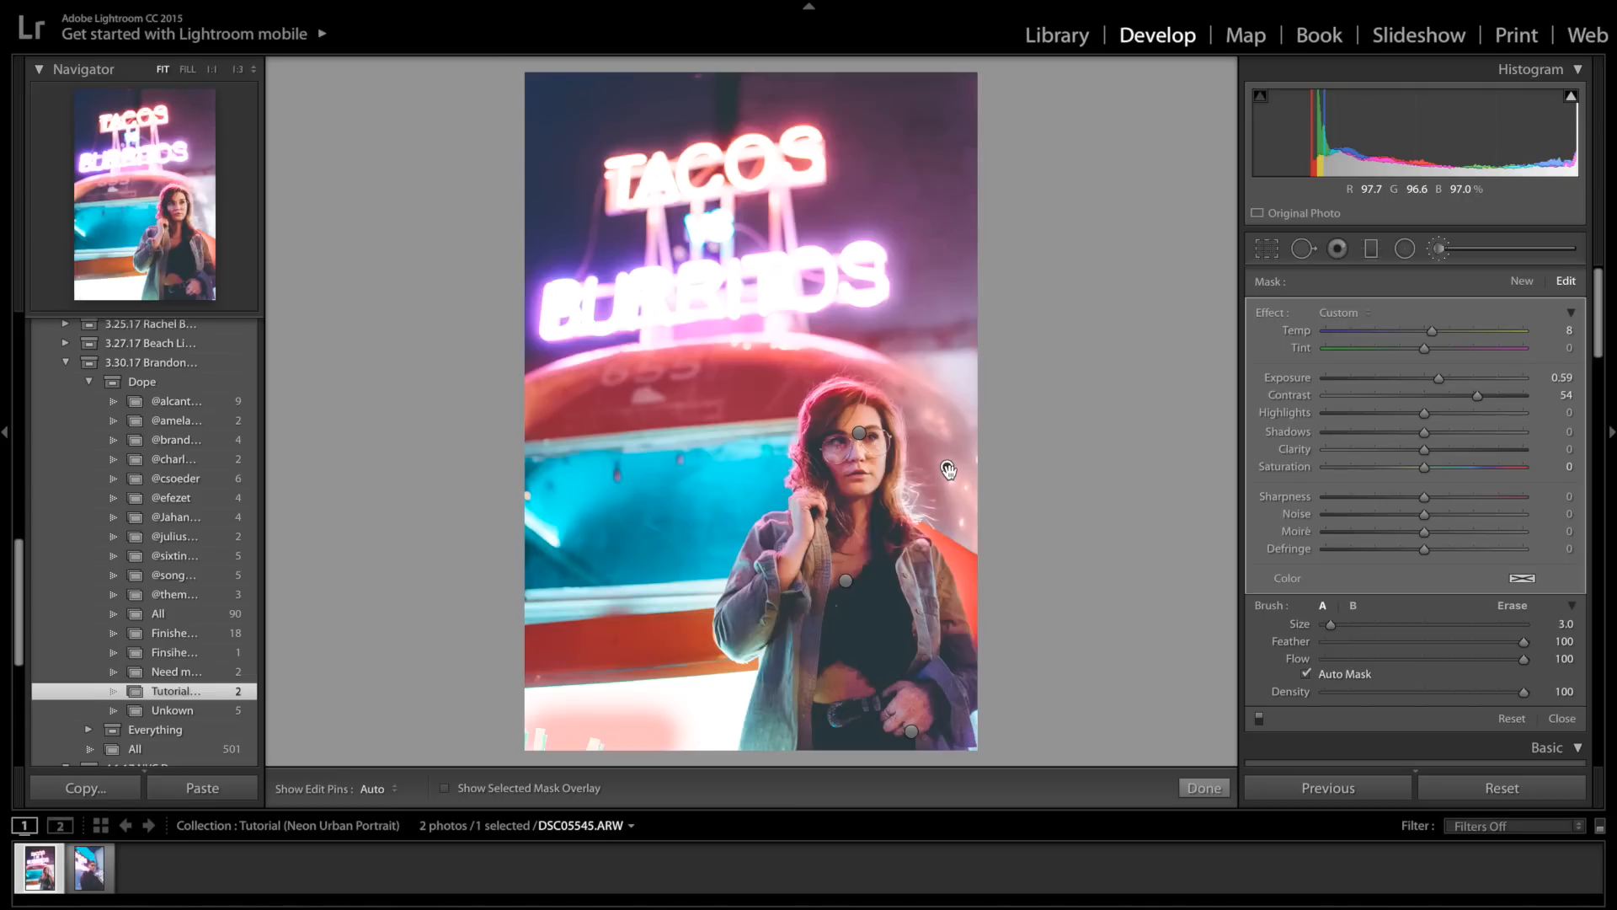
pyautogui.moveTo(1079, 370)
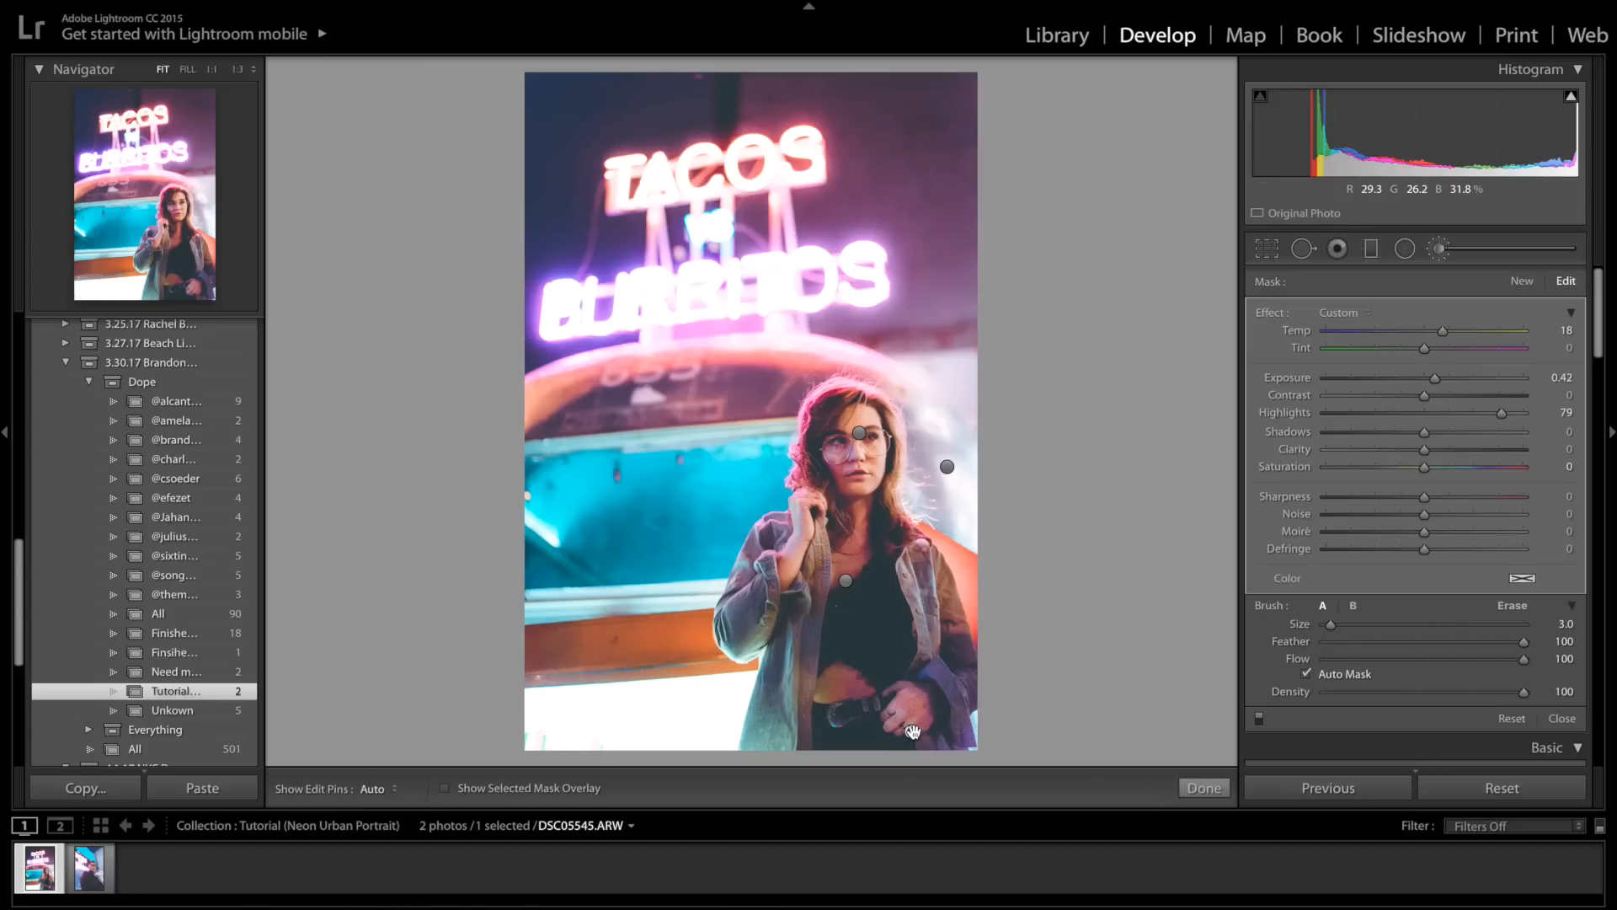
# Review the face brush pin, close the local tools and move to the man's neon portrait
pyautogui.click(912, 731)
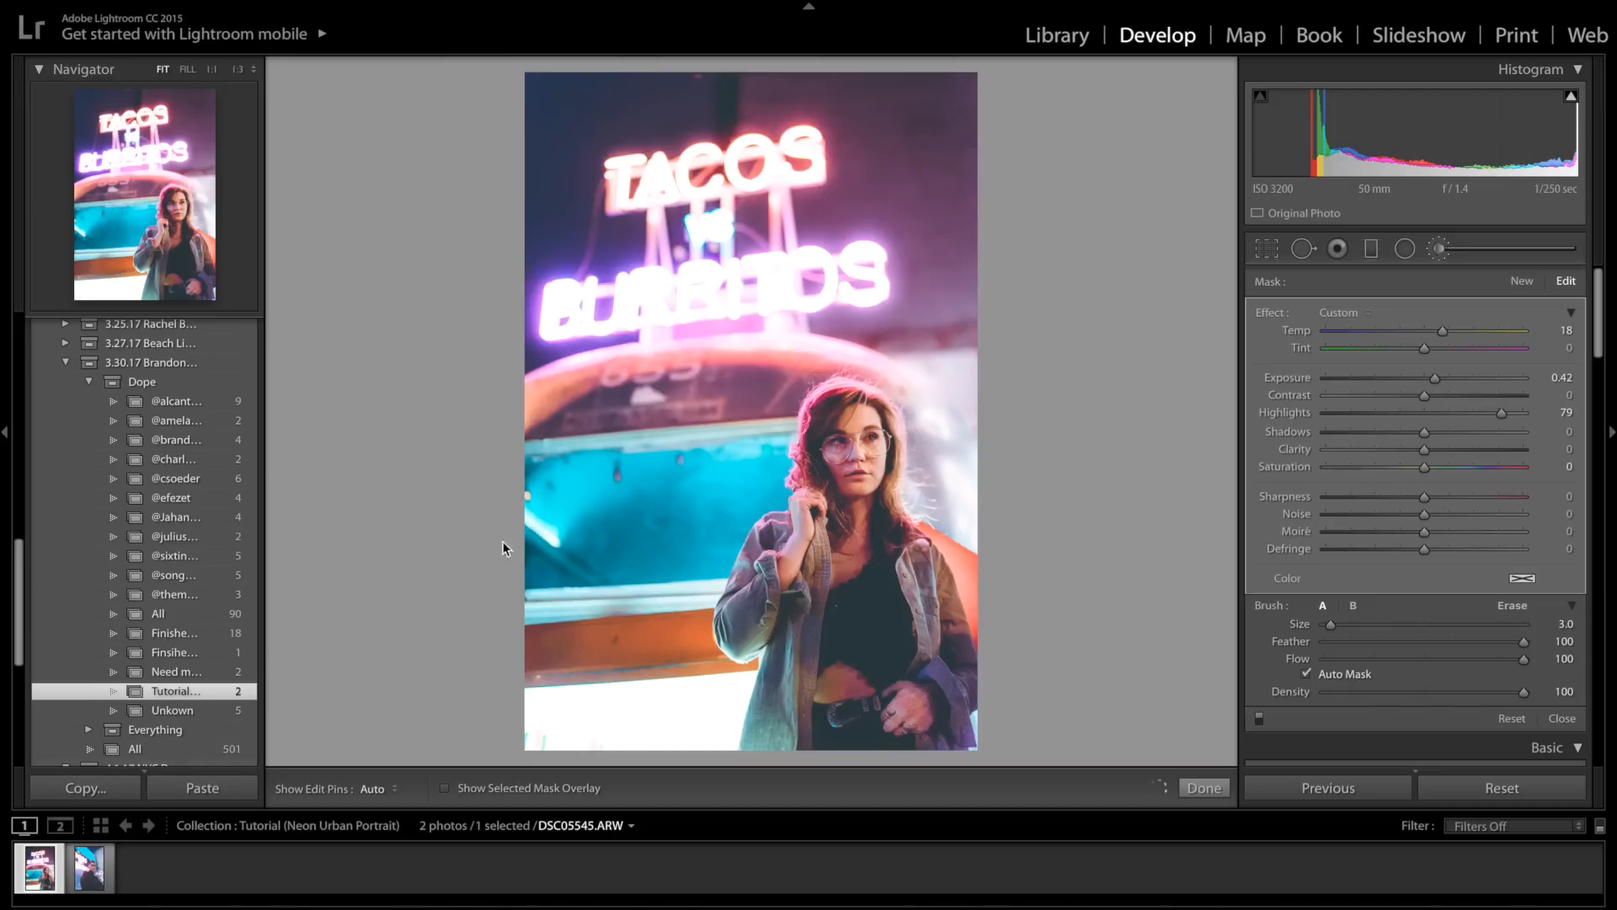
pyautogui.click(1303, 247)
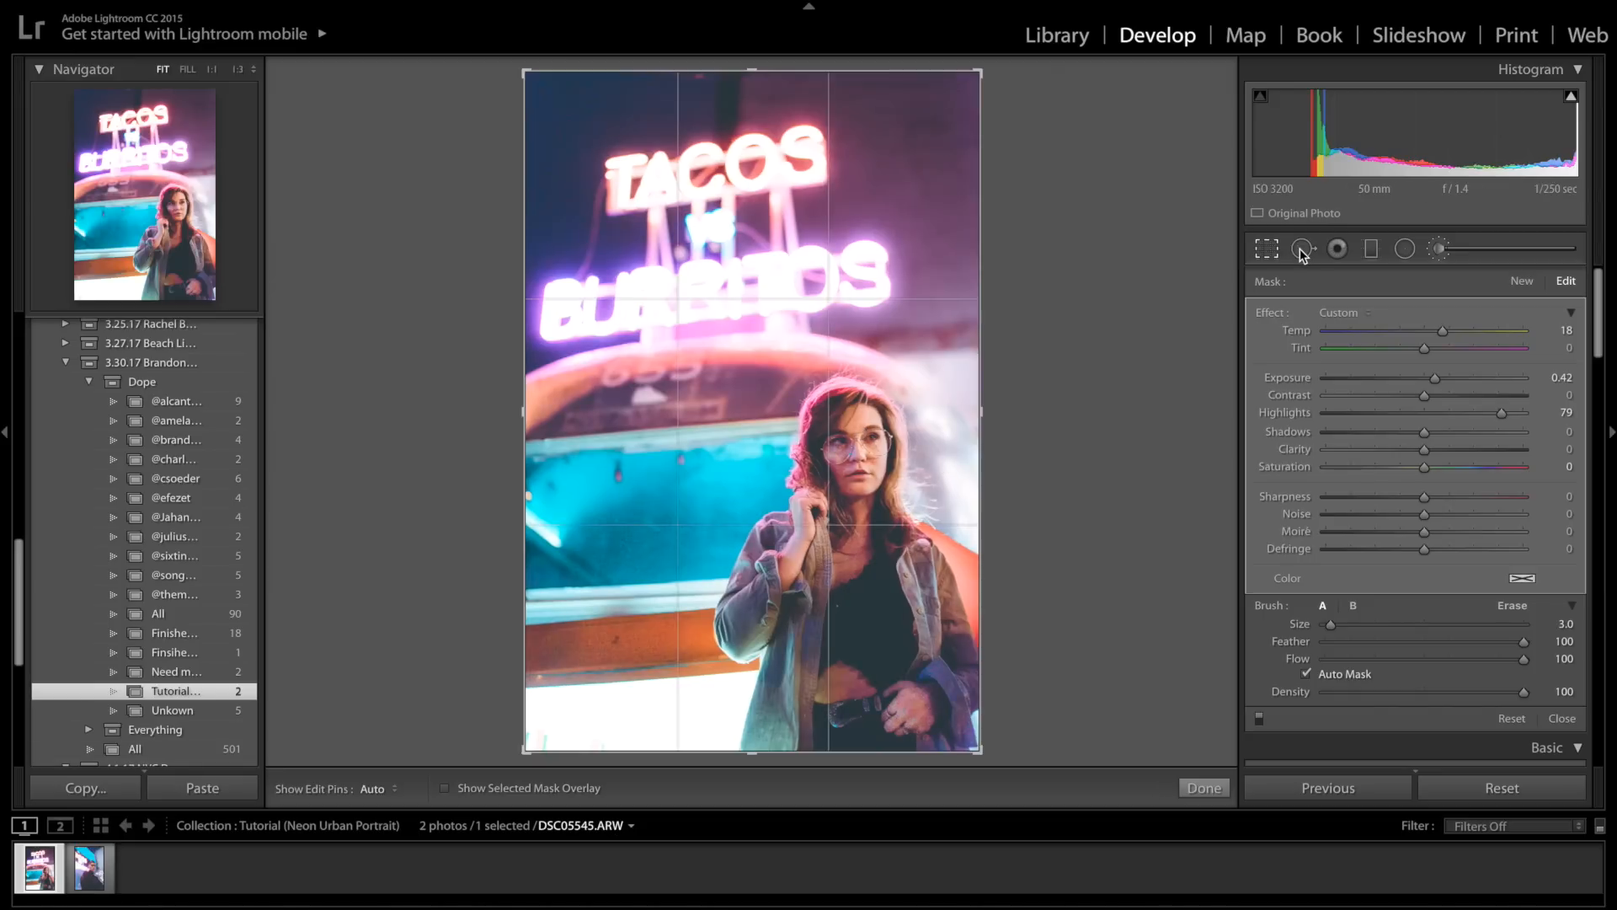
pyautogui.click(1302, 248)
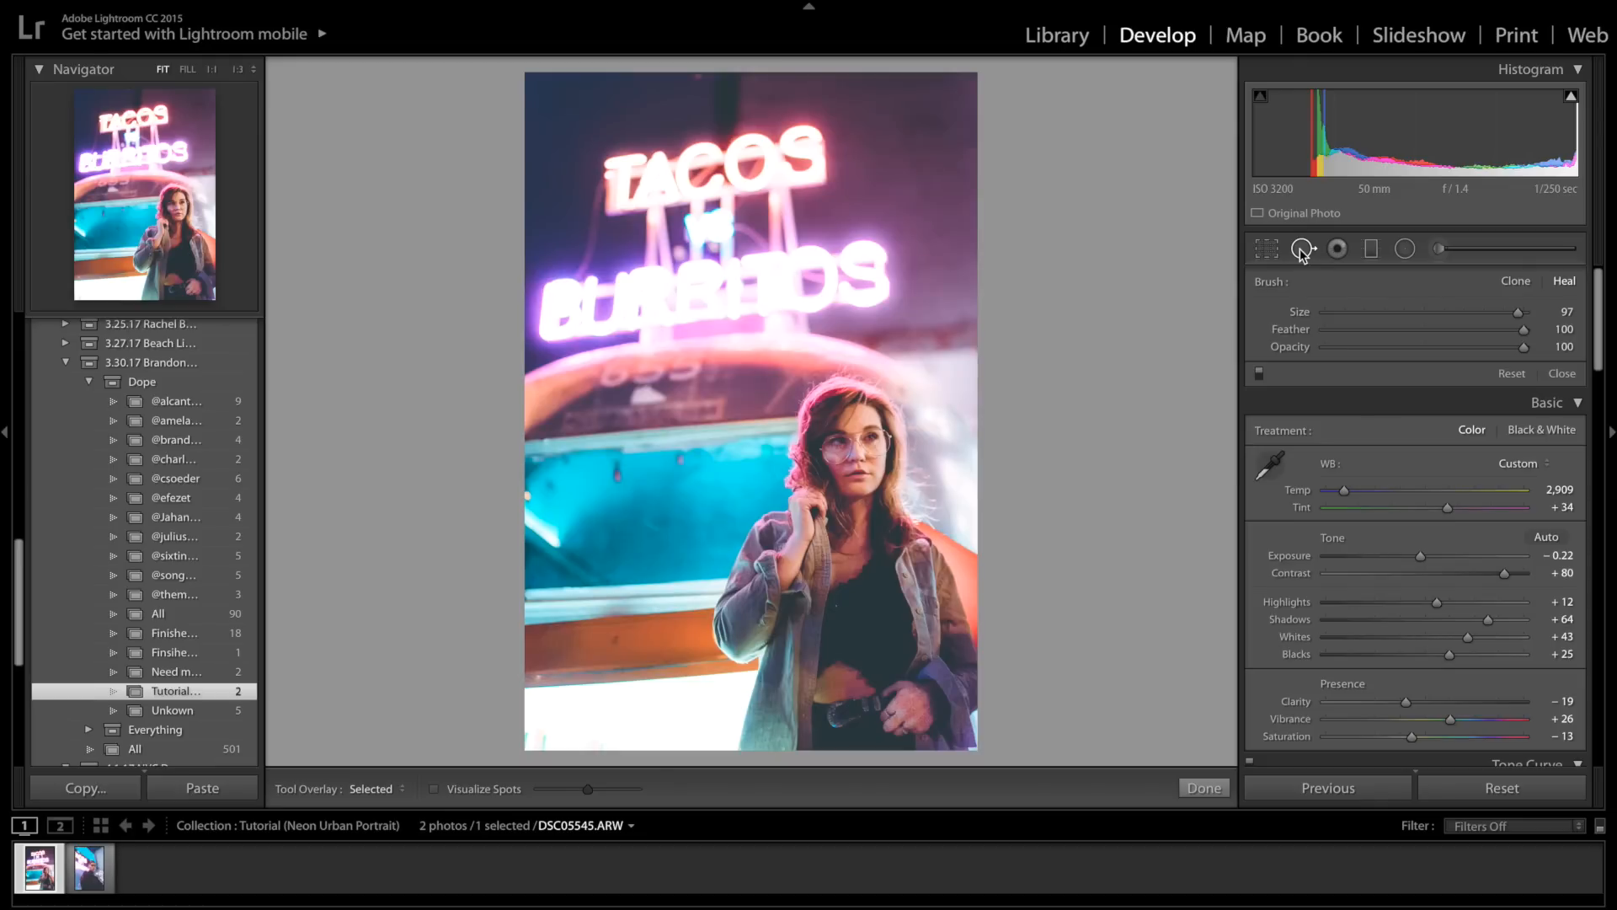
pyautogui.click(1336, 250)
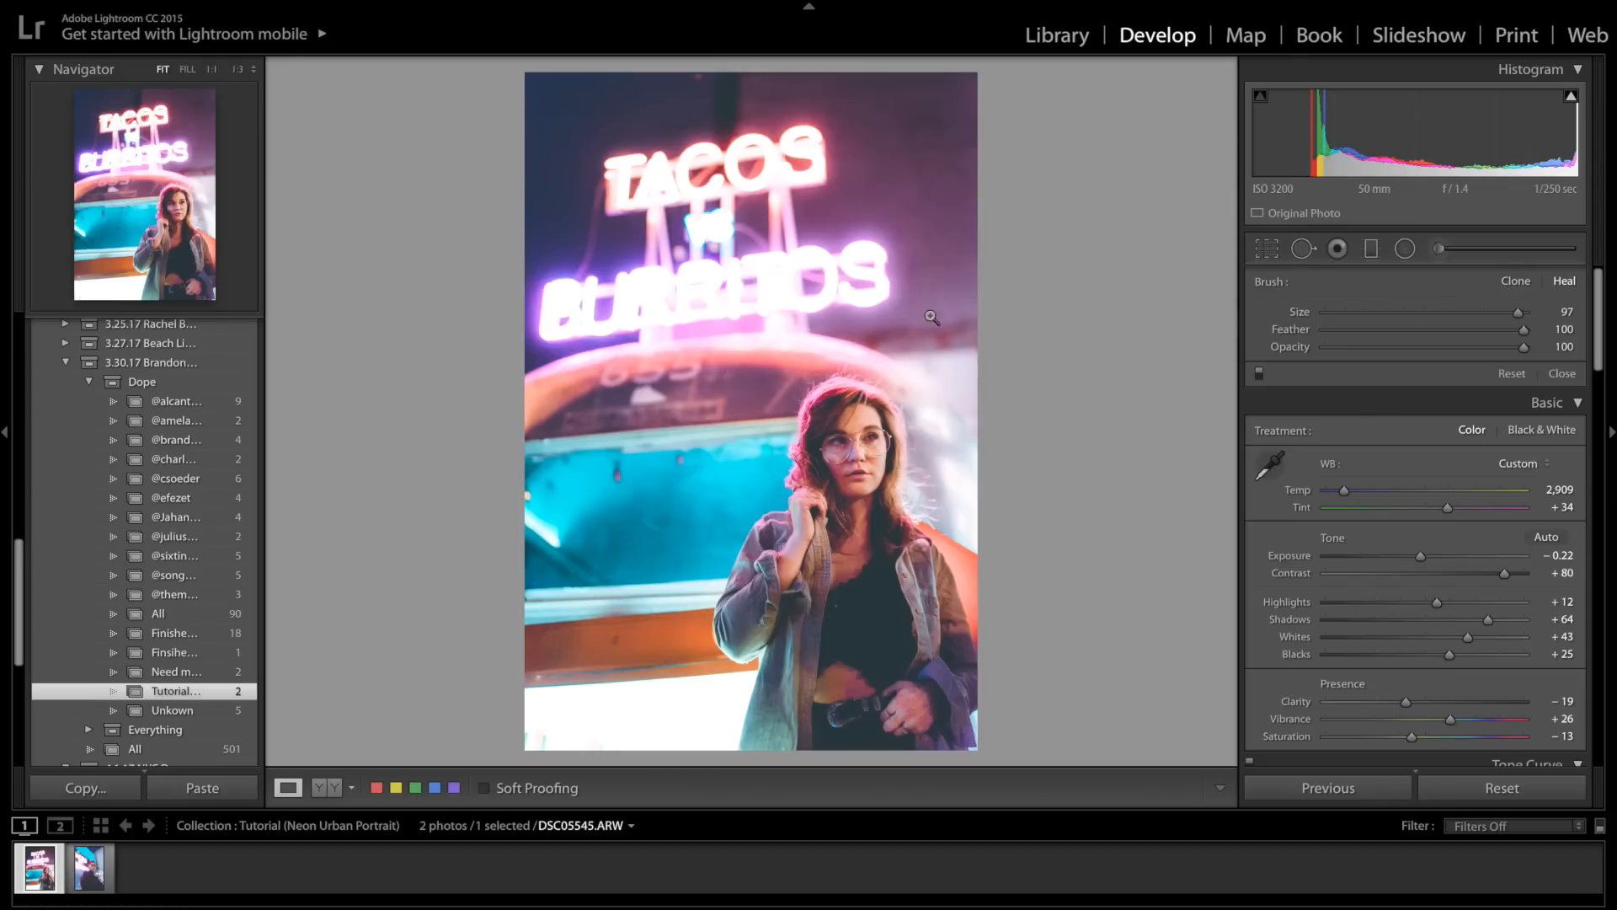
pyautogui.click(87, 866)
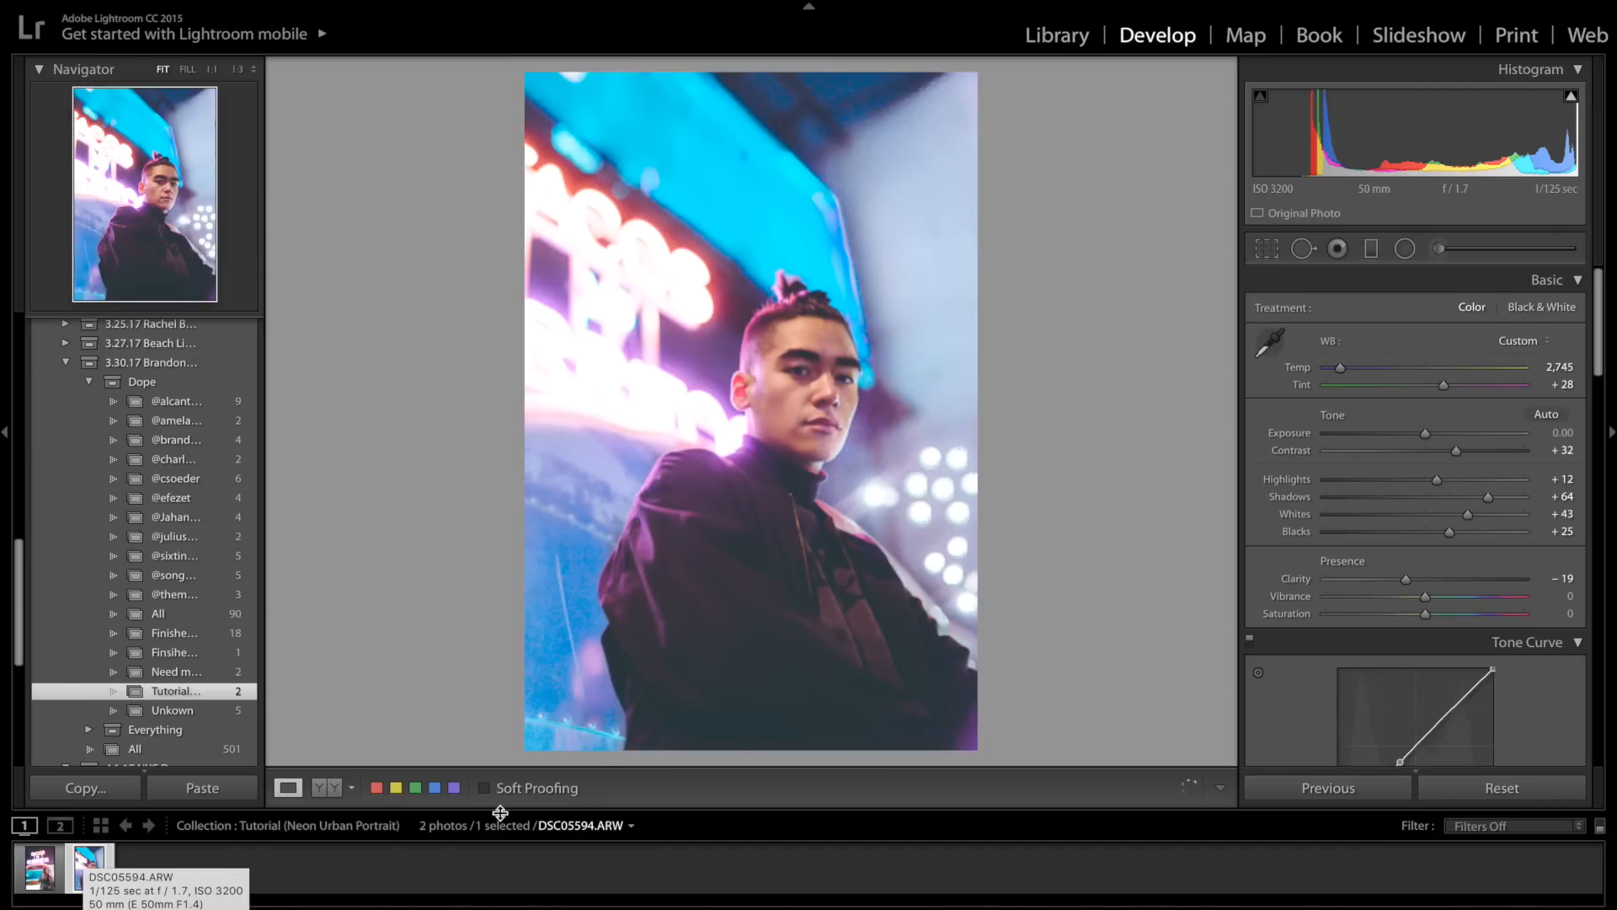
pyautogui.moveTo(957, 462)
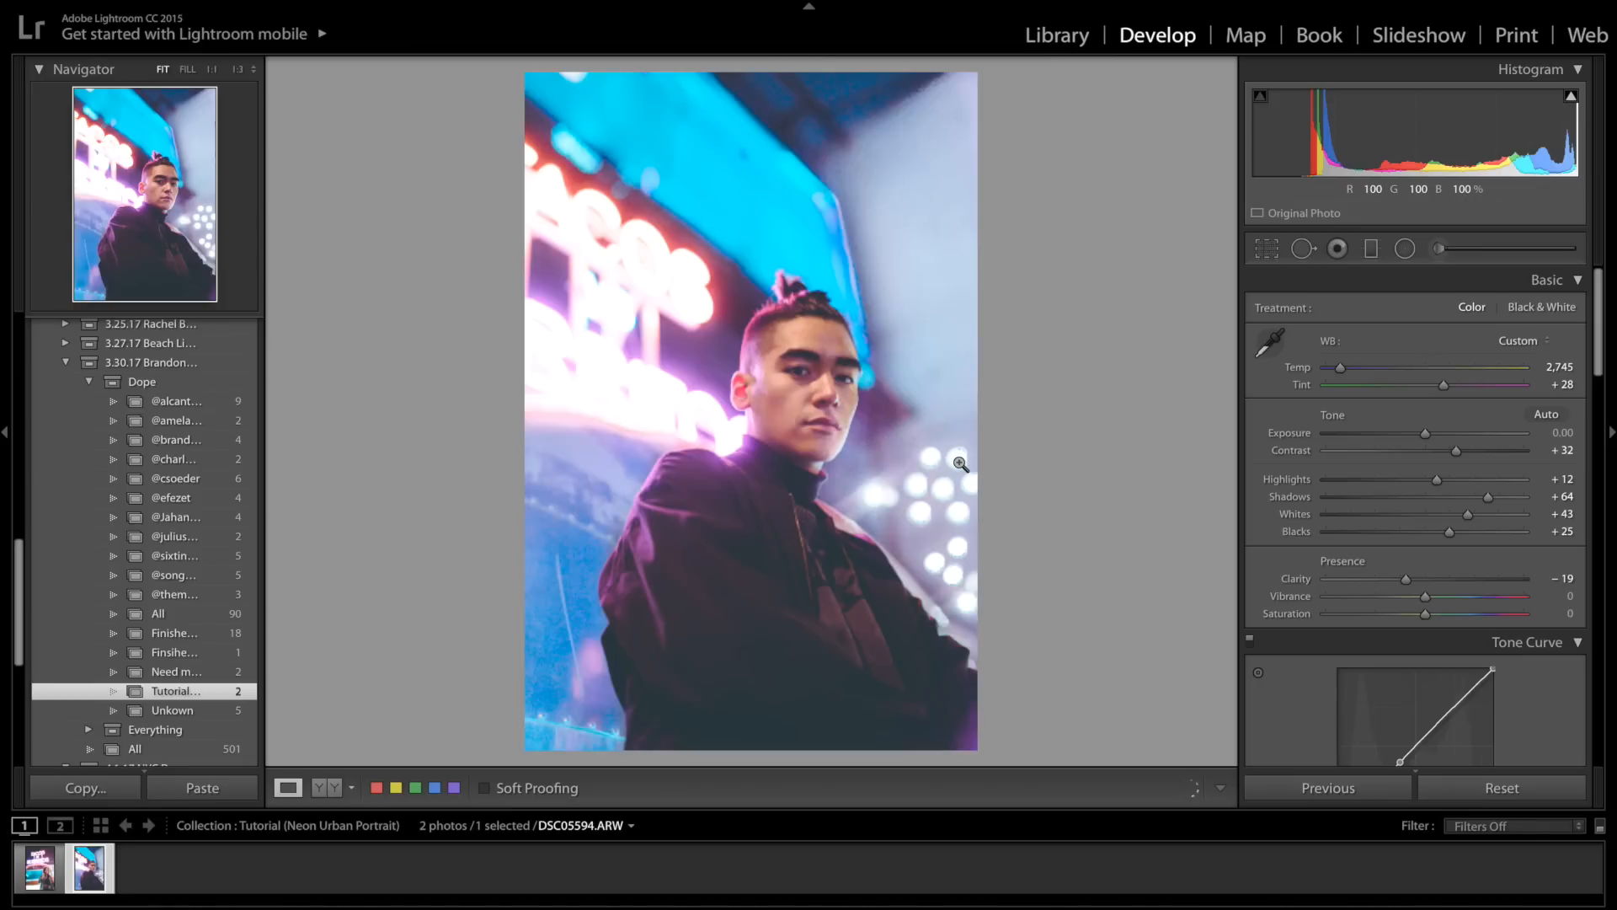
pyautogui.moveTo(1400, 485)
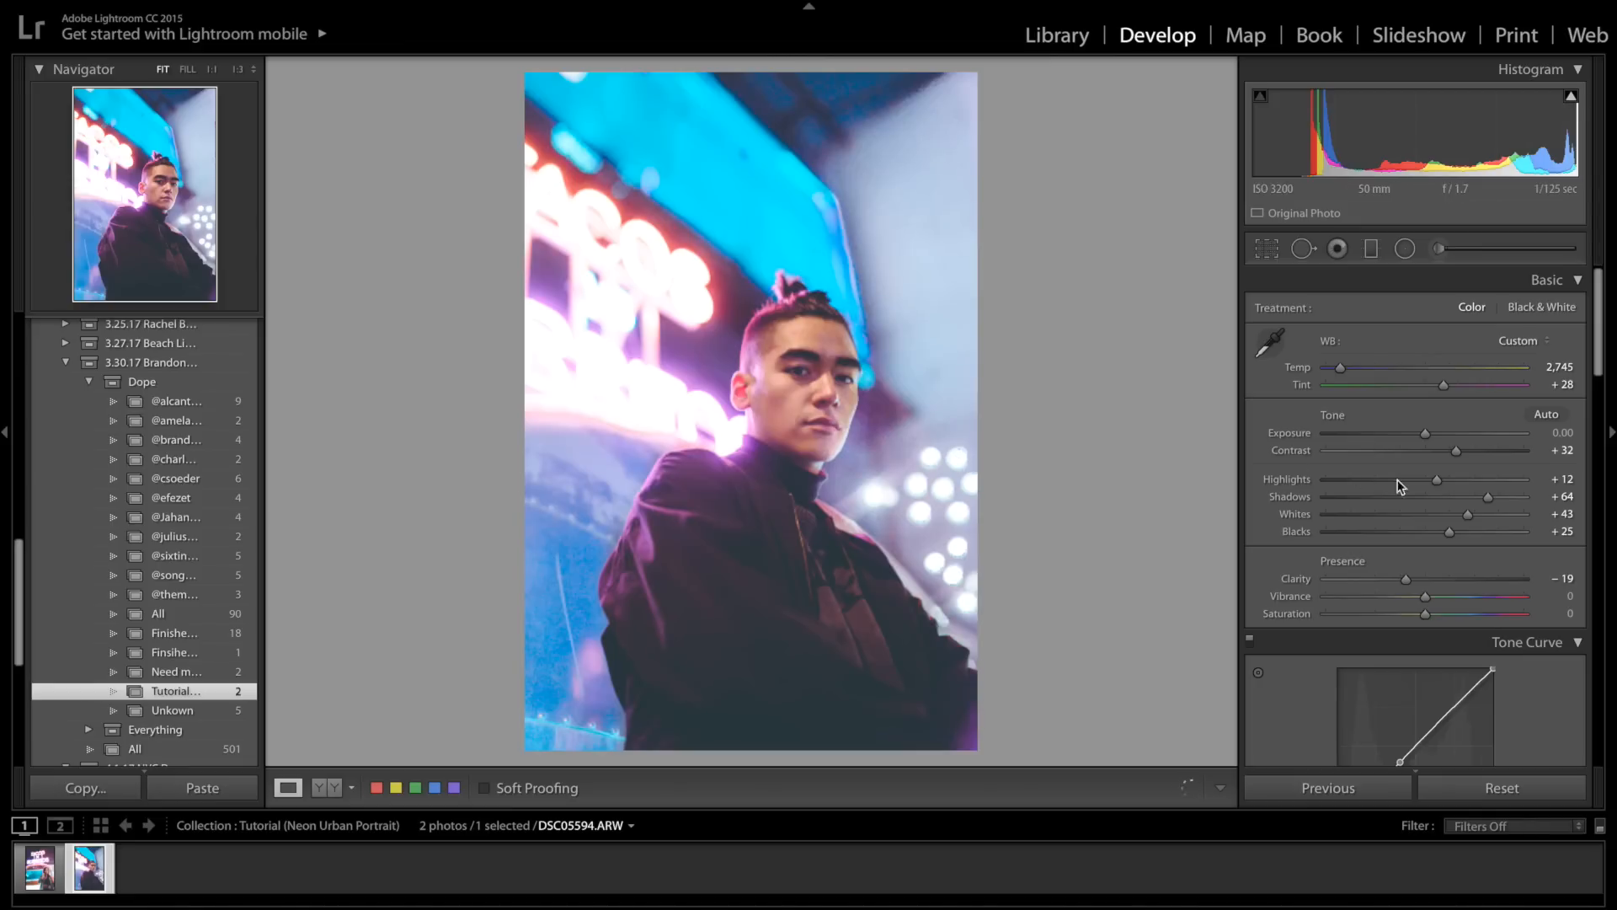
pyautogui.moveTo(1439, 485)
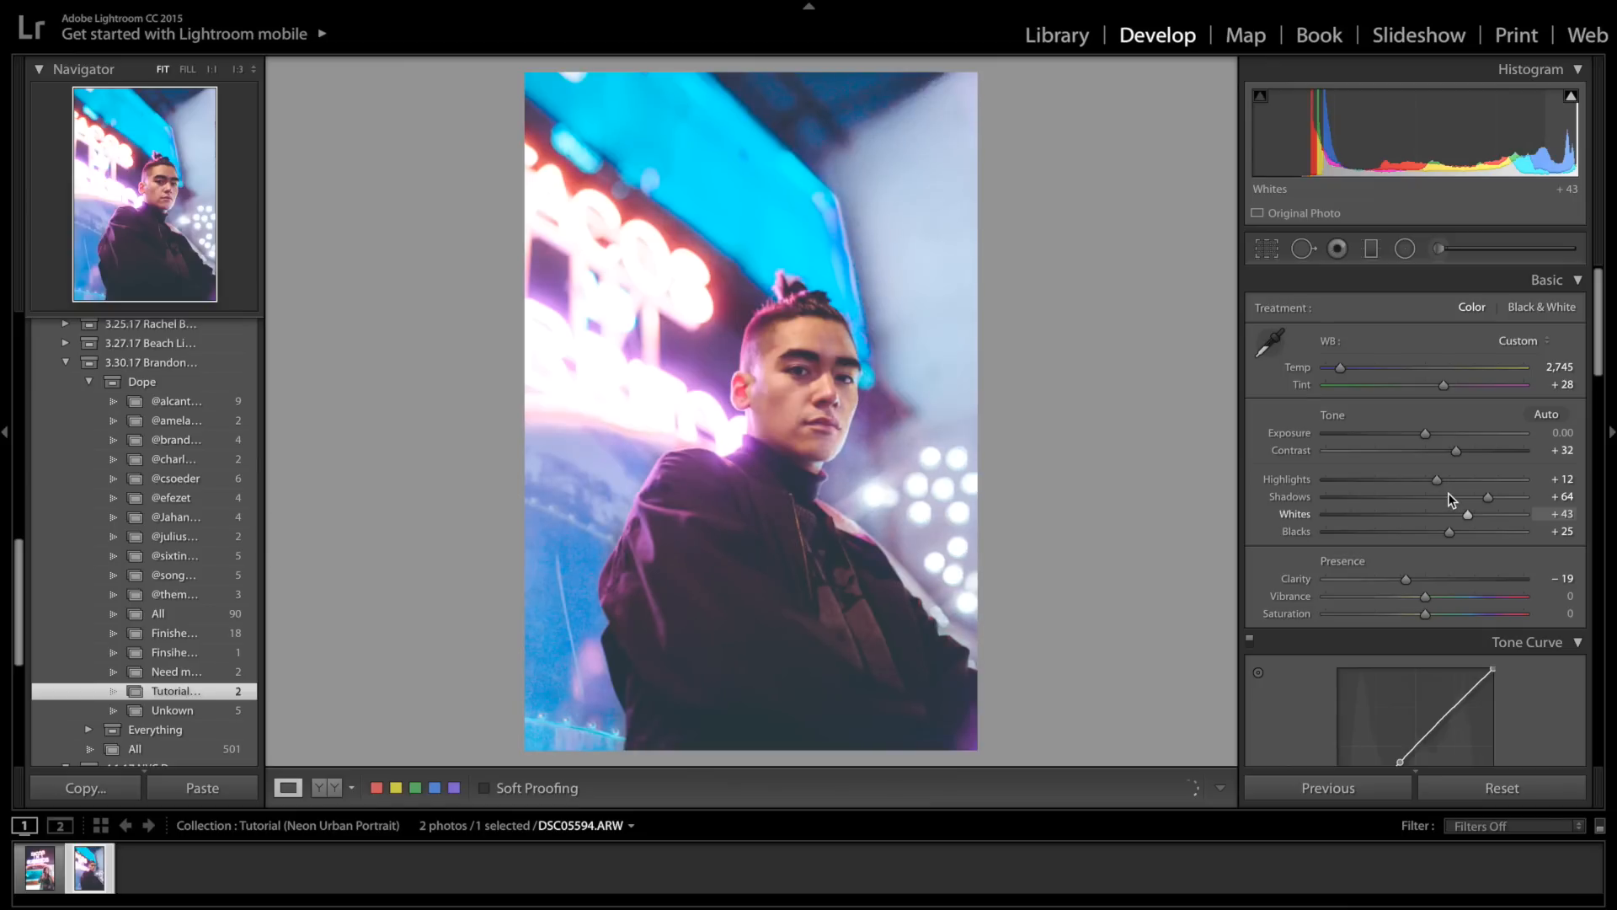
pyautogui.moveTo(1452, 505)
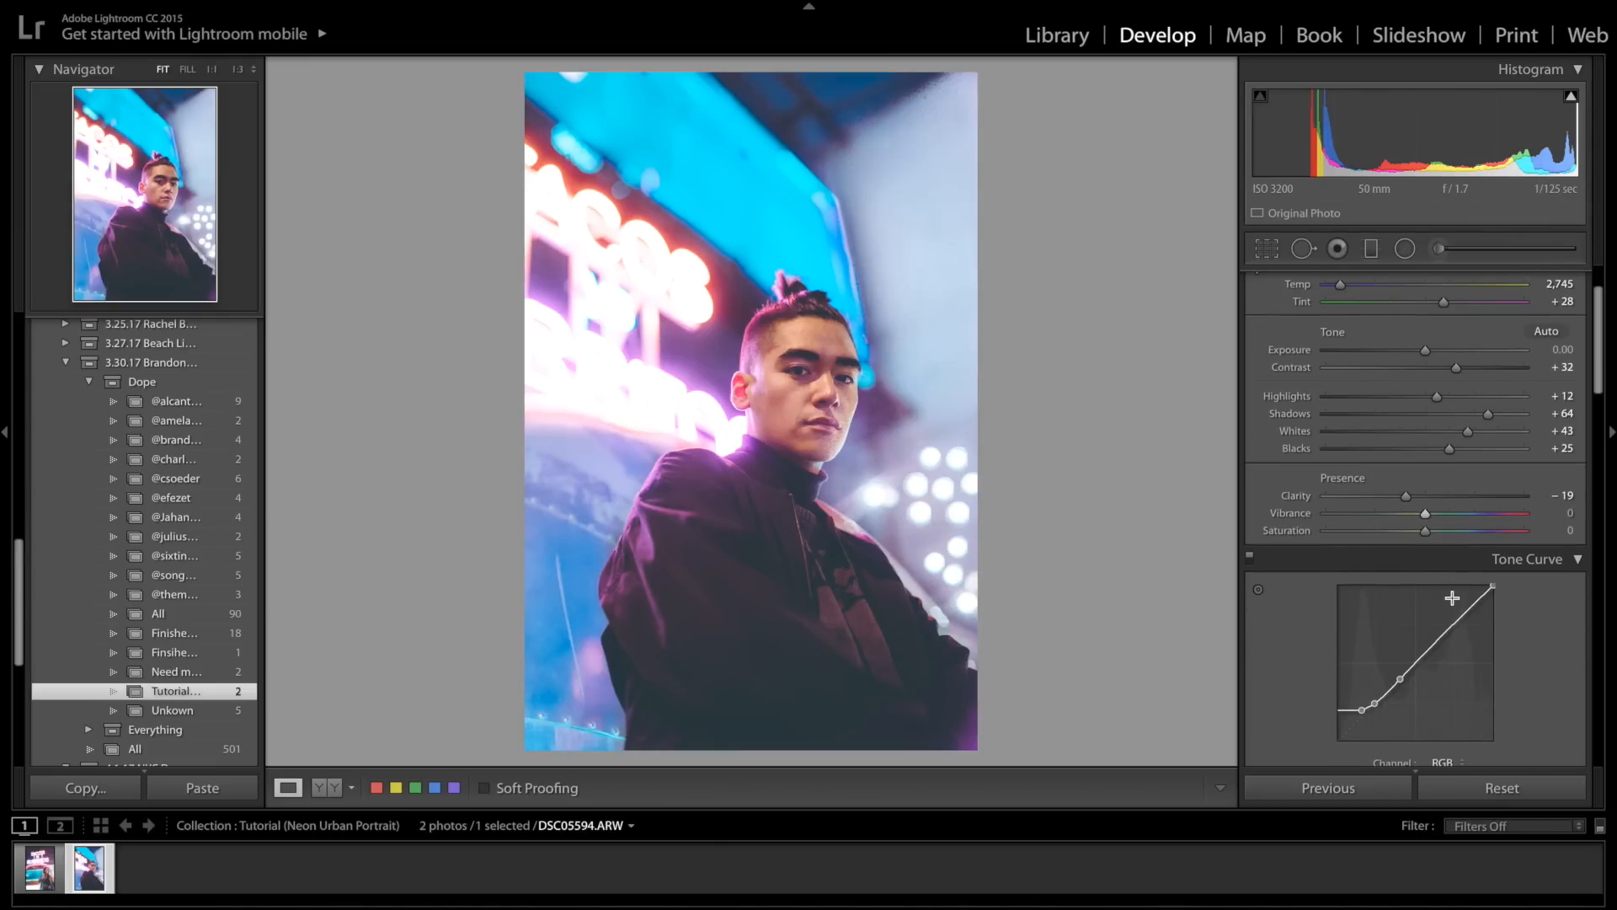
pyautogui.scroll(-3)
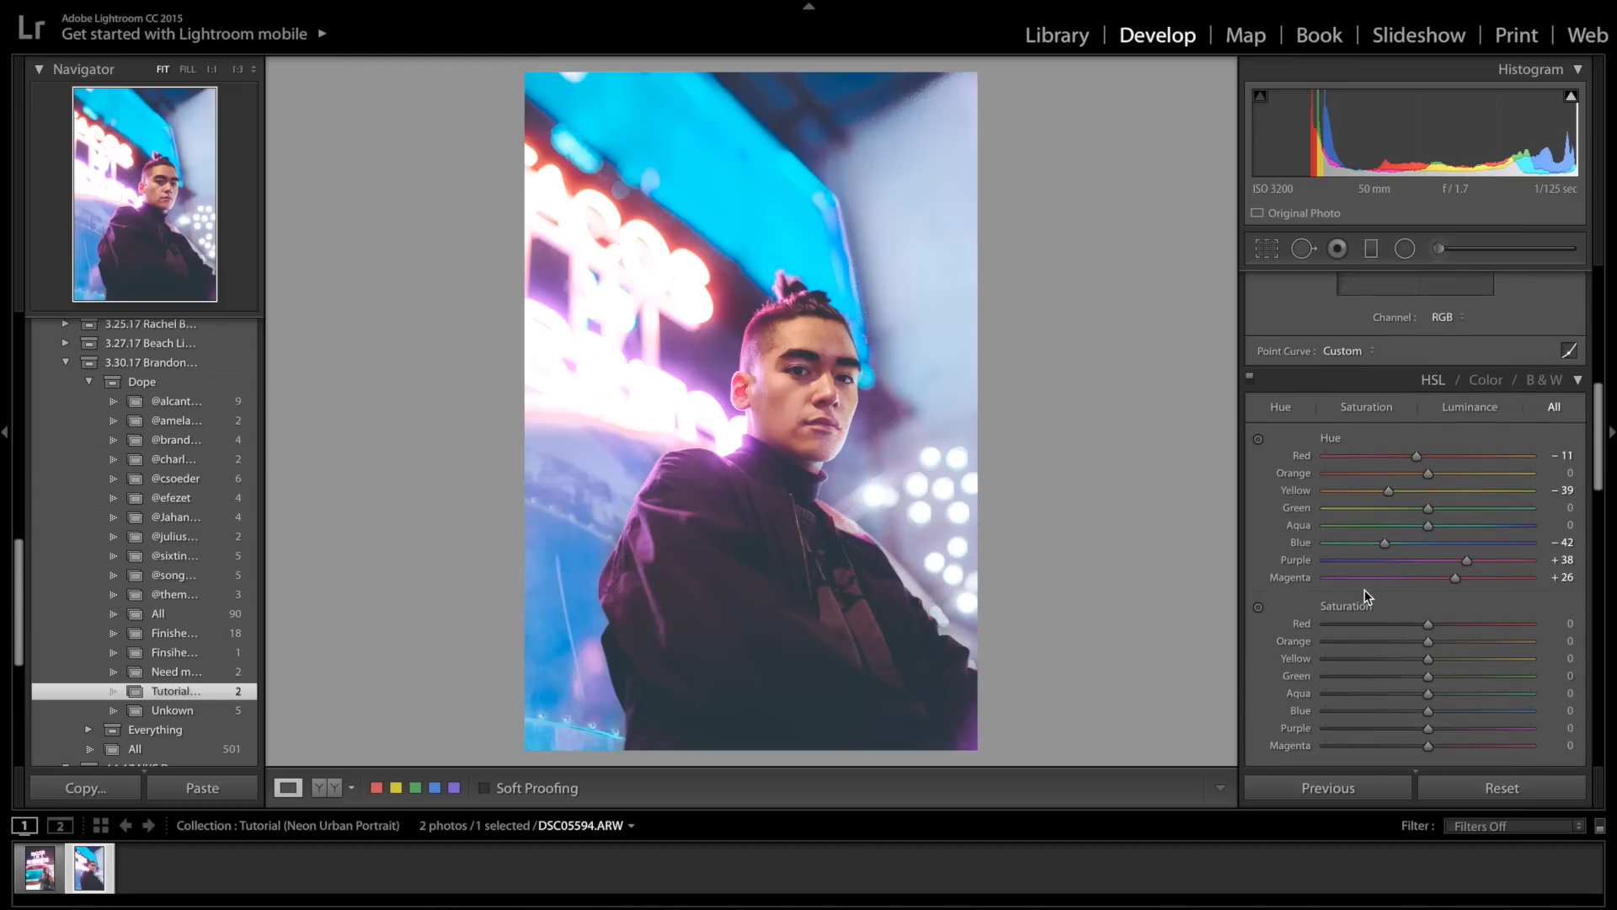
pyautogui.moveTo(1412, 502)
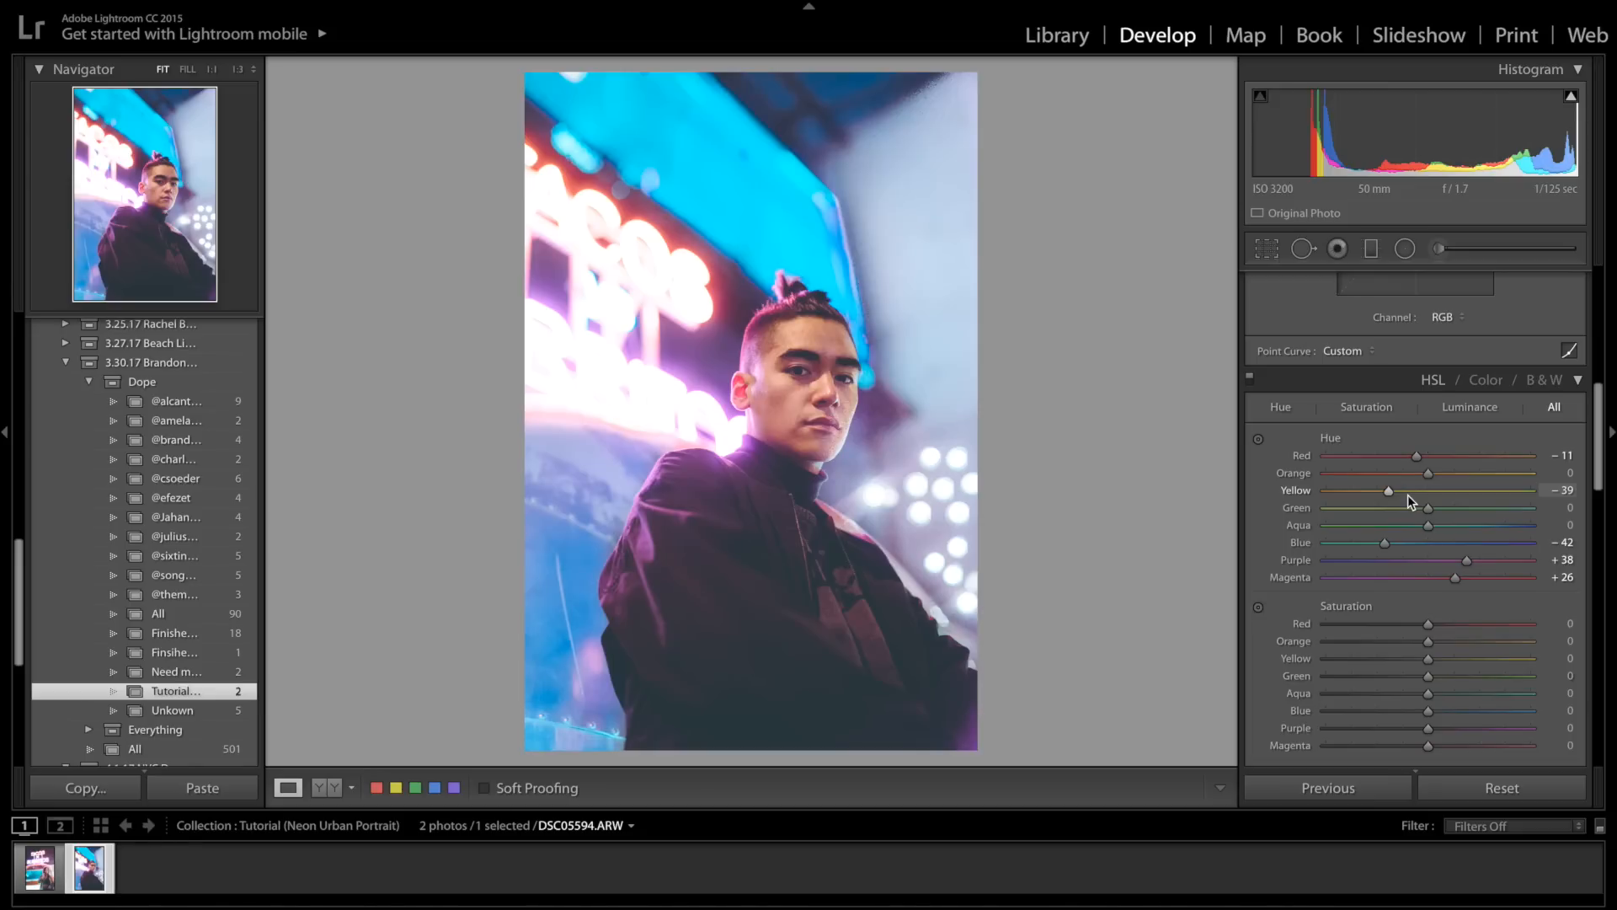
pyautogui.moveTo(1390, 549)
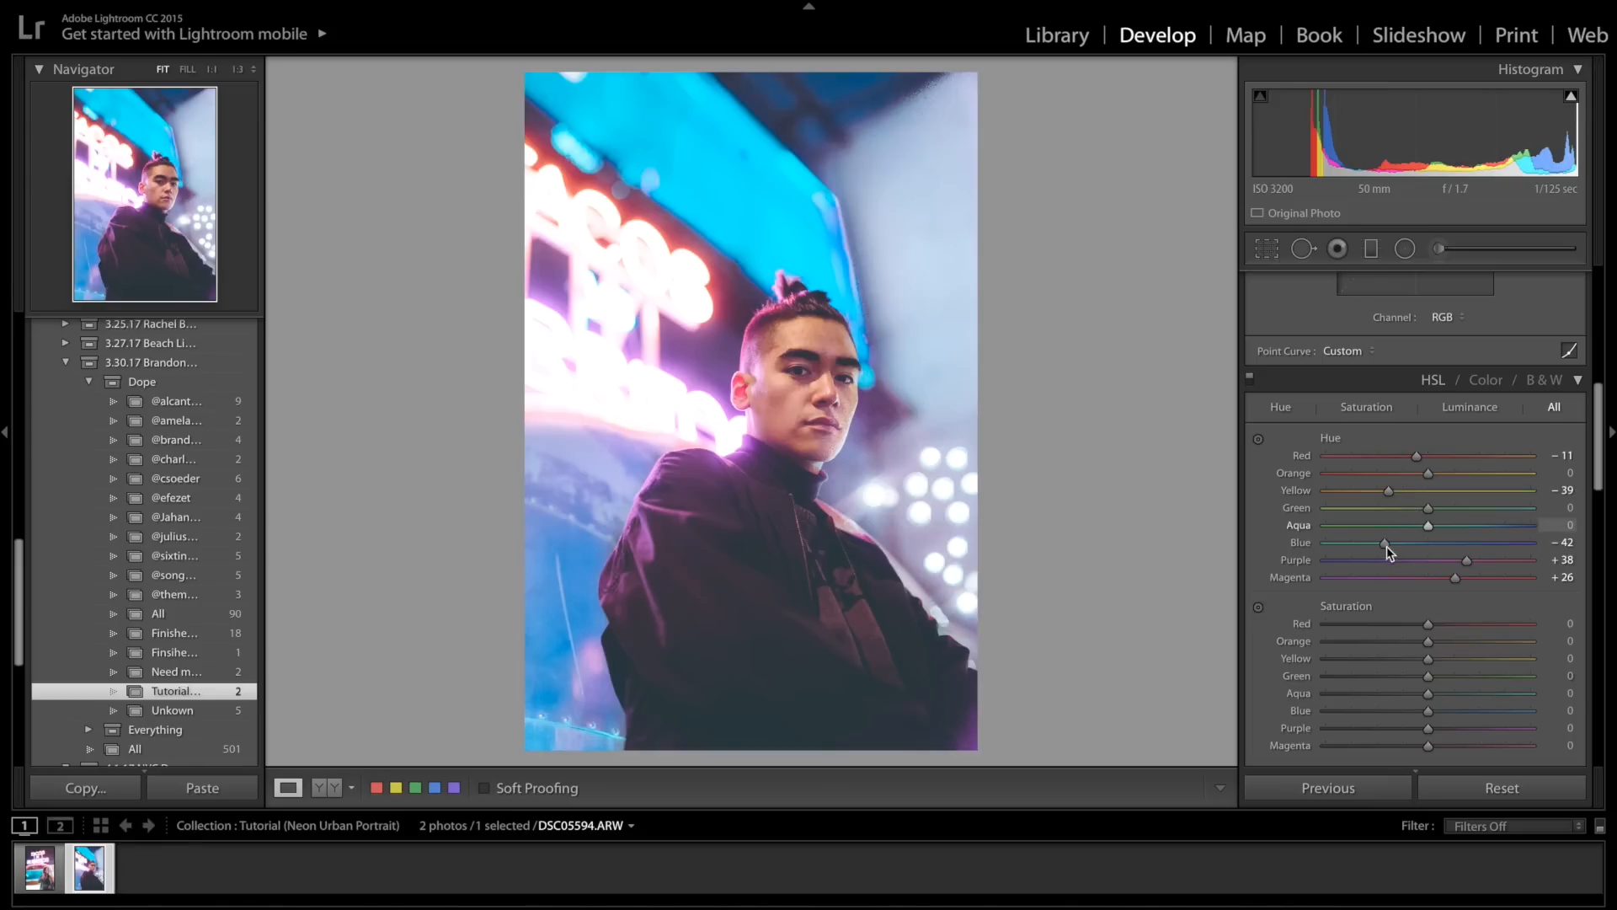
pyautogui.scroll(-3)
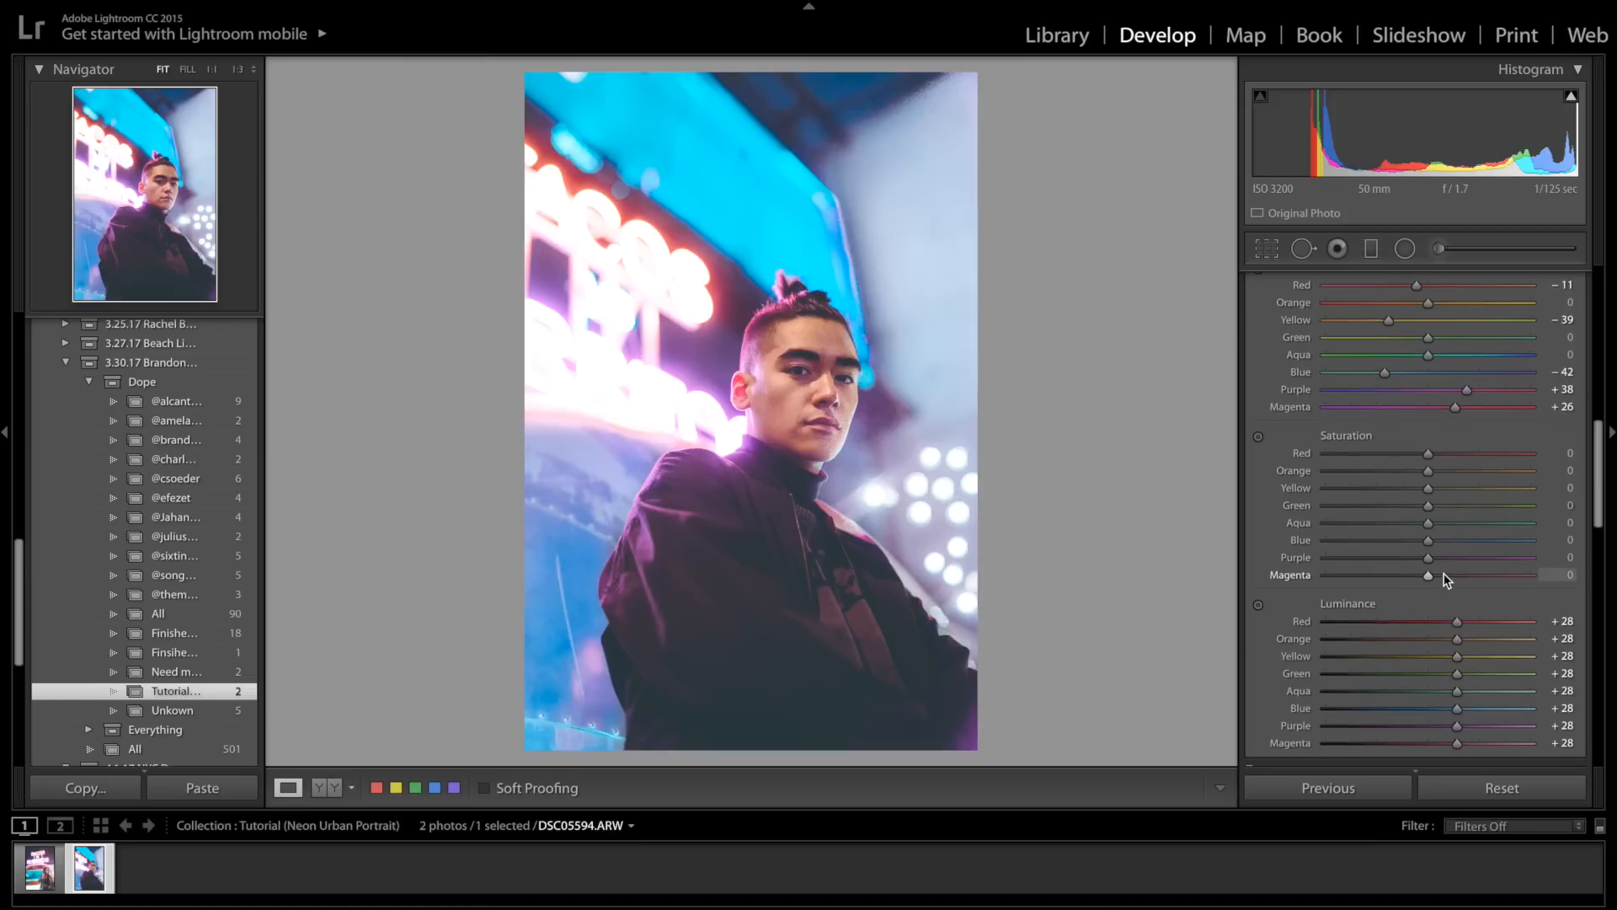
pyautogui.scroll(-3)
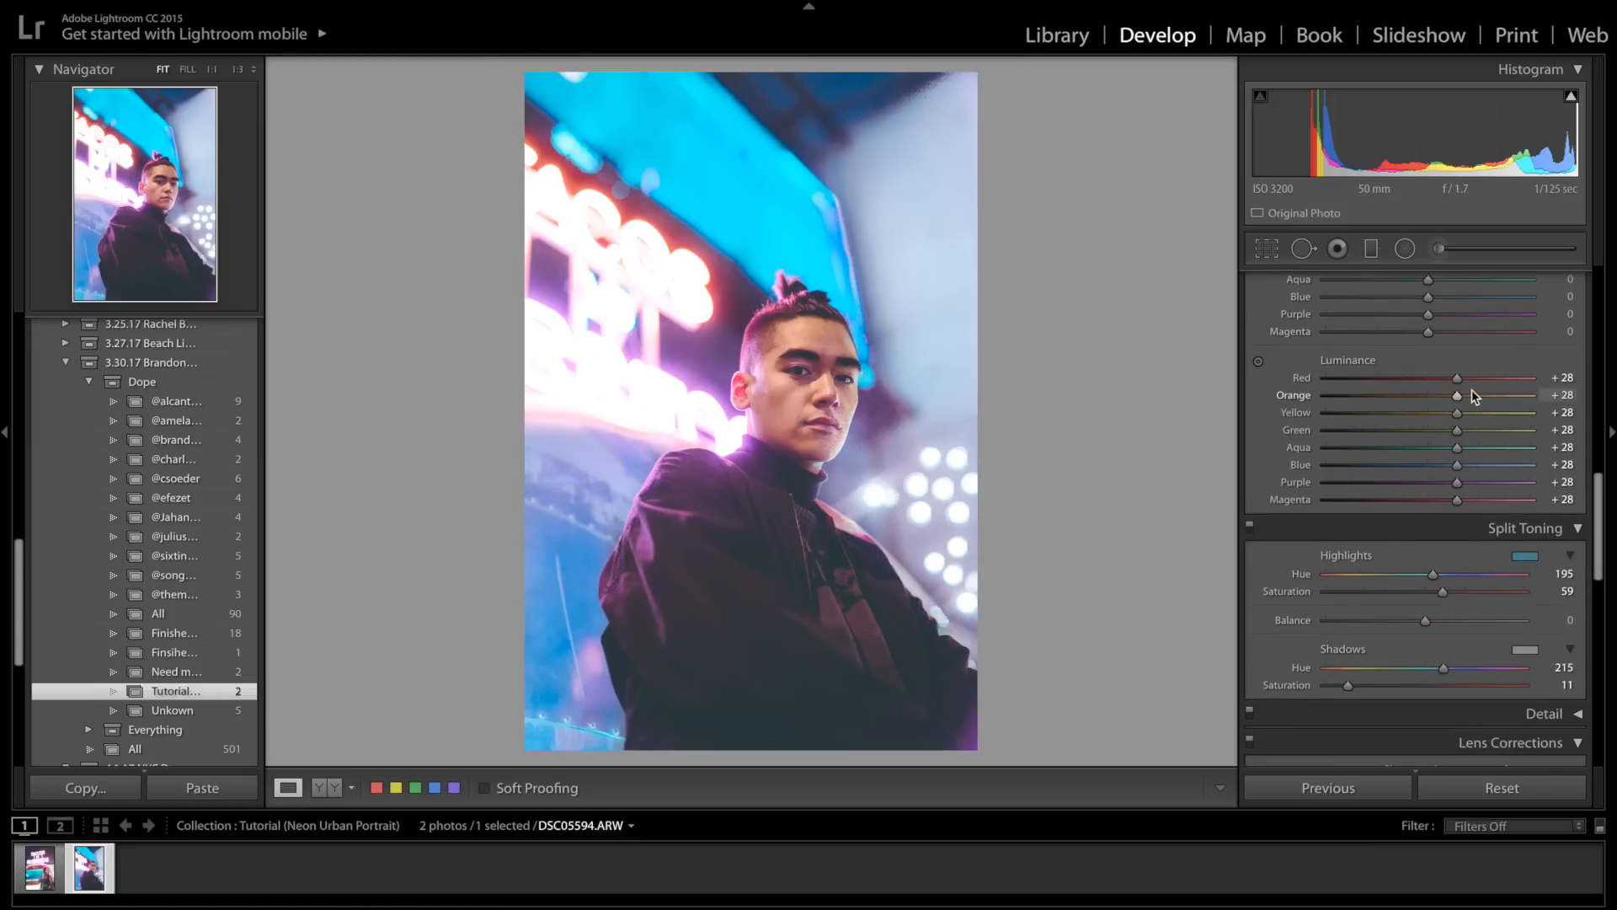
pyautogui.scroll(-3)
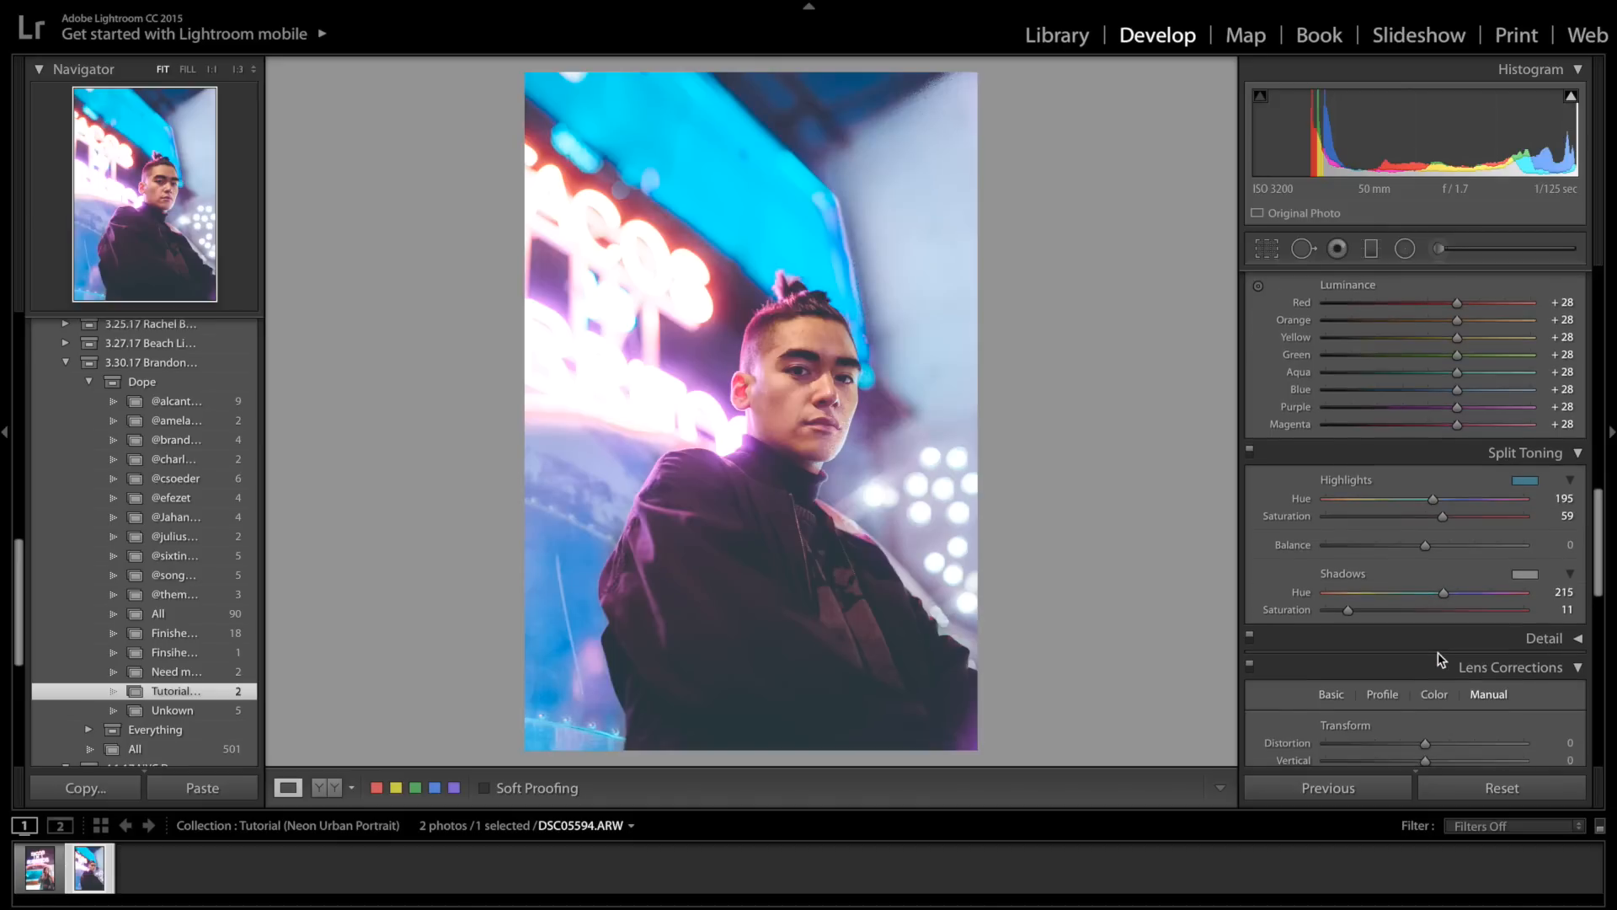
pyautogui.scroll(-3)
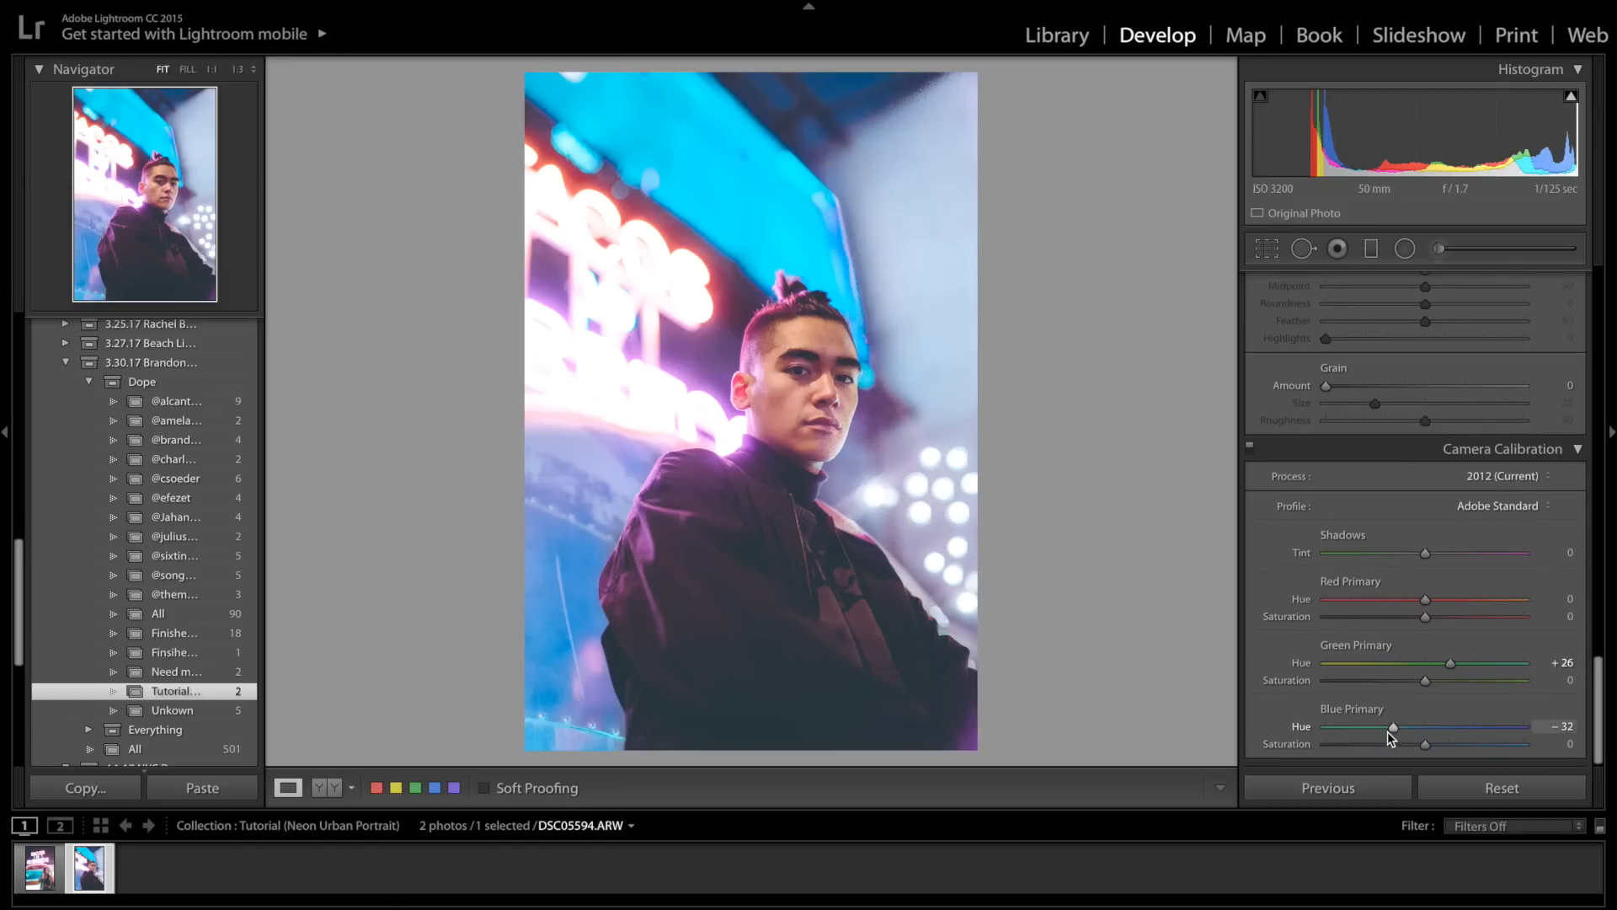
pyautogui.moveTo(1390, 736)
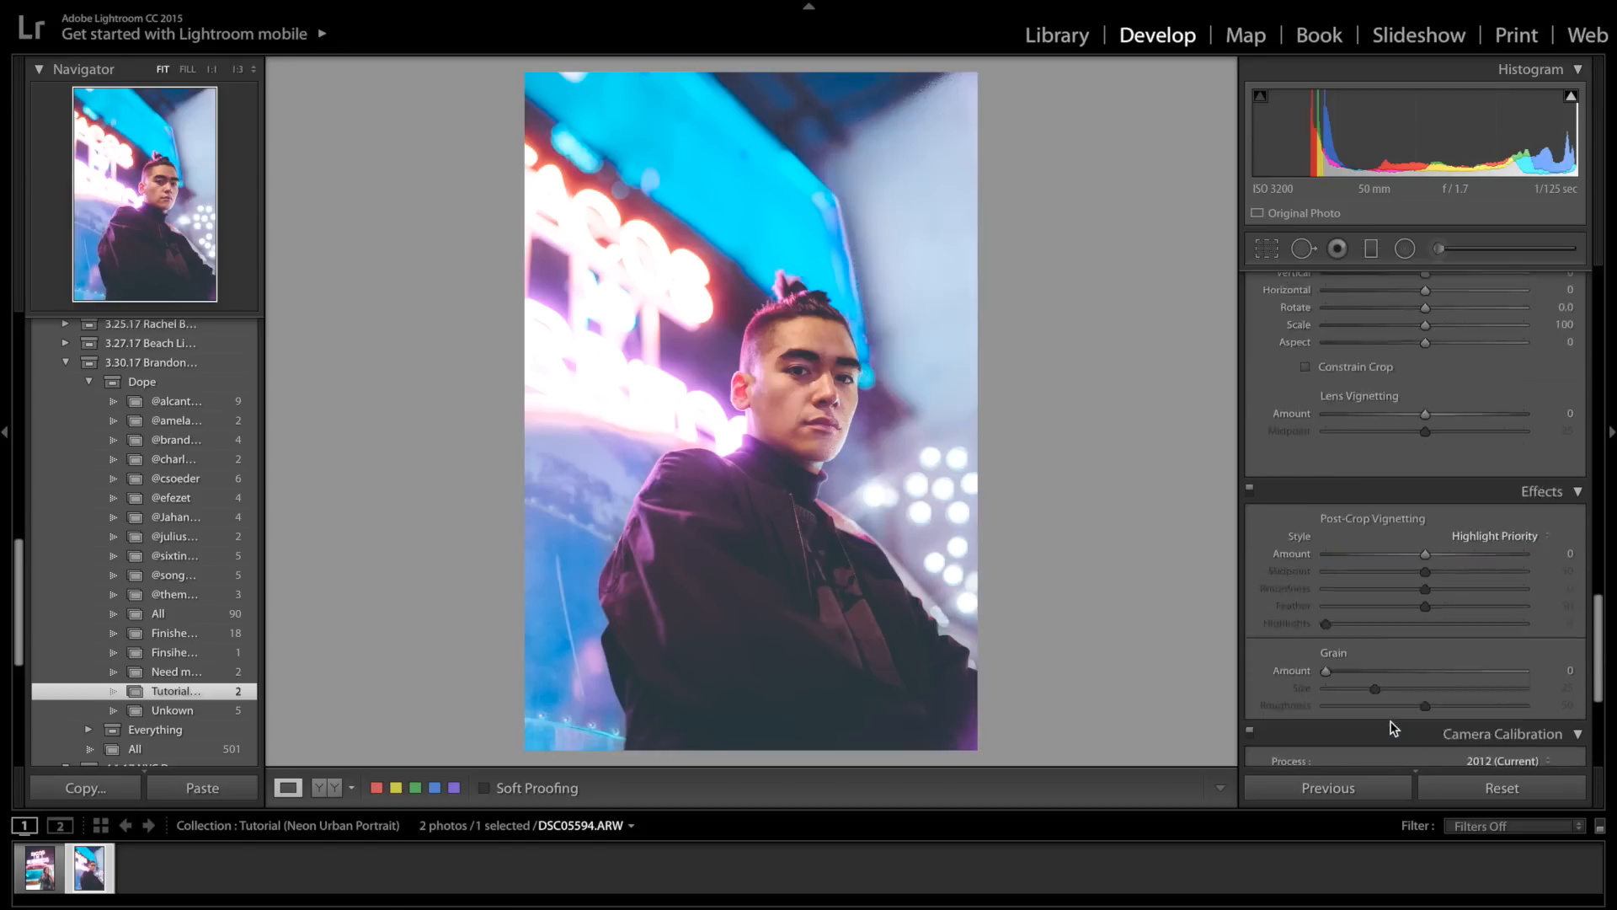
pyautogui.scroll(3)
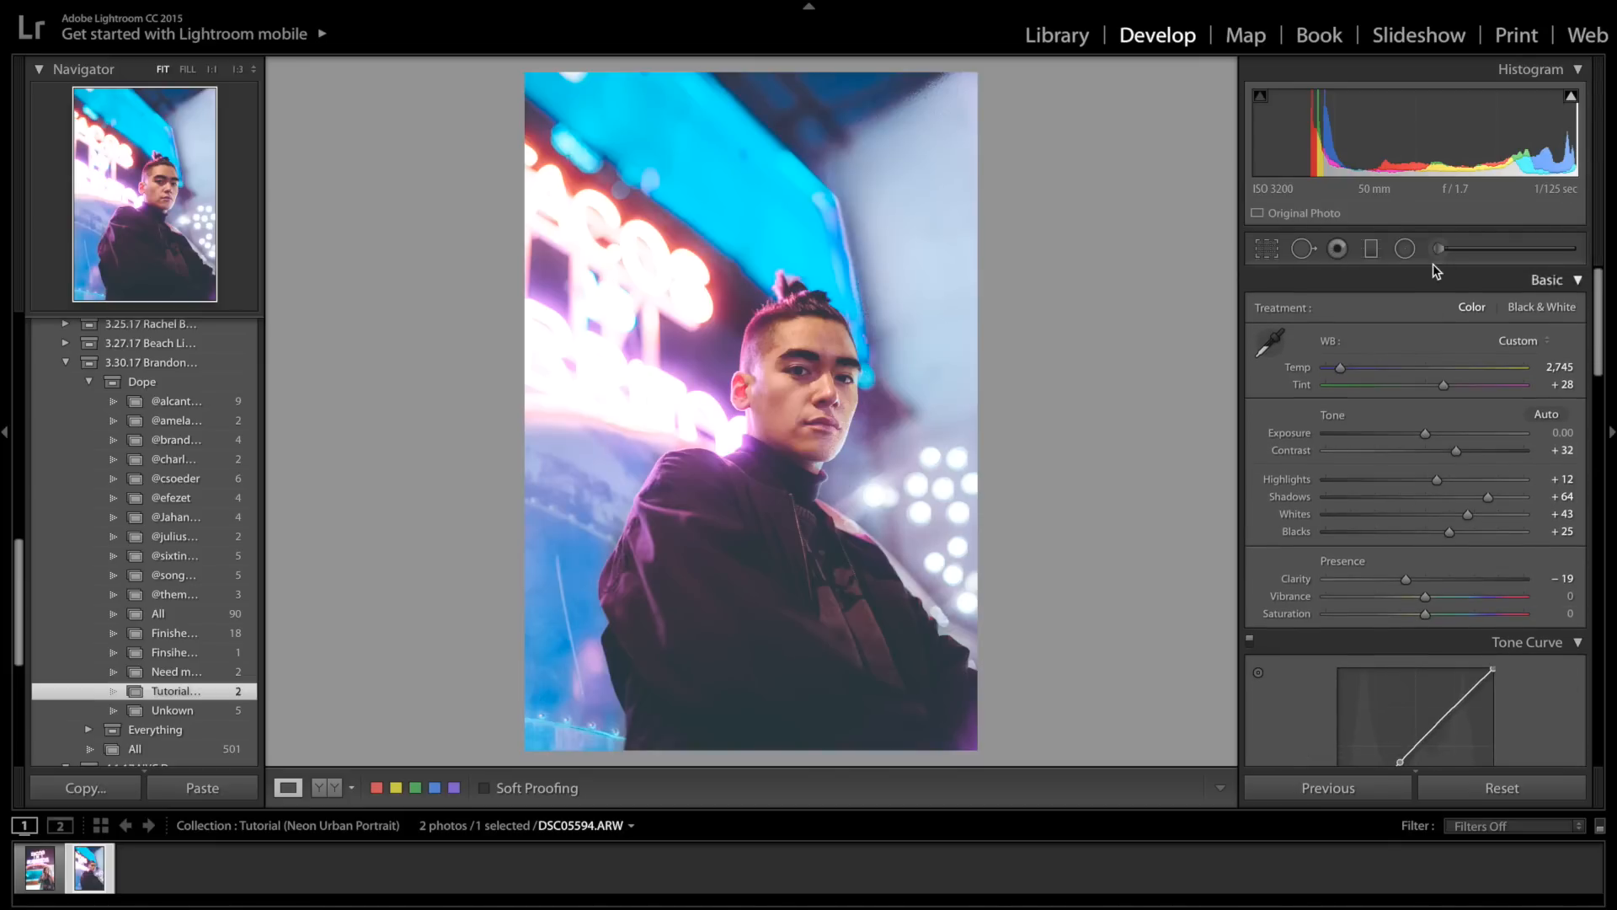
# Inspect the upper-background brightening and left-background cooling brush pins unchanged
pyautogui.click(1437, 248)
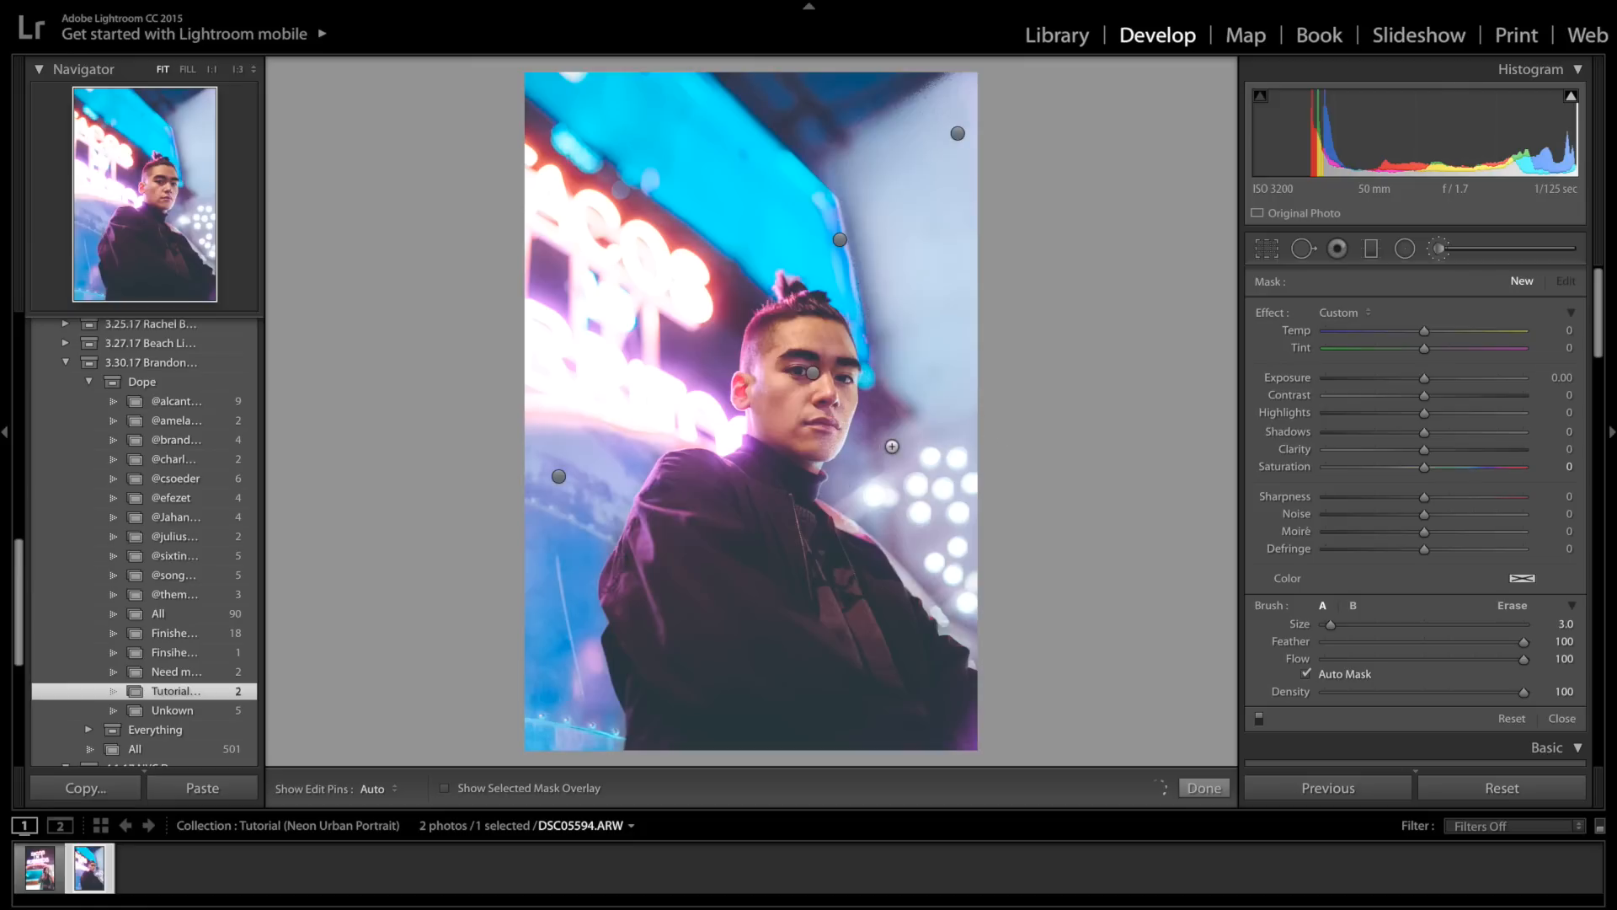
pyautogui.moveTo(871, 285)
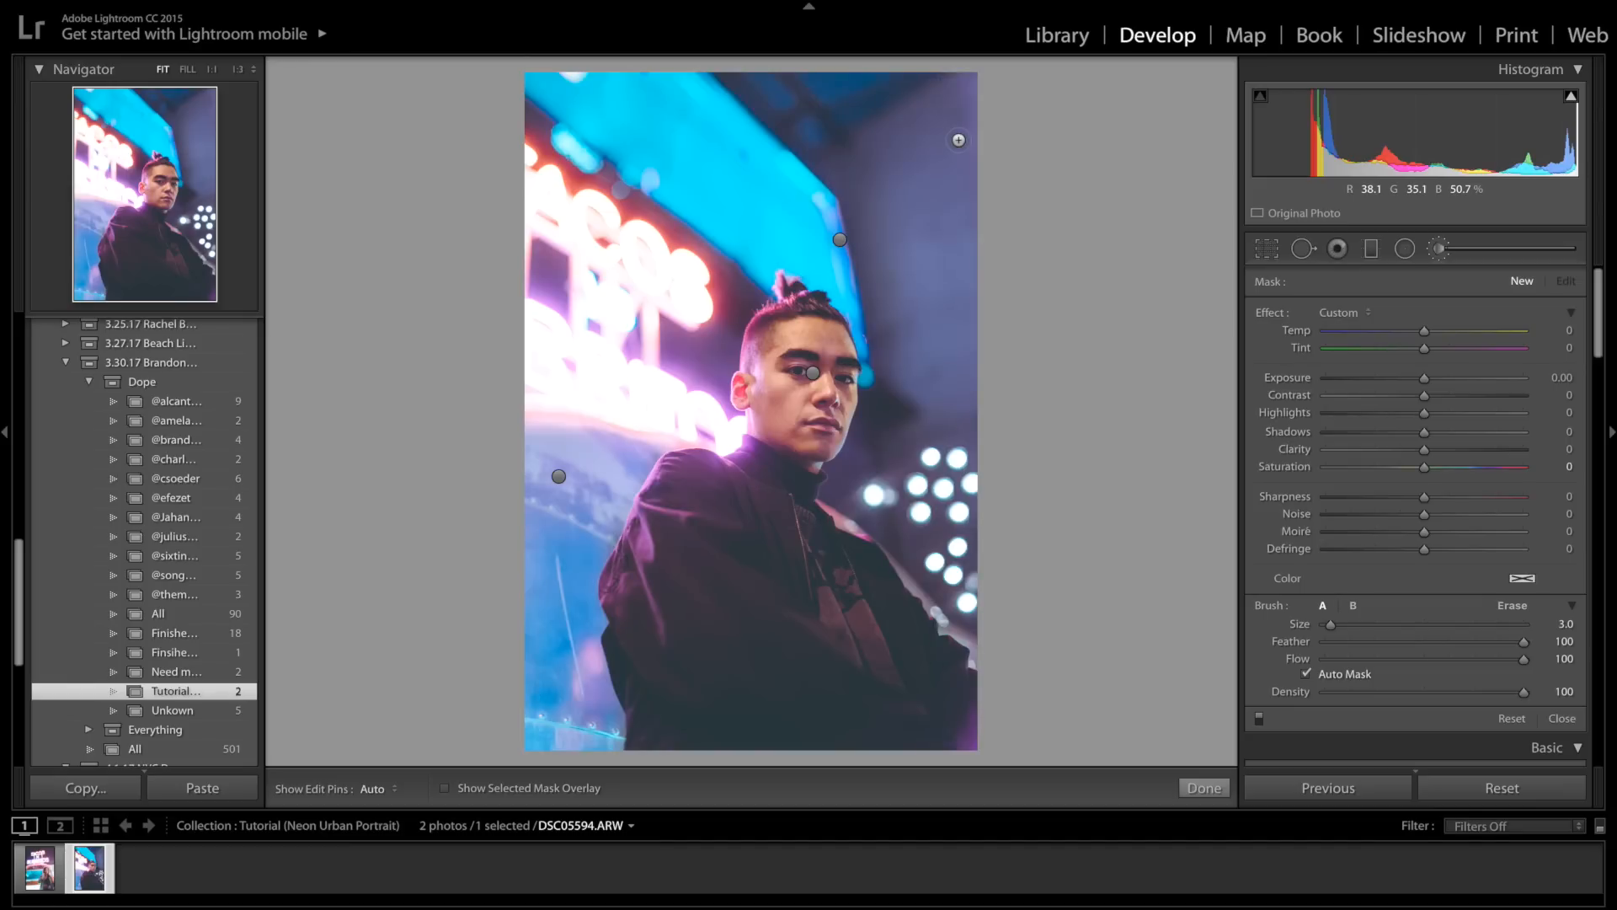
pyautogui.press('ctrl+z')
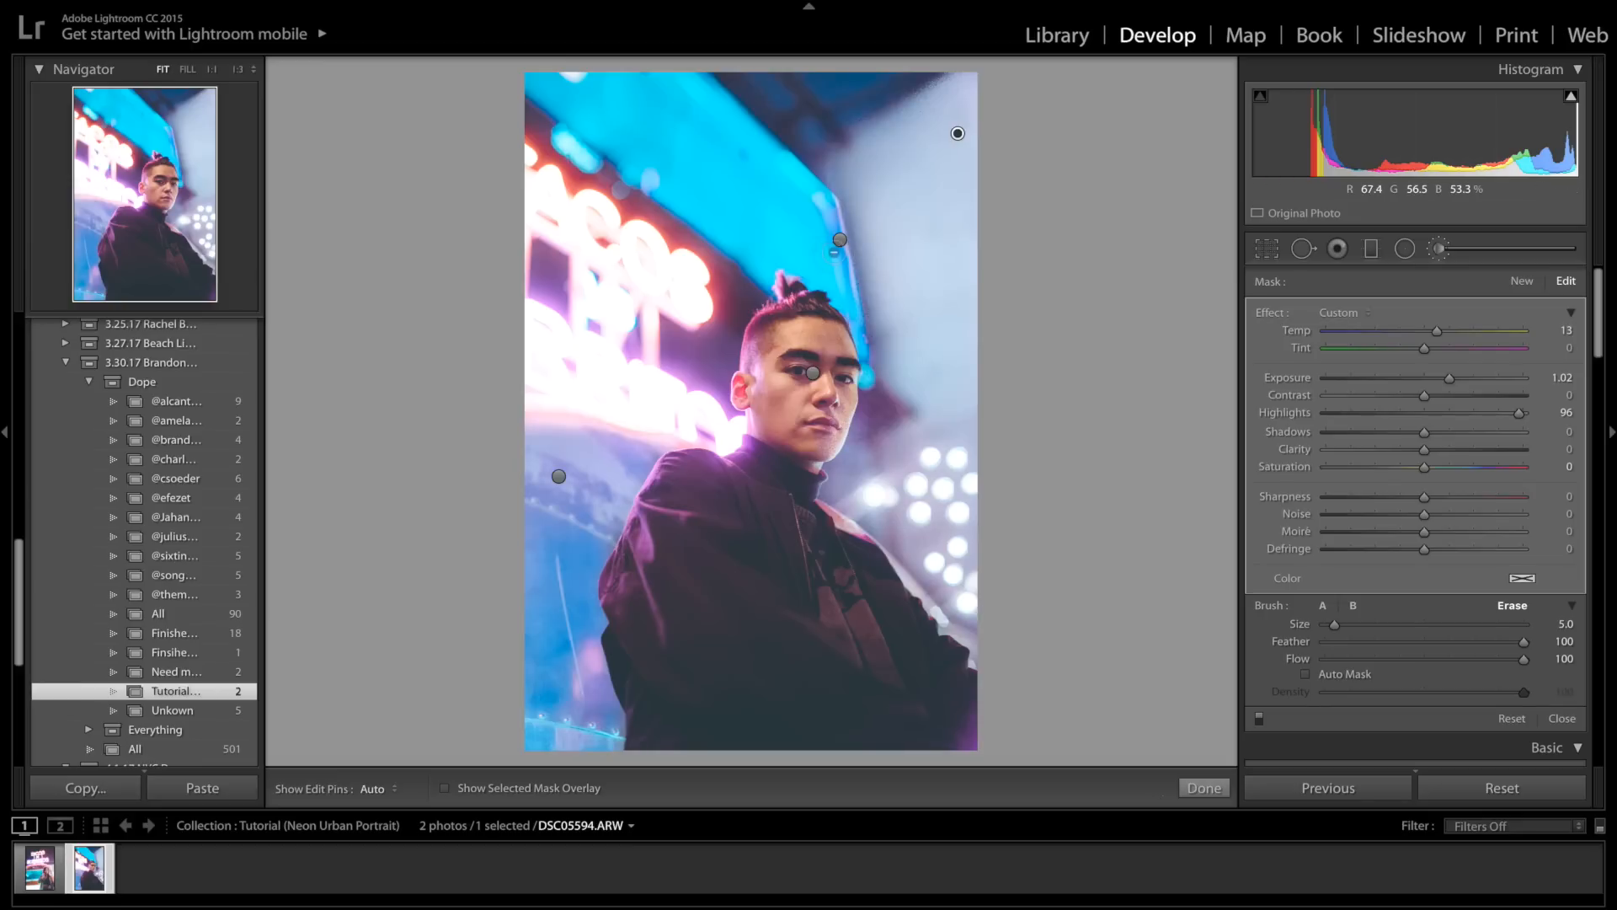
pyautogui.click(839, 241)
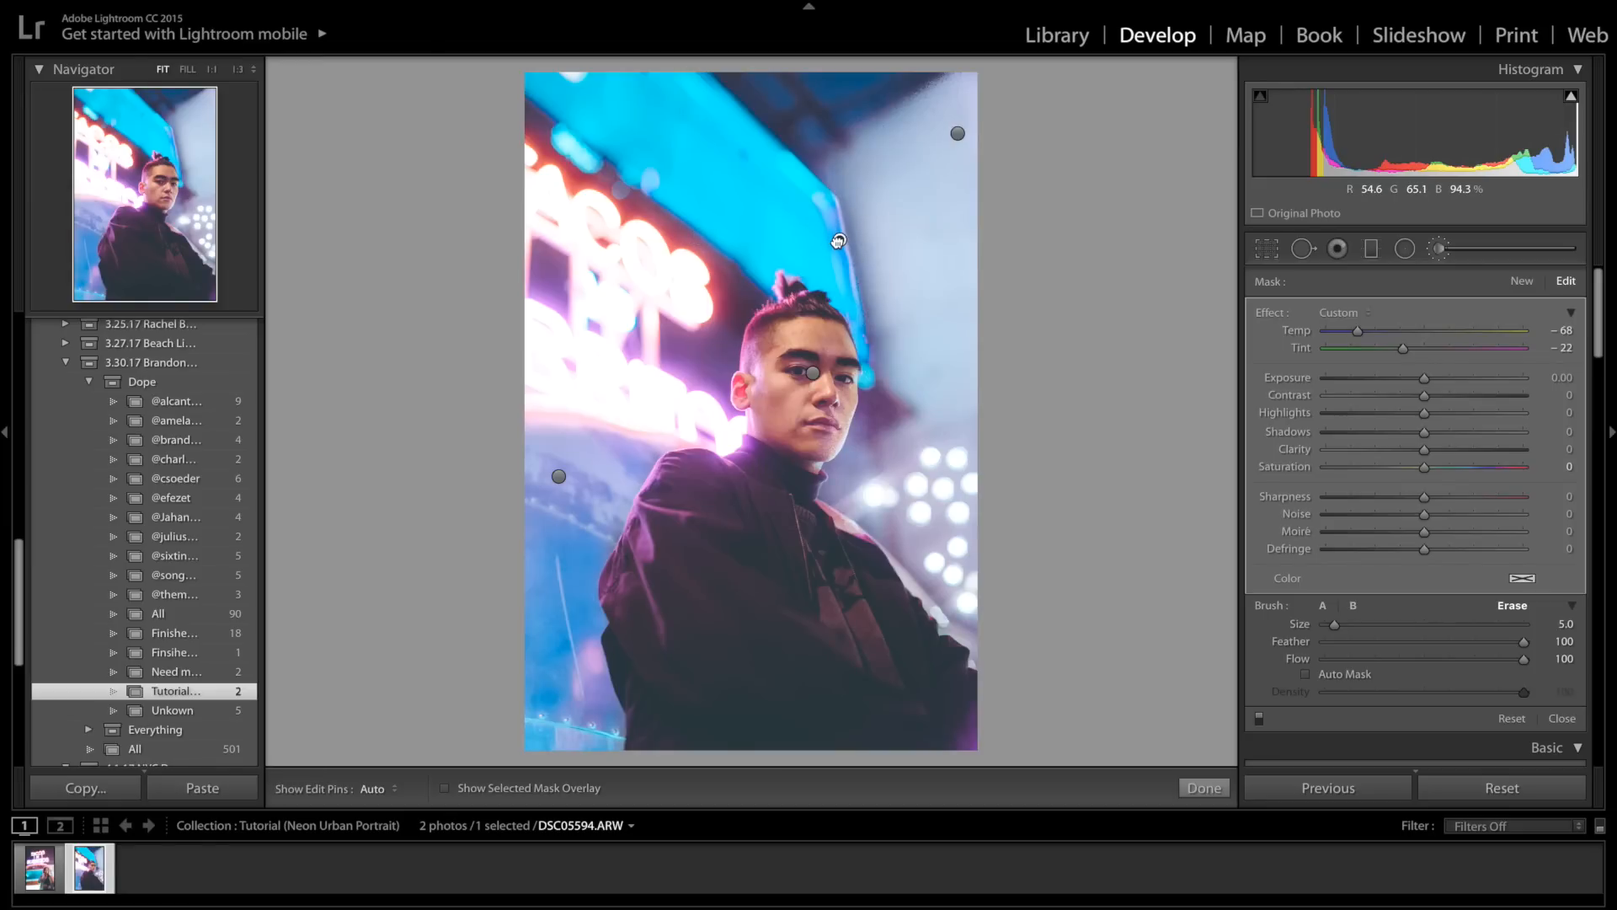
pyautogui.moveTo(837, 240)
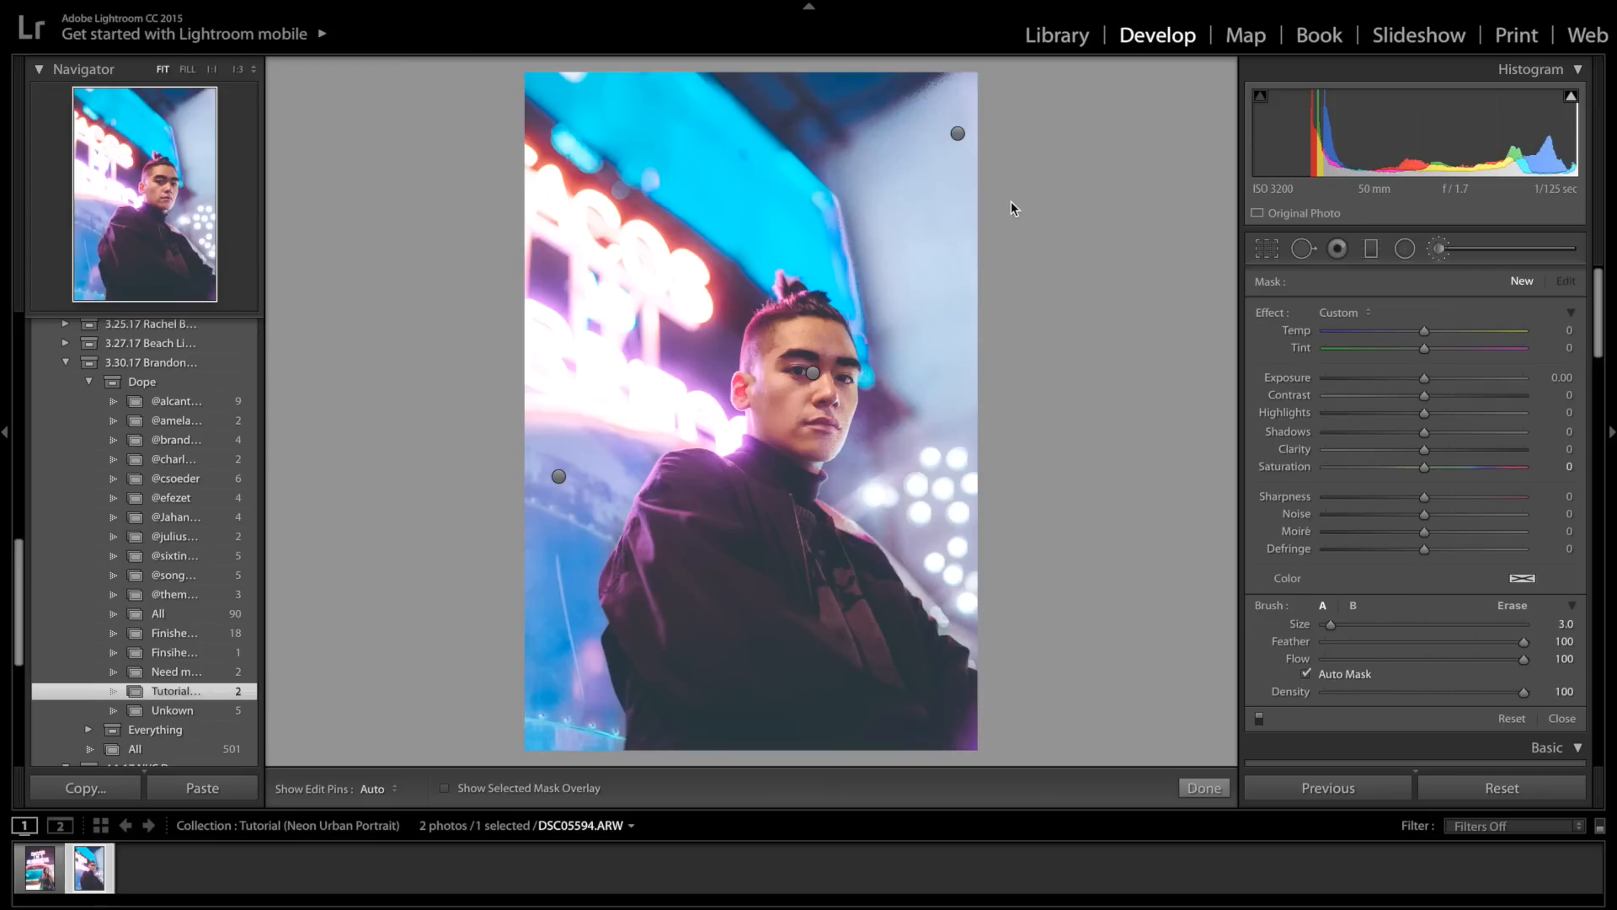
pyautogui.moveTo(912, 209)
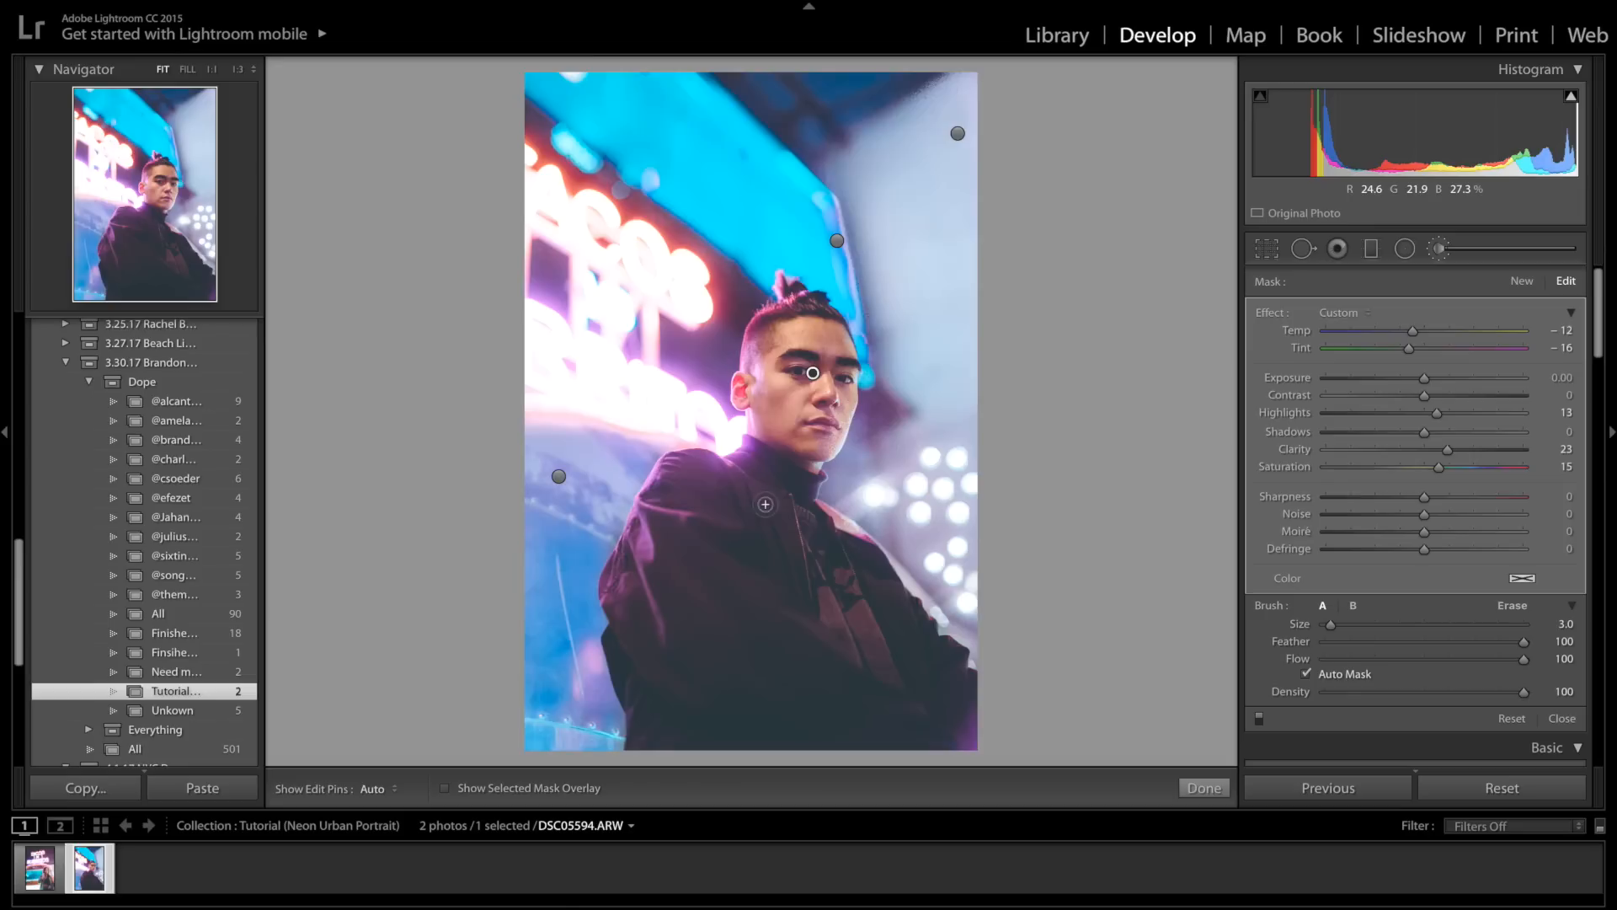
pyautogui.moveTo(594, 462)
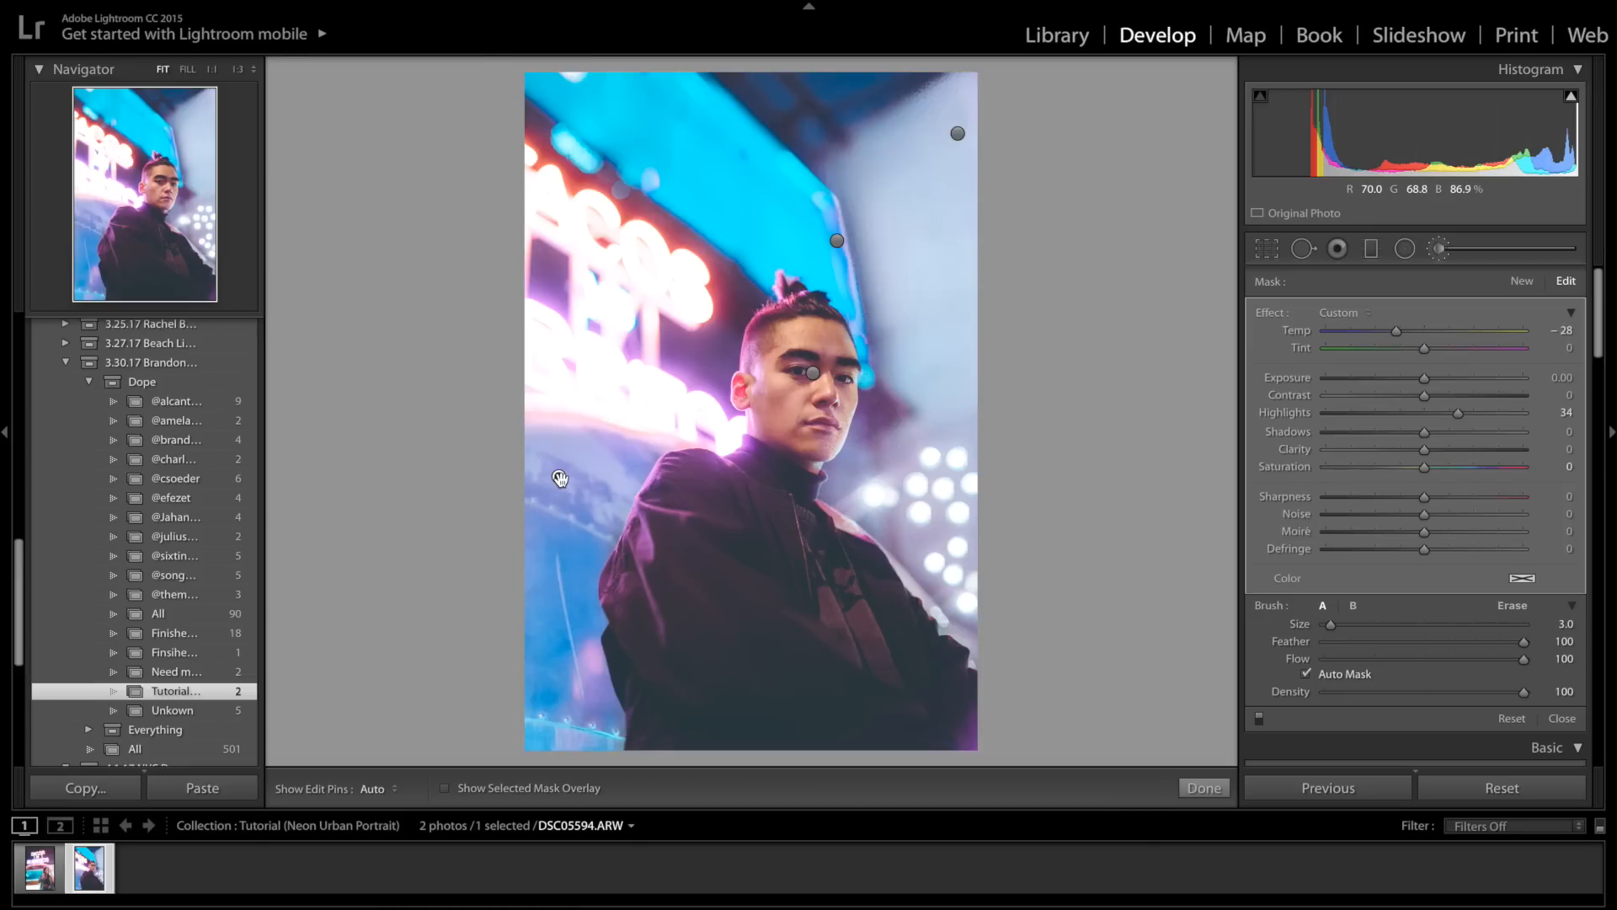
pyautogui.click(558, 475)
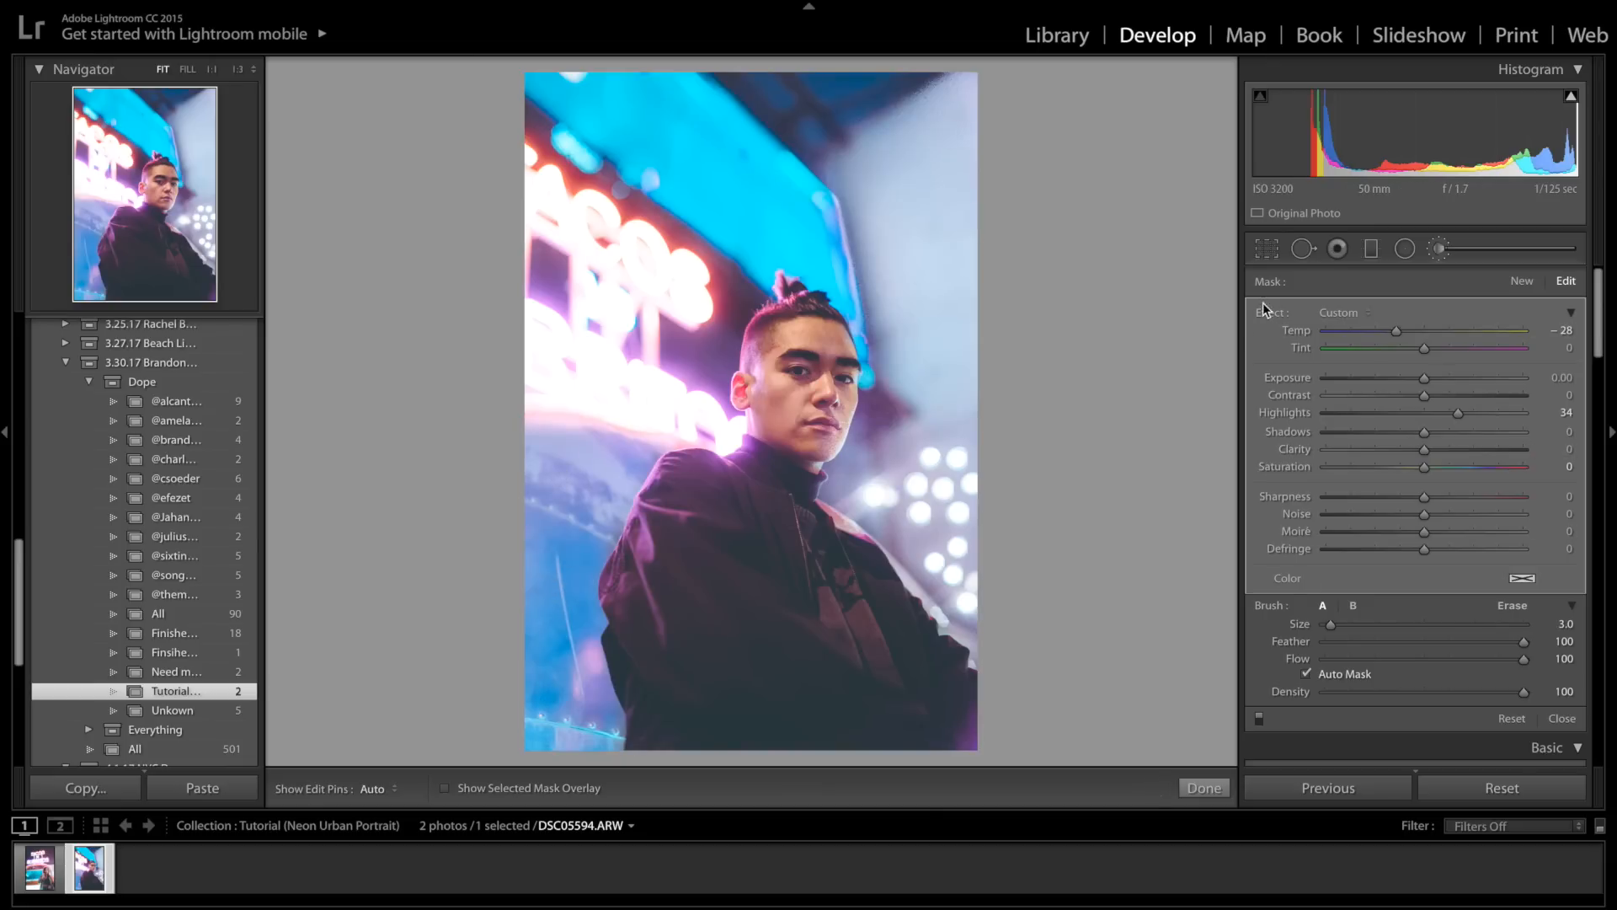
# Start spot healing with the Tool Overlay set to Always show spot outlines
pyautogui.click(1304, 249)
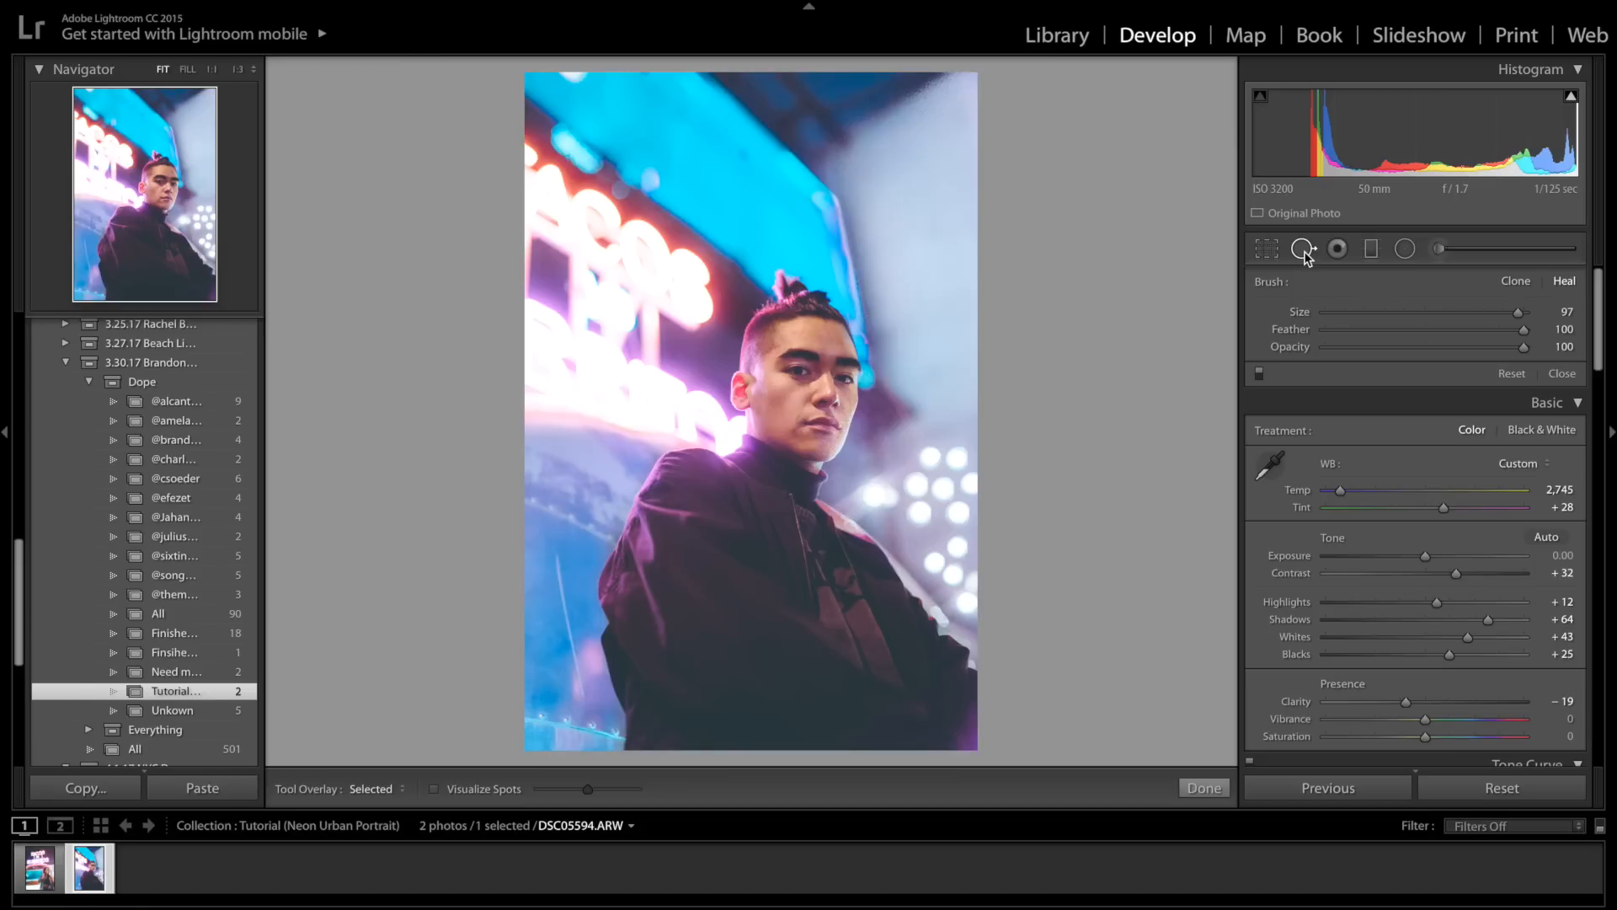
pyautogui.moveTo(1304, 250)
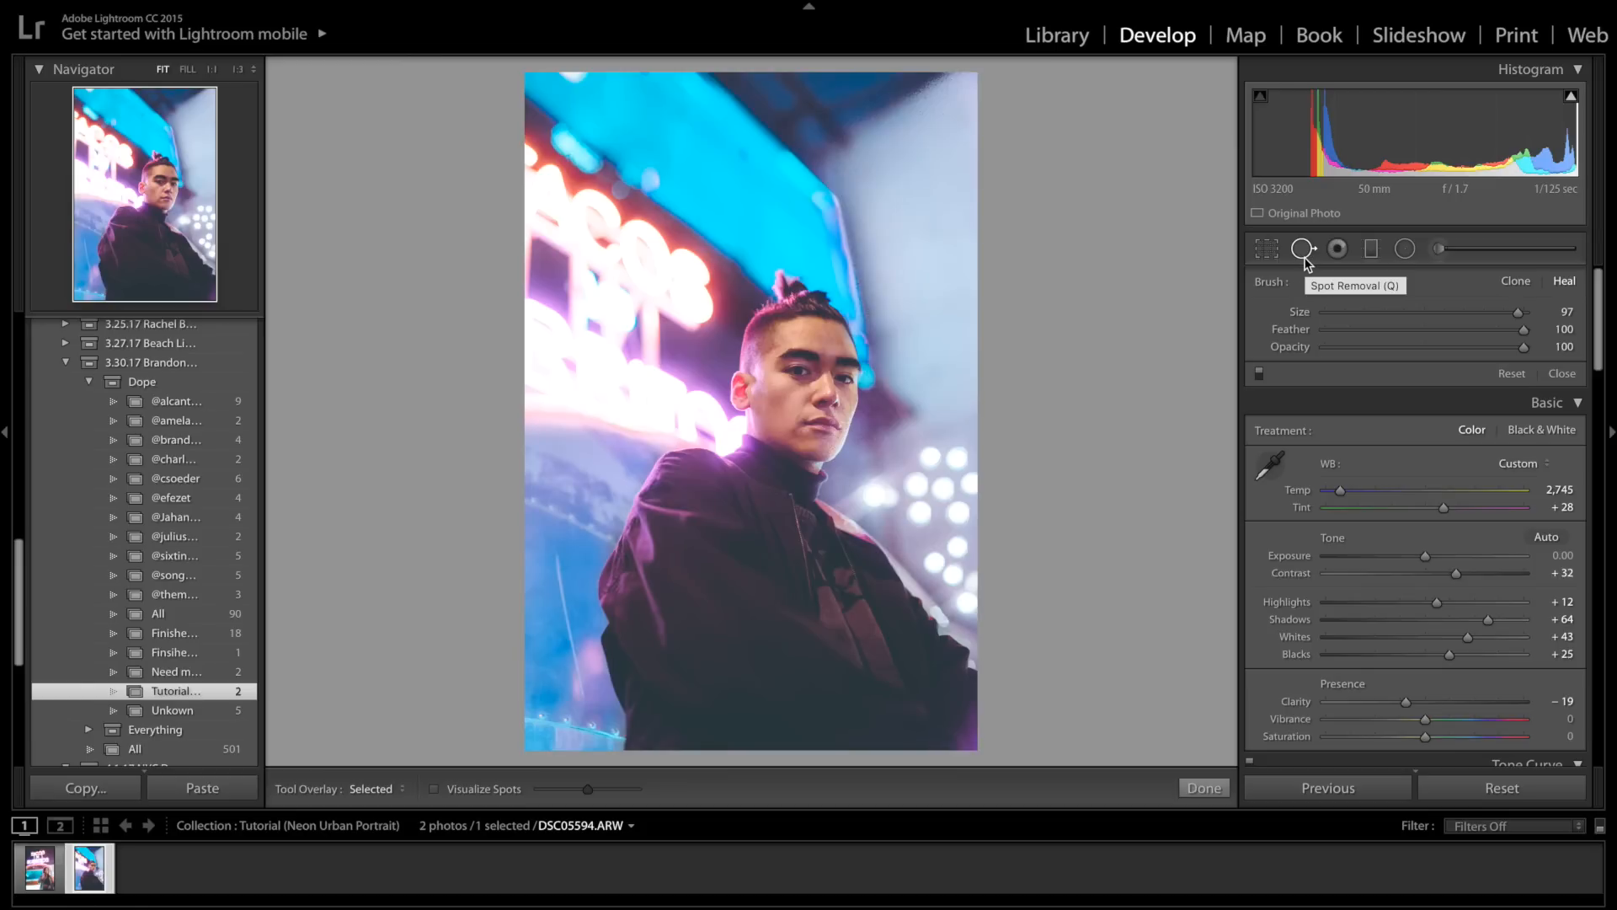
pyautogui.click(371, 788)
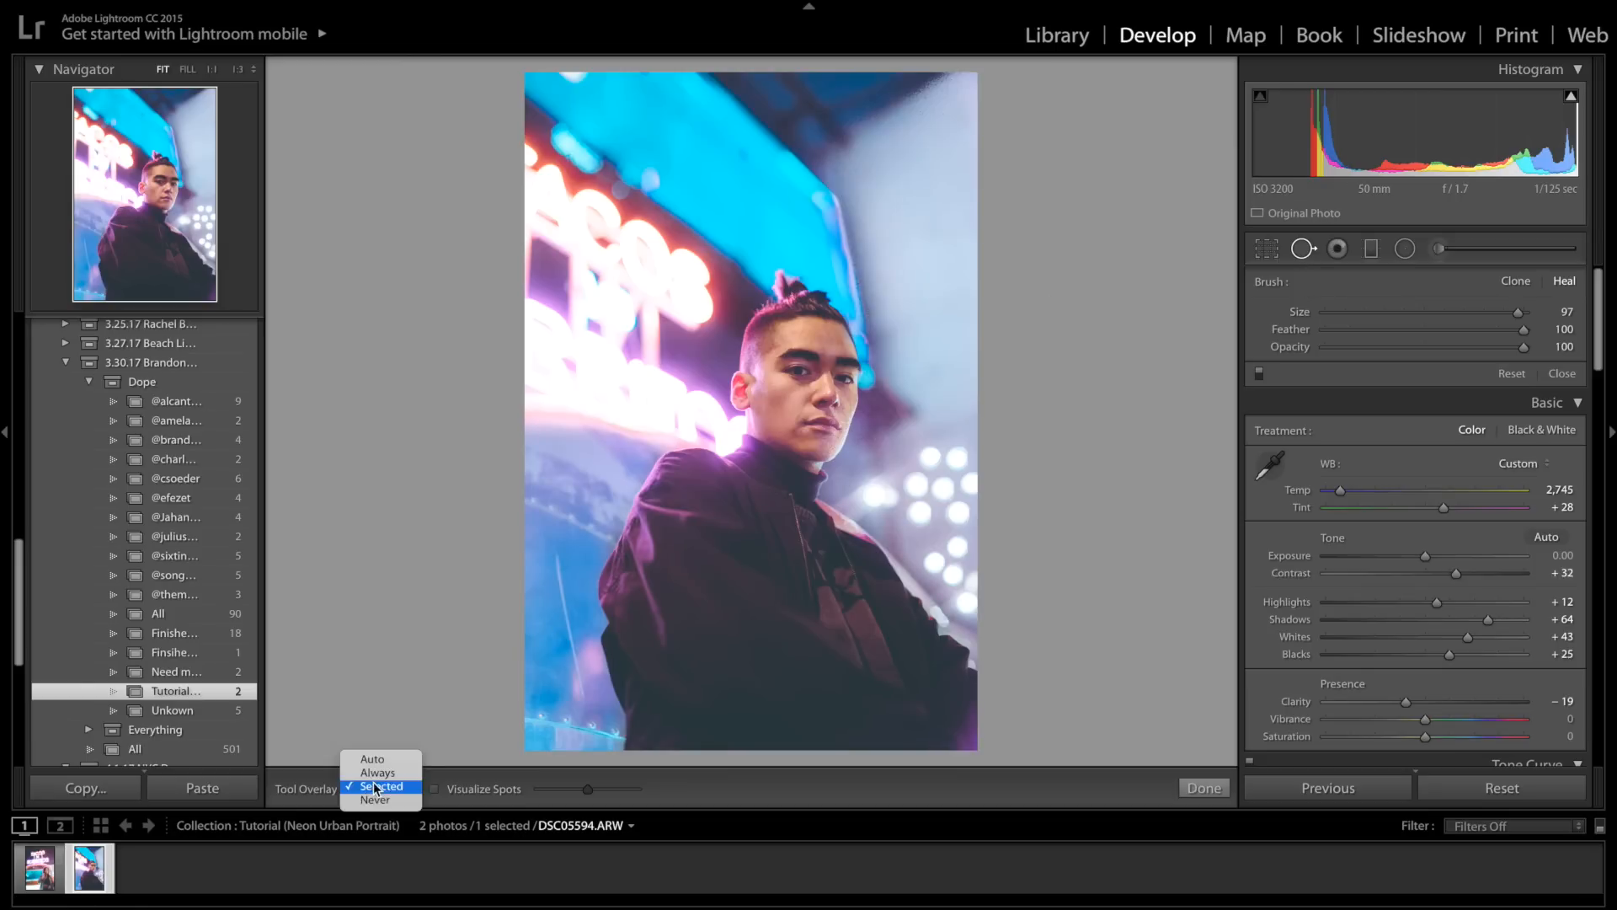
pyautogui.click(376, 771)
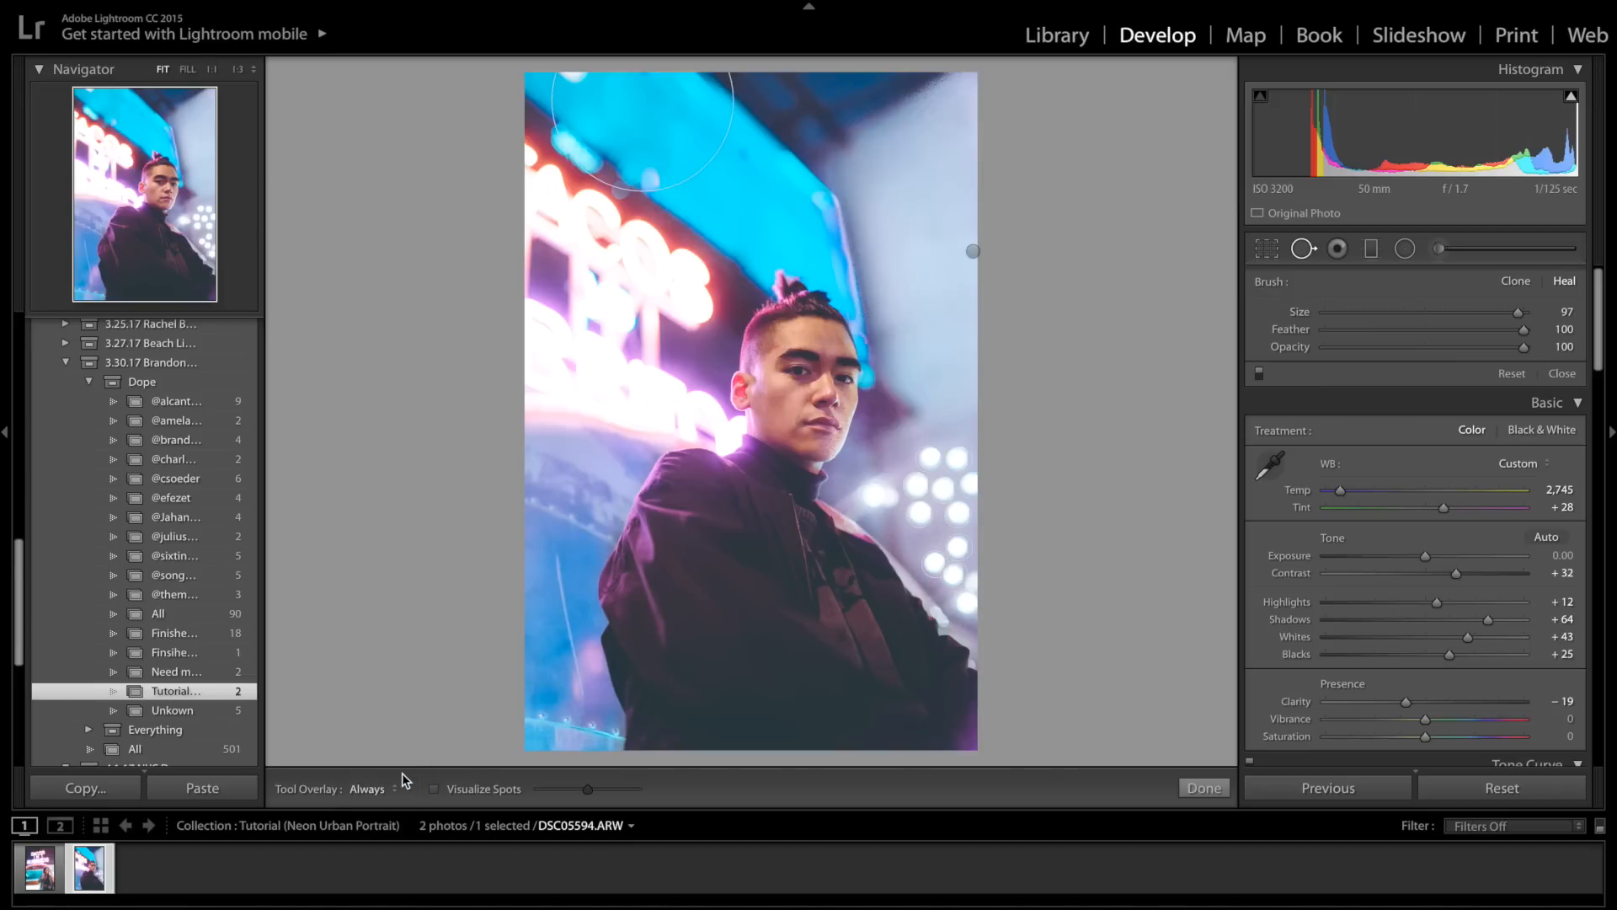
pyautogui.moveTo(788, 13)
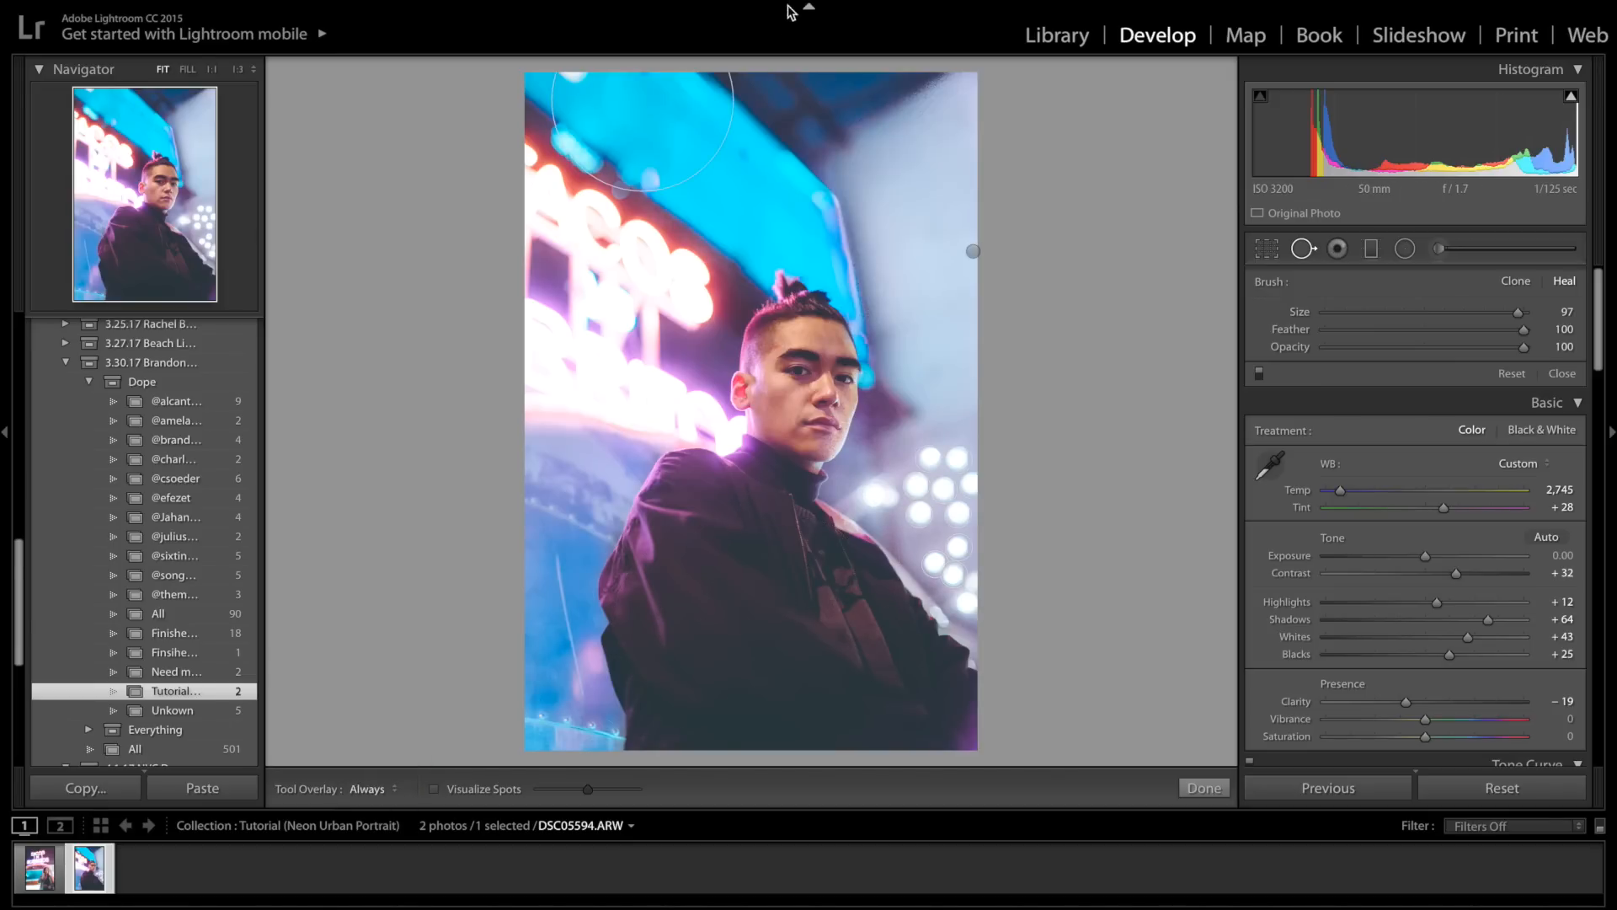
pyautogui.moveTo(652, 124)
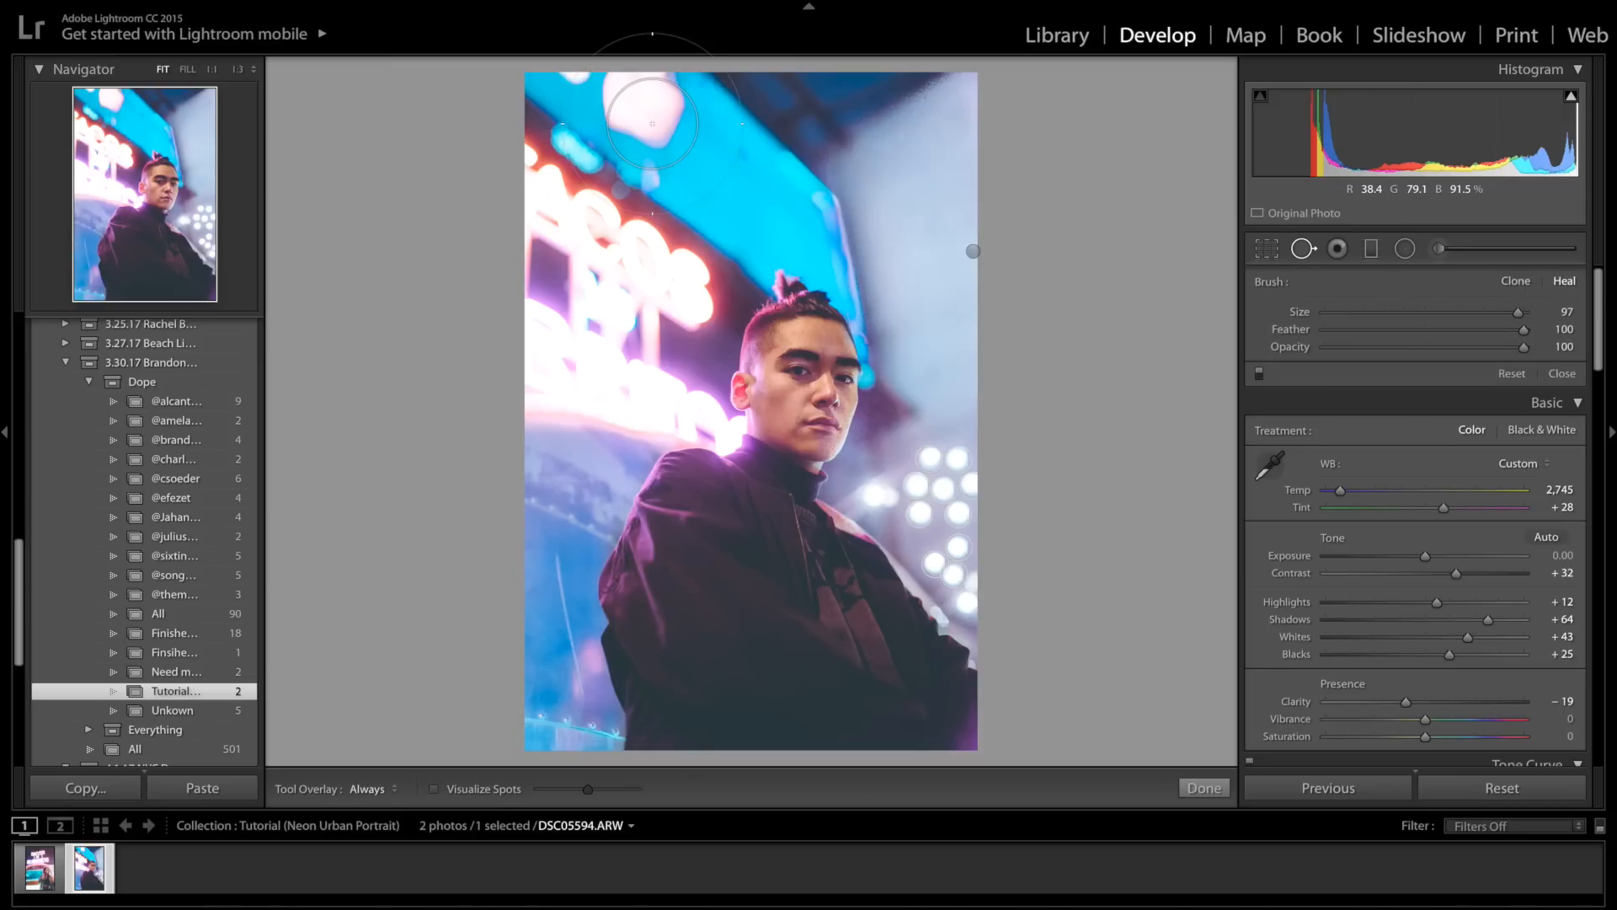
pyautogui.press('ctrl+z')
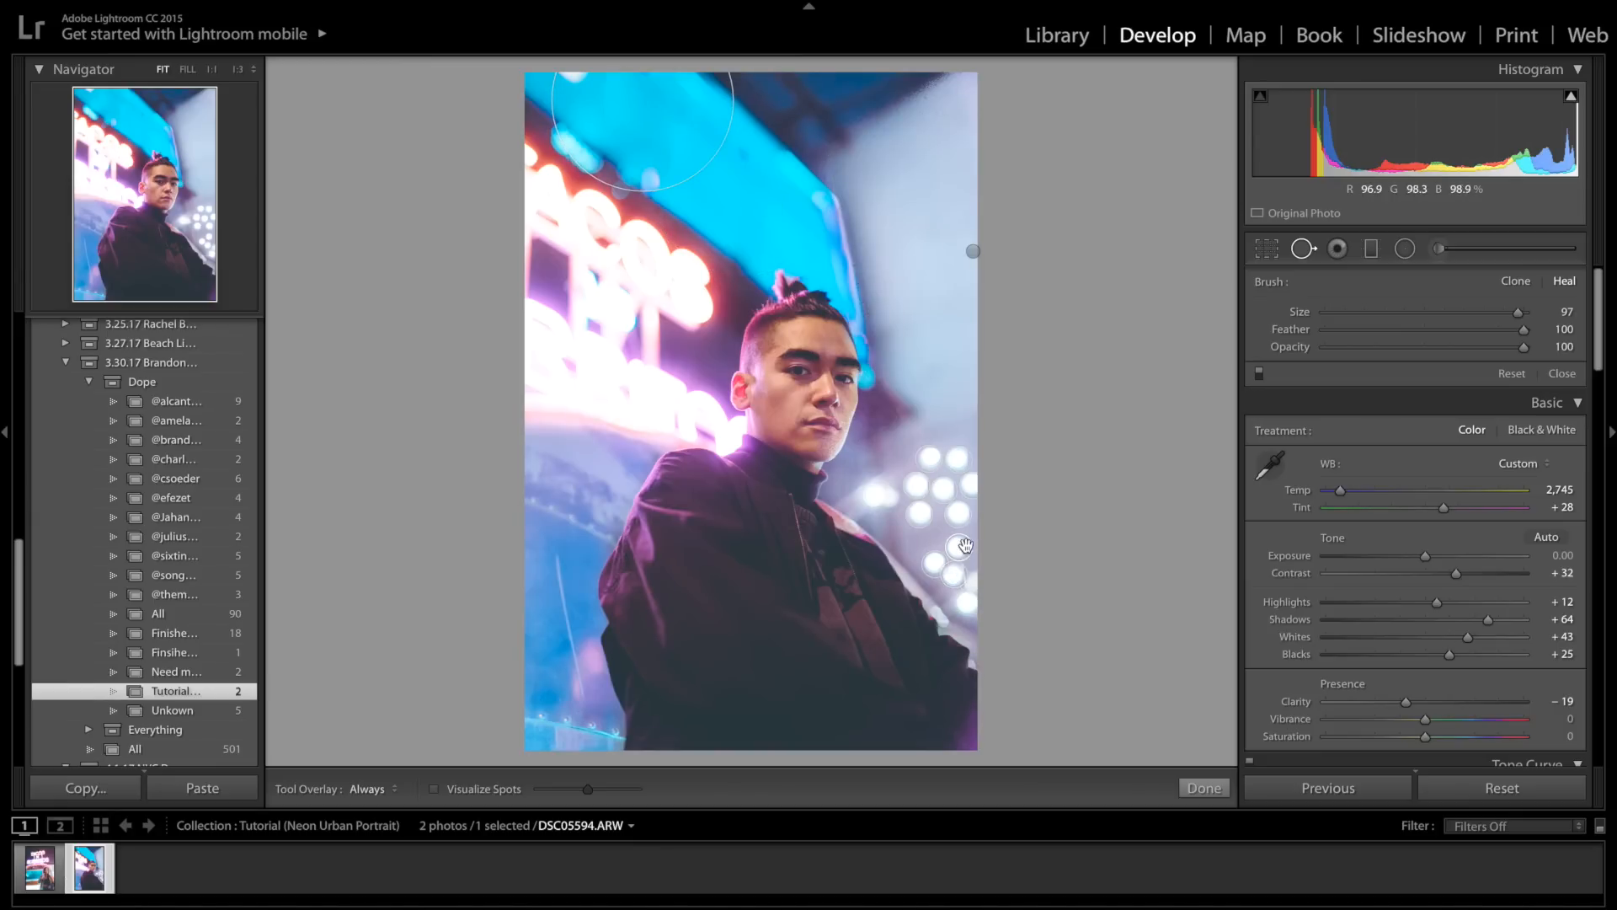
pyautogui.moveTo(938, 490)
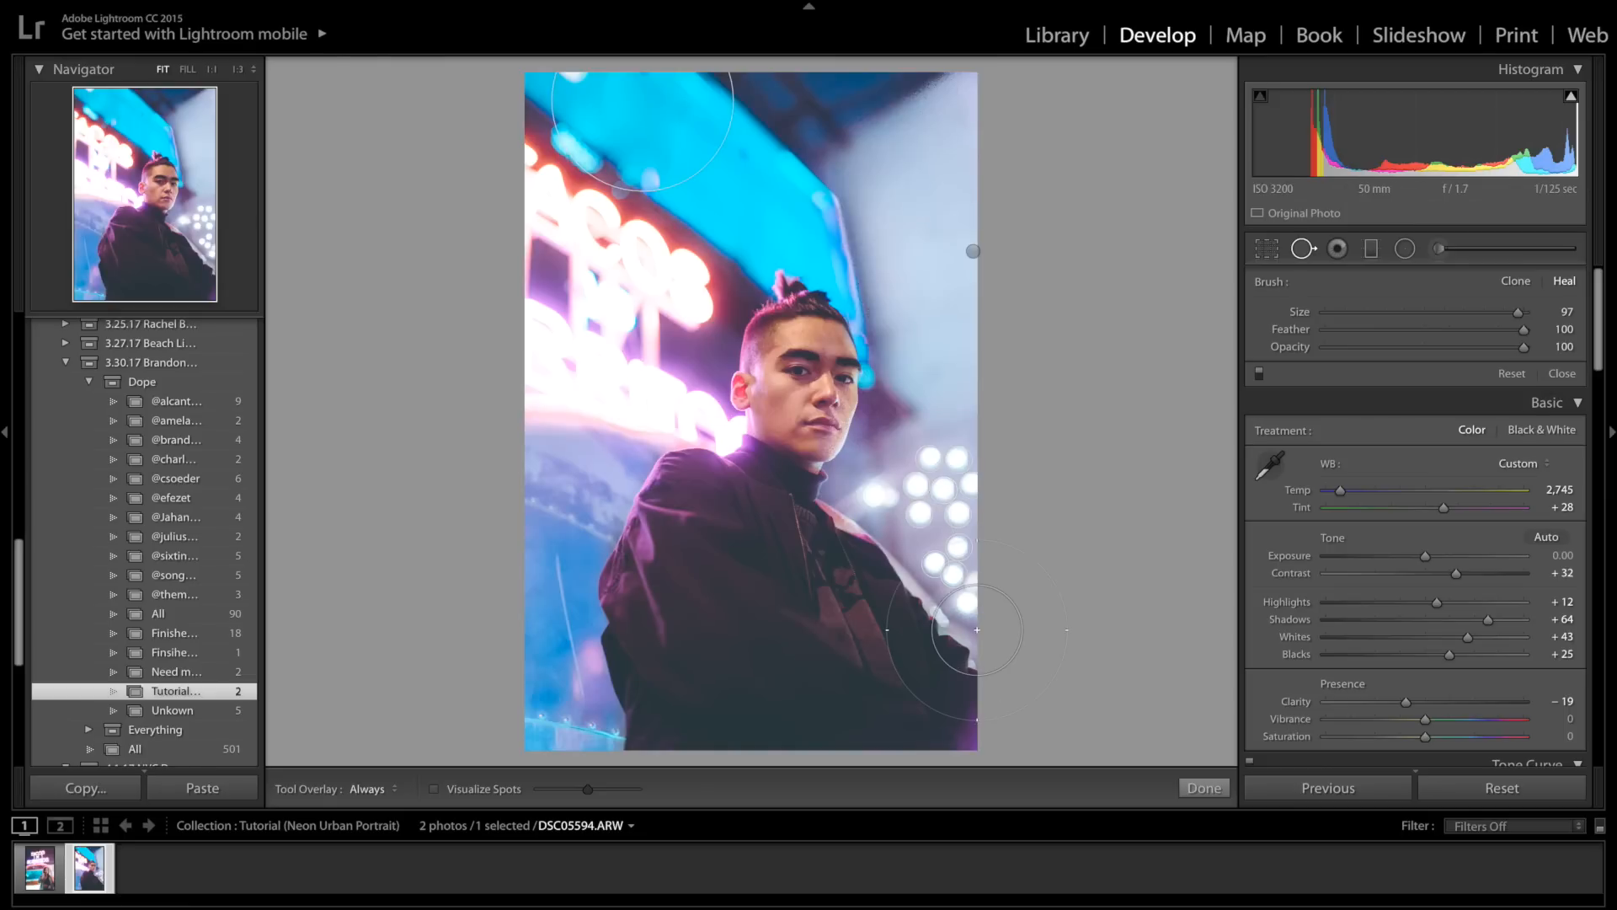
pyautogui.moveTo(963, 623)
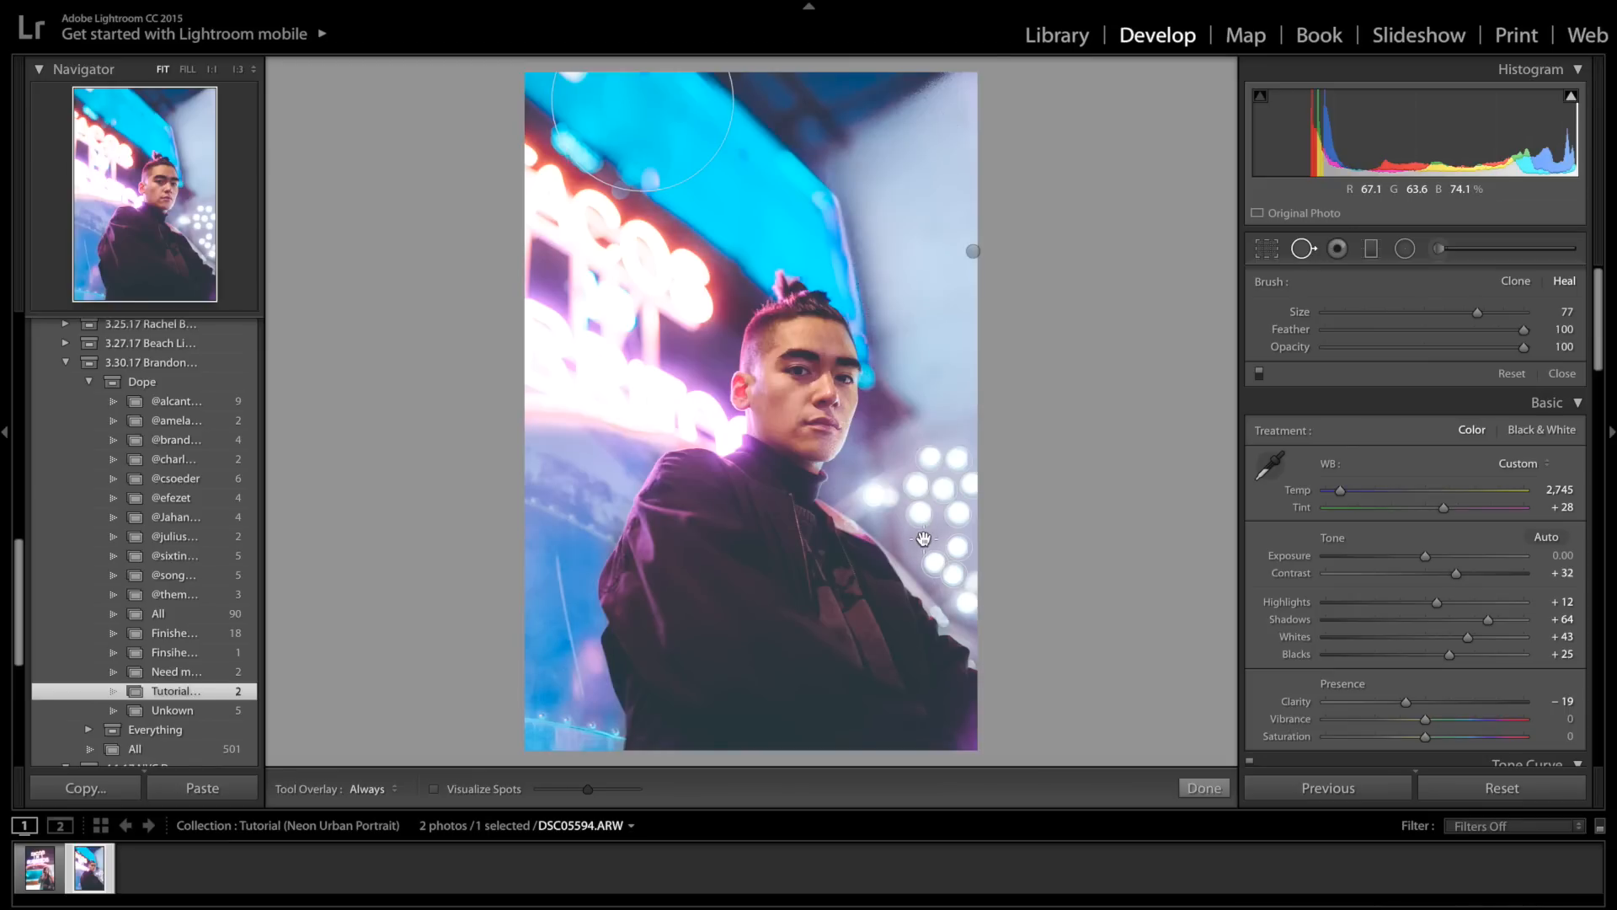
# Examine the heal spots among the bokeh dots by the shoulder, then close spot removal
pyautogui.click(925, 539)
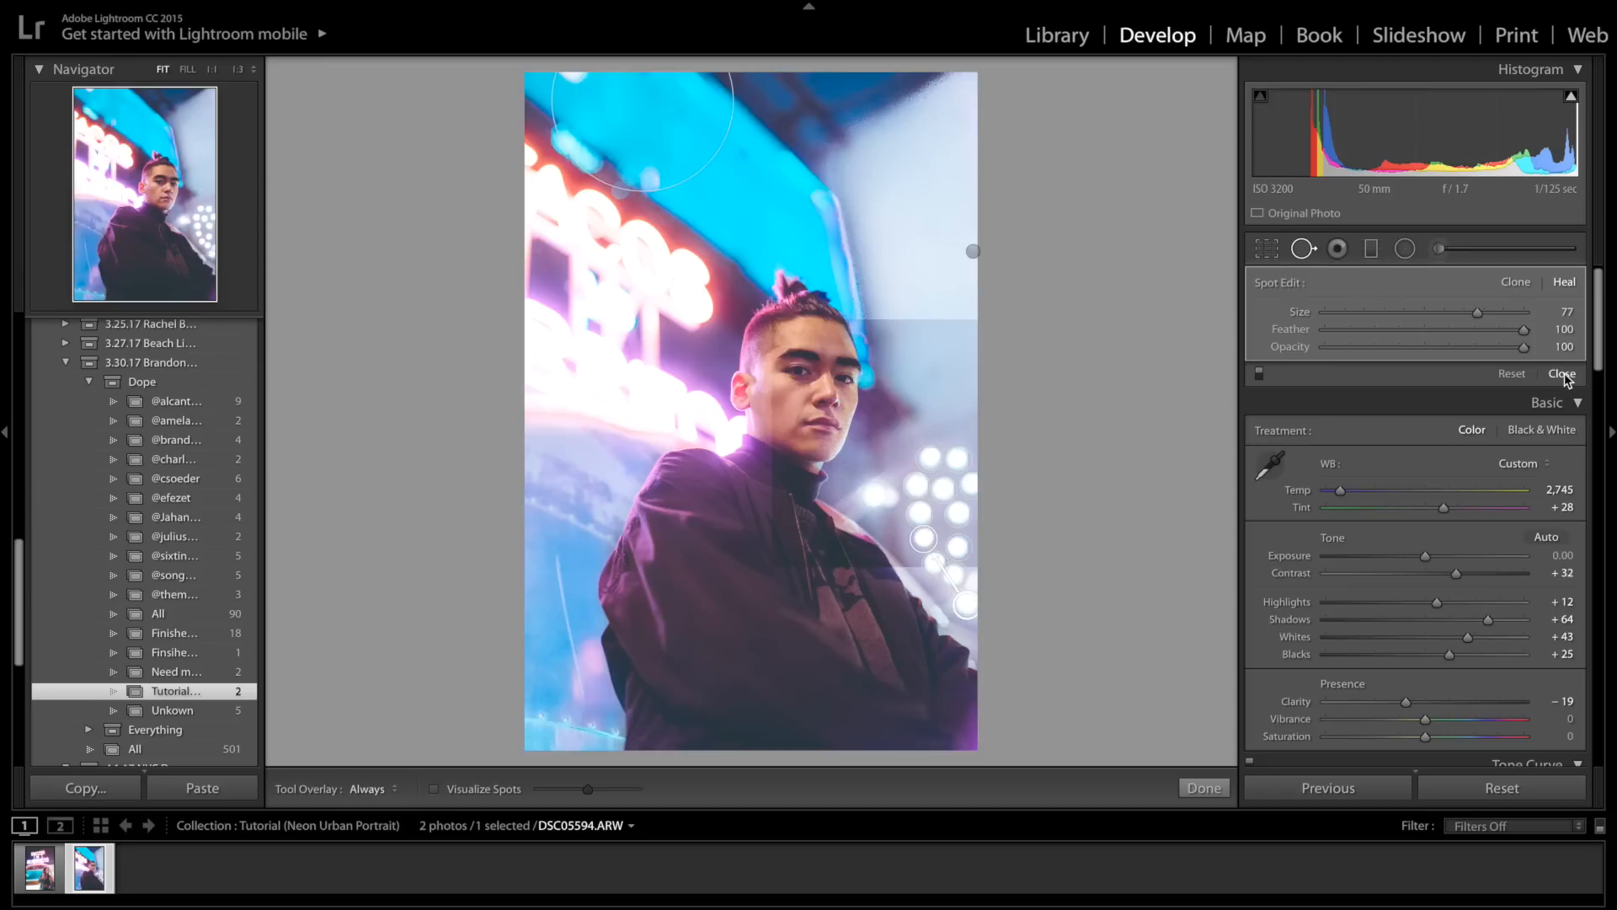
pyautogui.click(1202, 787)
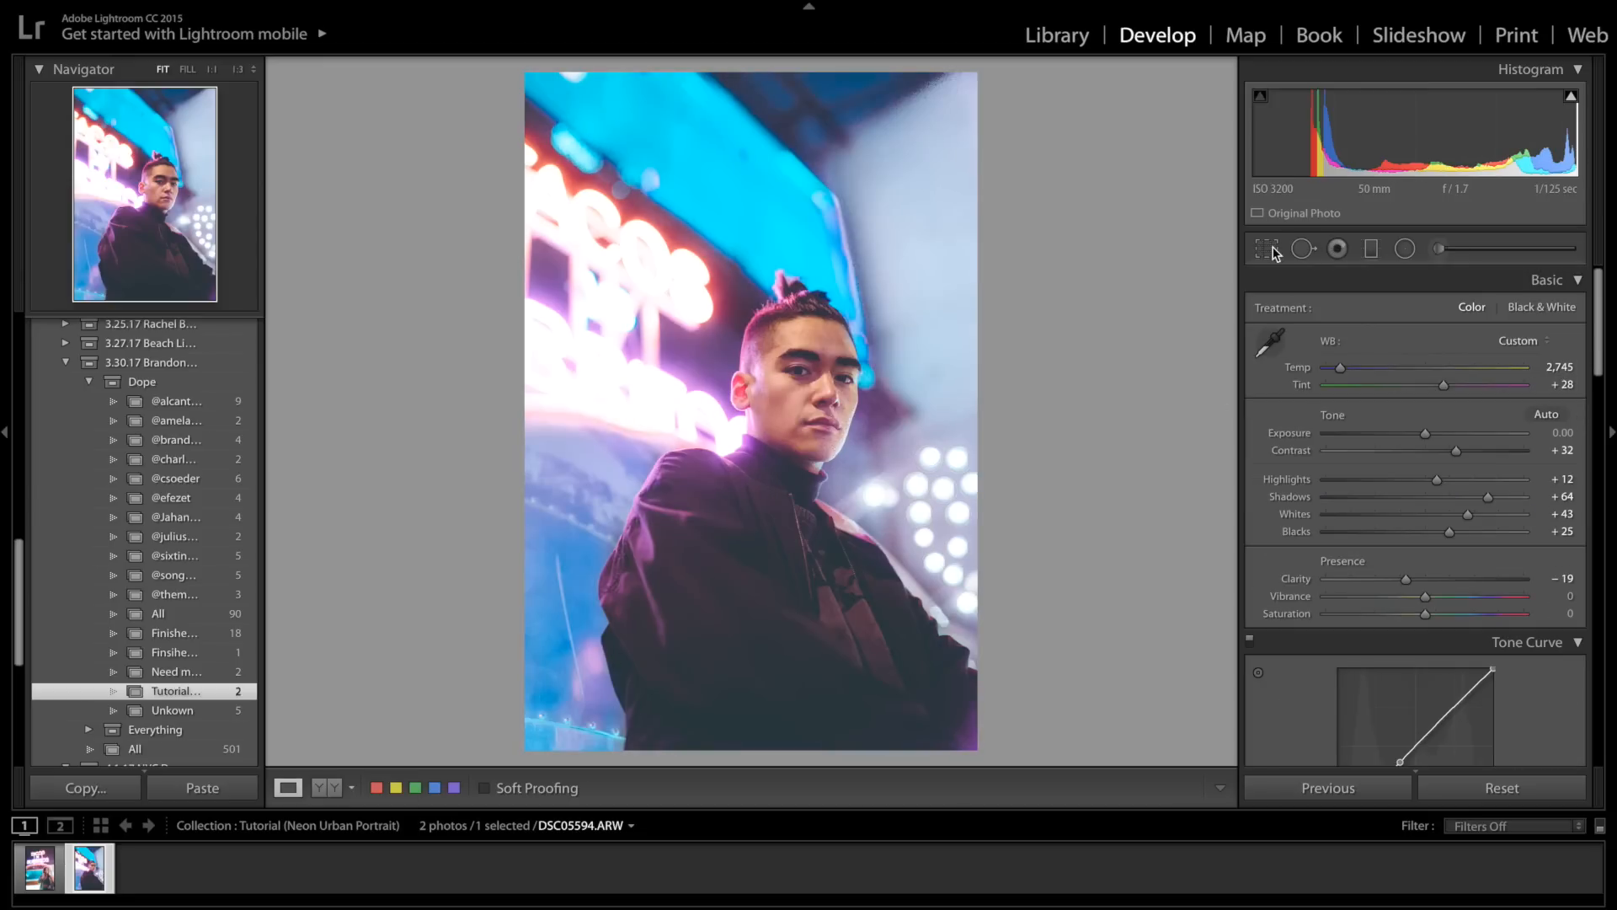
pyautogui.click(1303, 249)
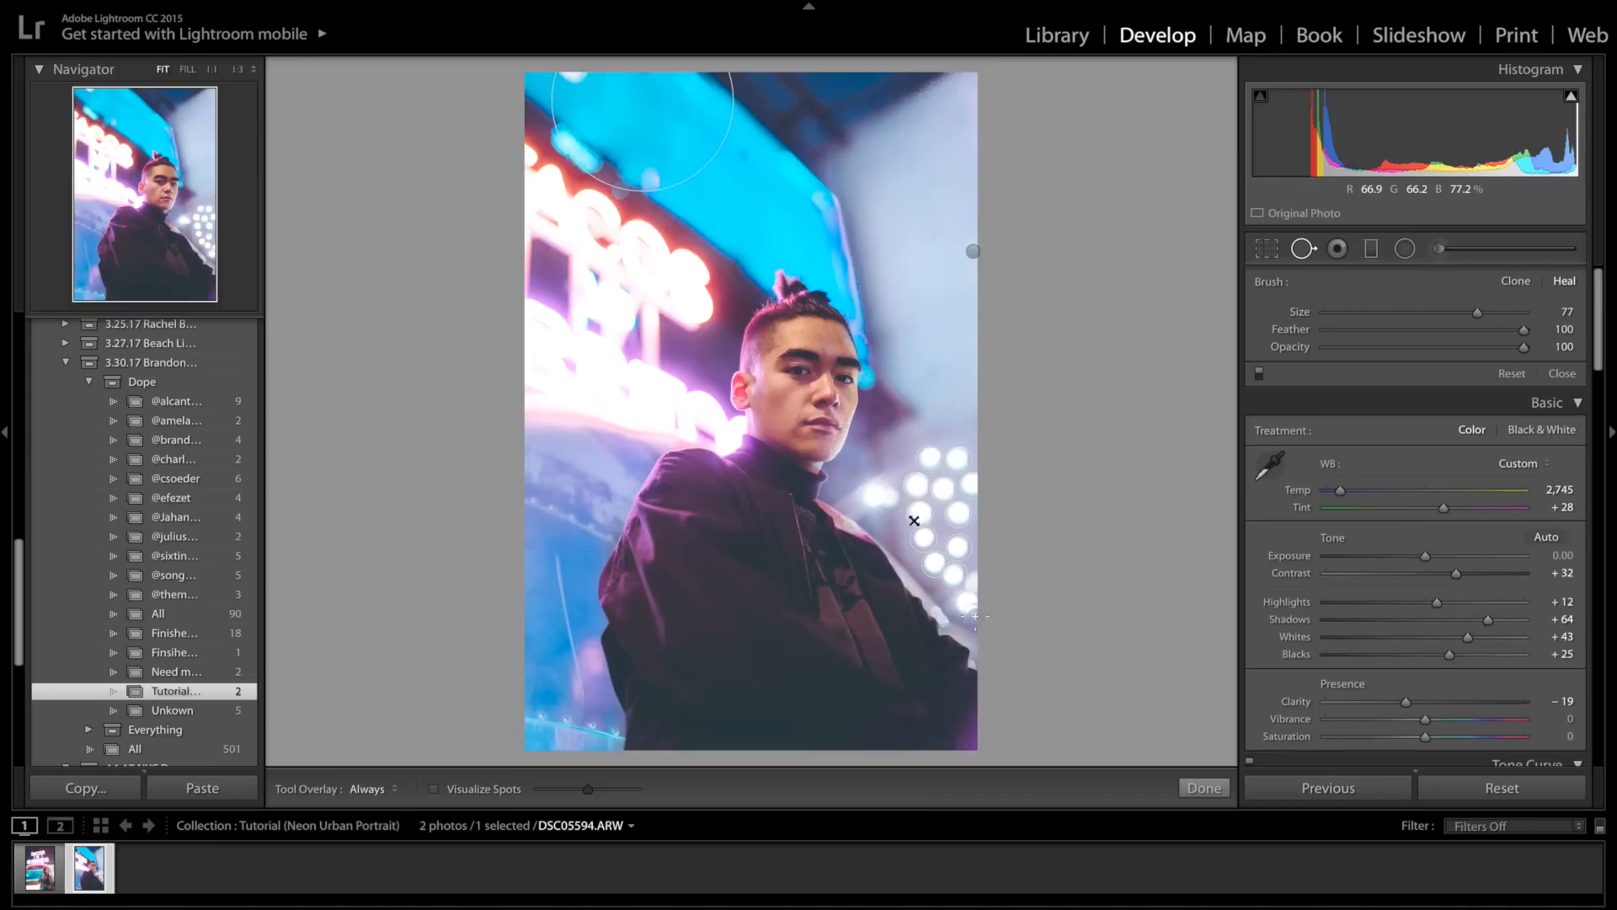
pyautogui.click(913, 521)
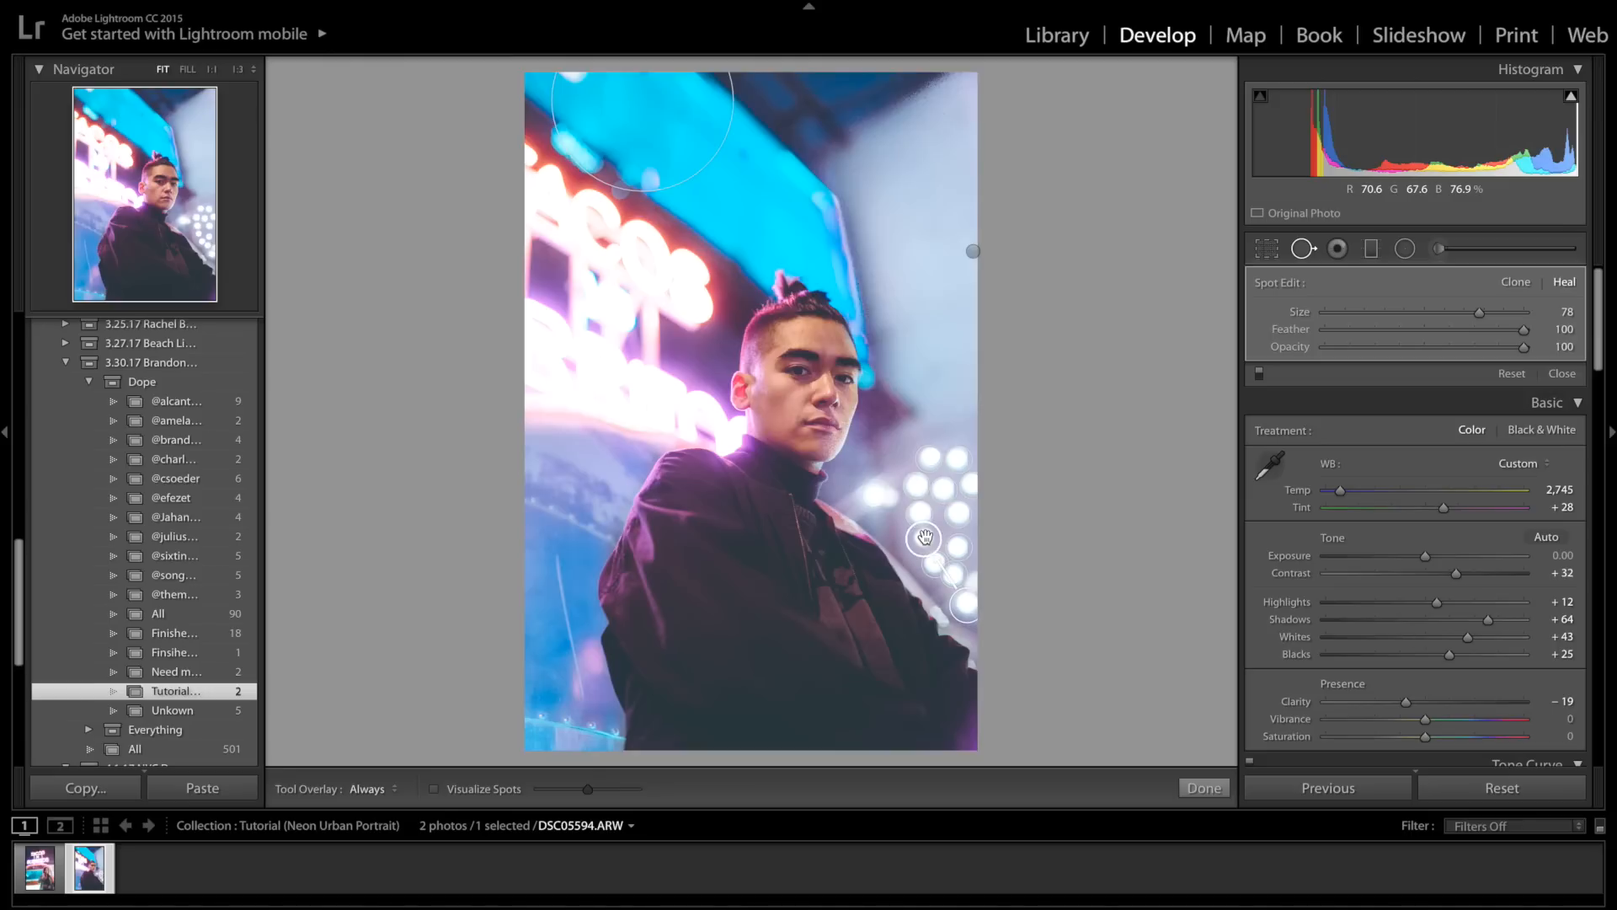
pyautogui.moveTo(997, 653)
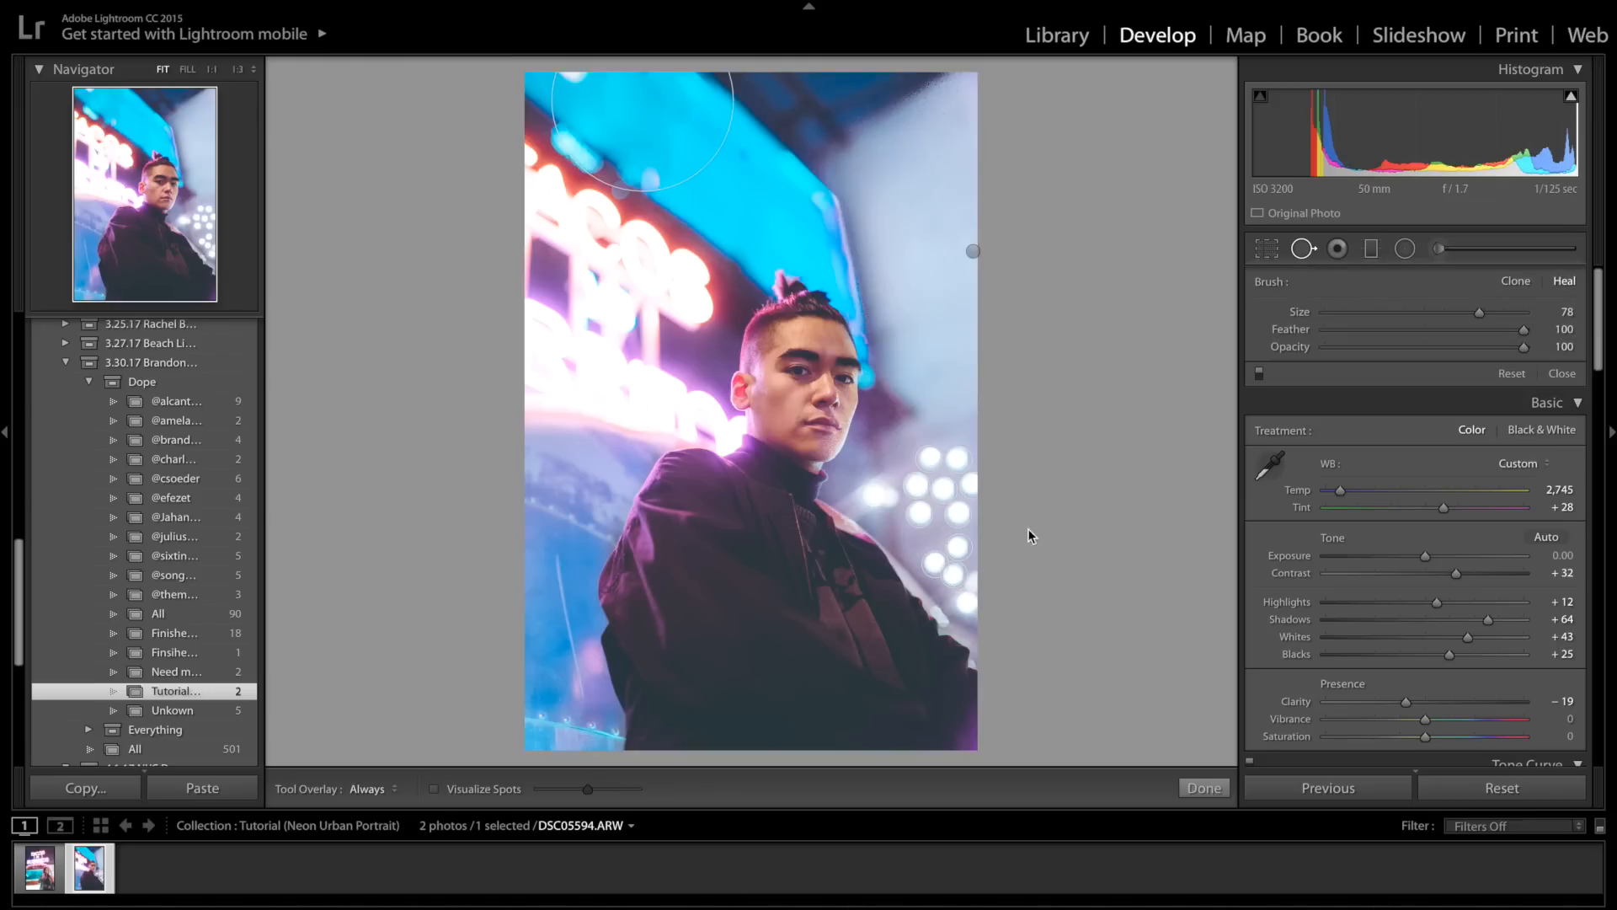
pyautogui.click(1203, 787)
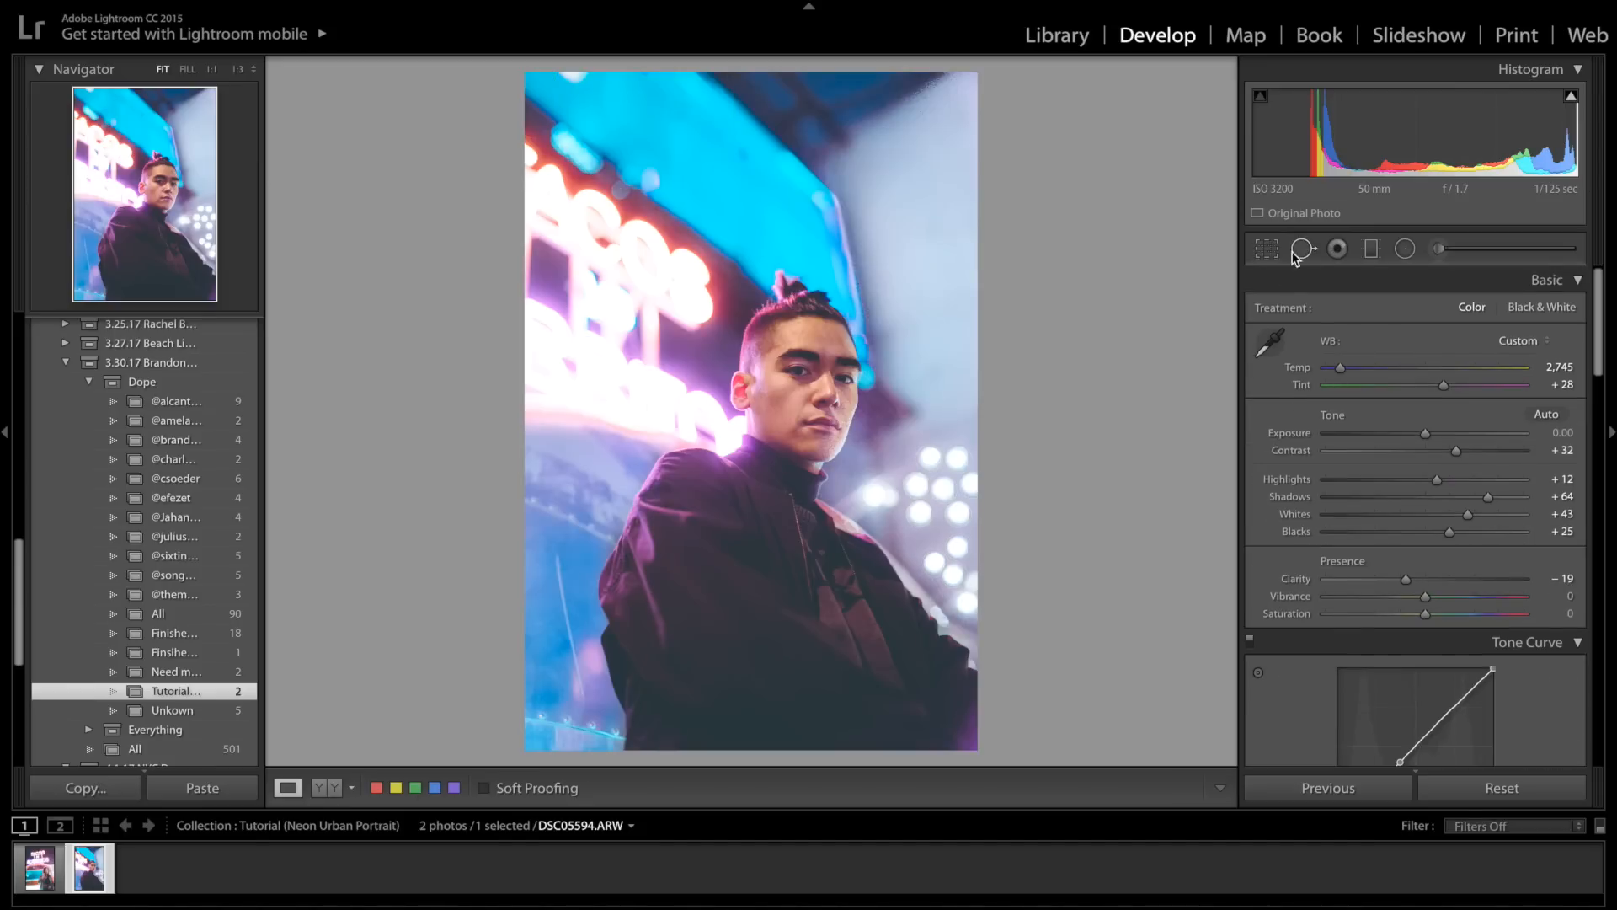
pyautogui.moveTo(1058, 40)
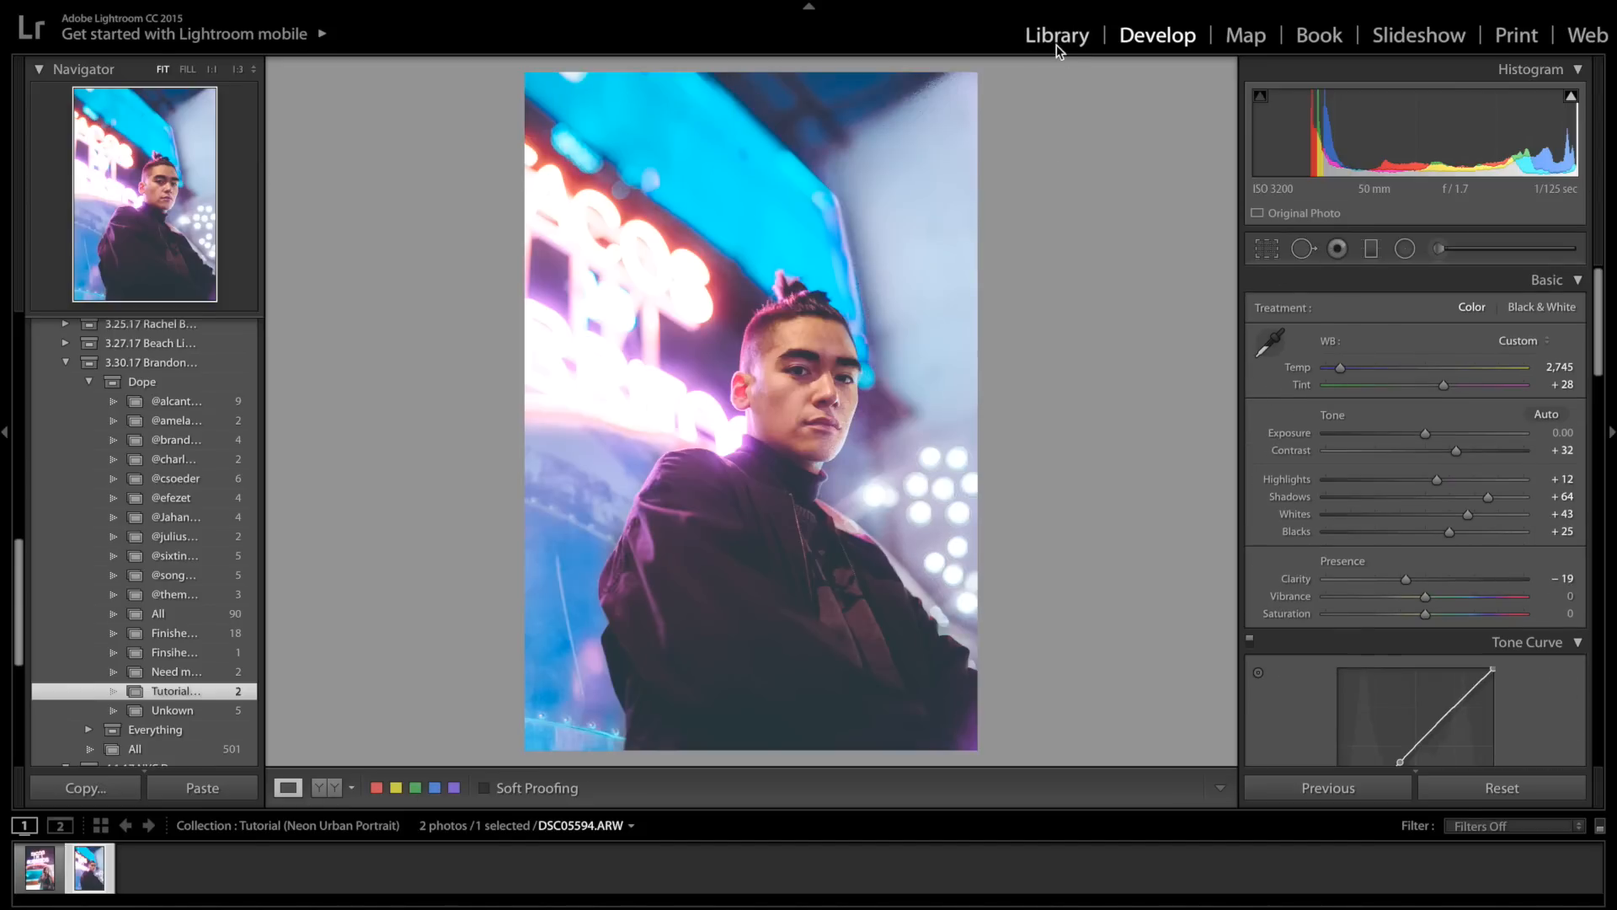